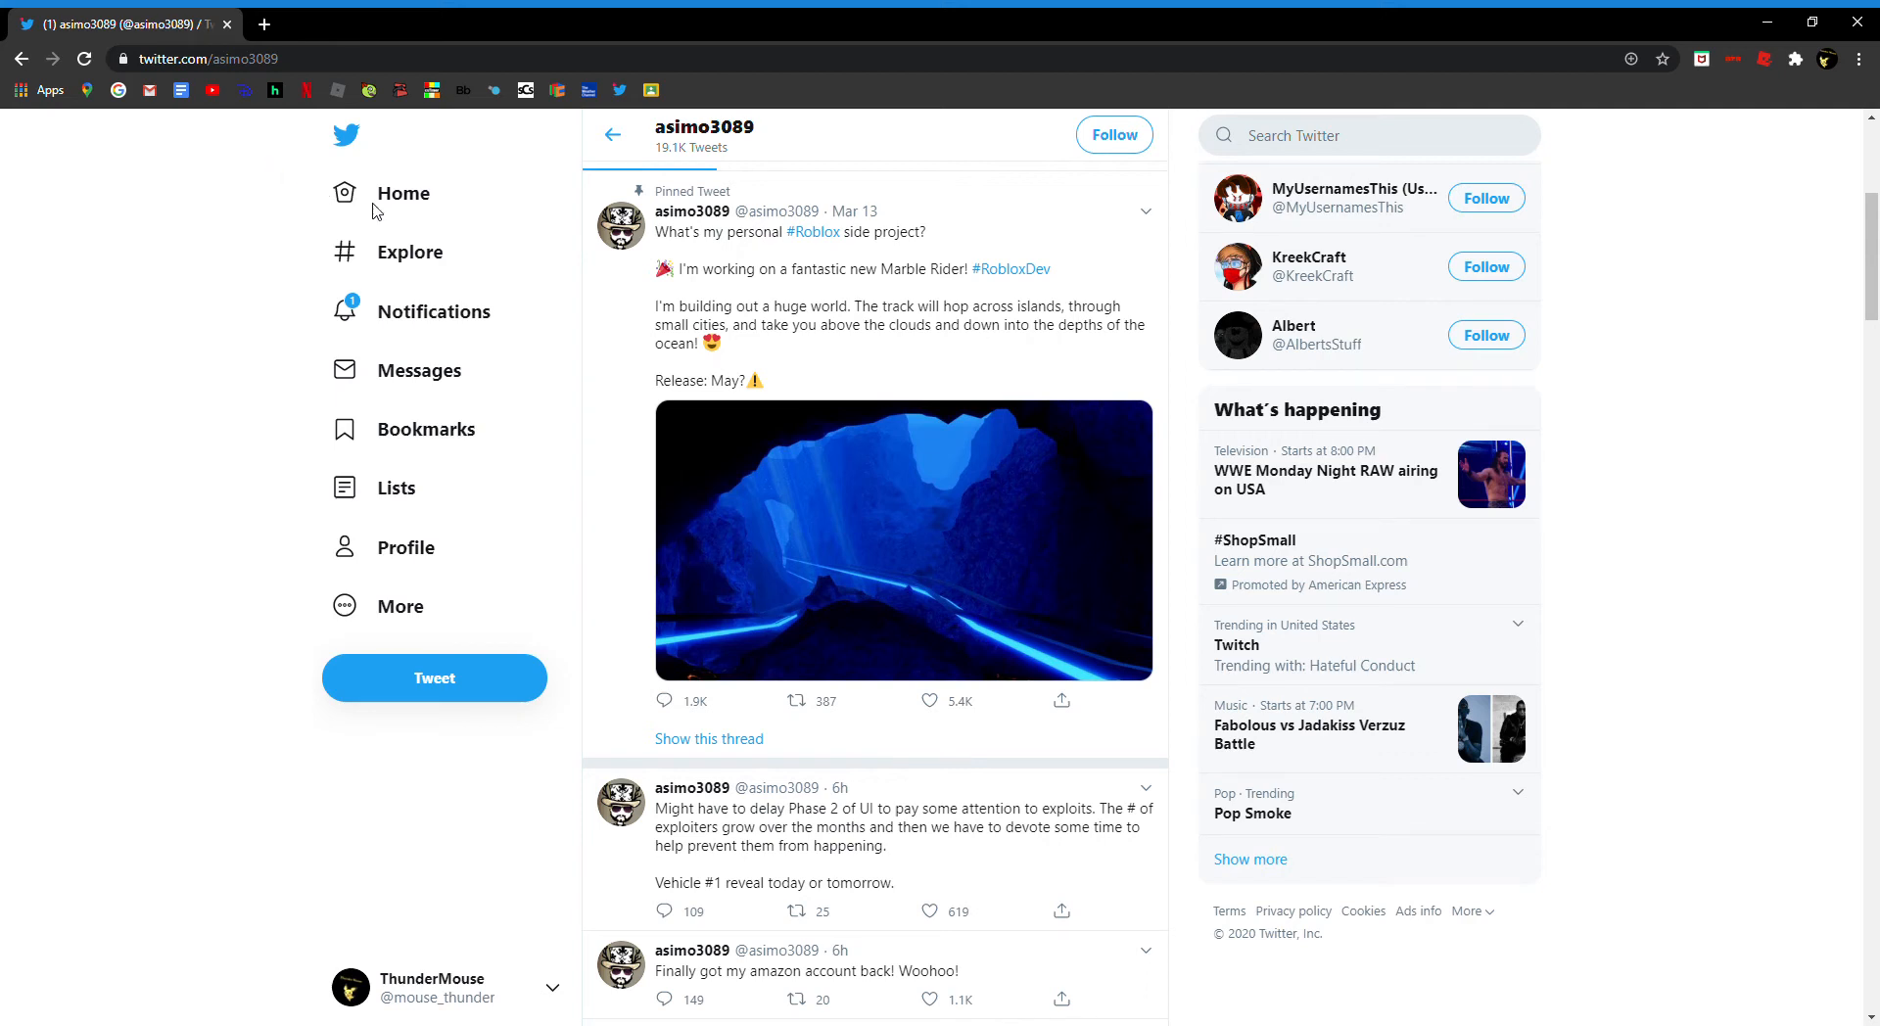
pyautogui.moveTo(1584, 632)
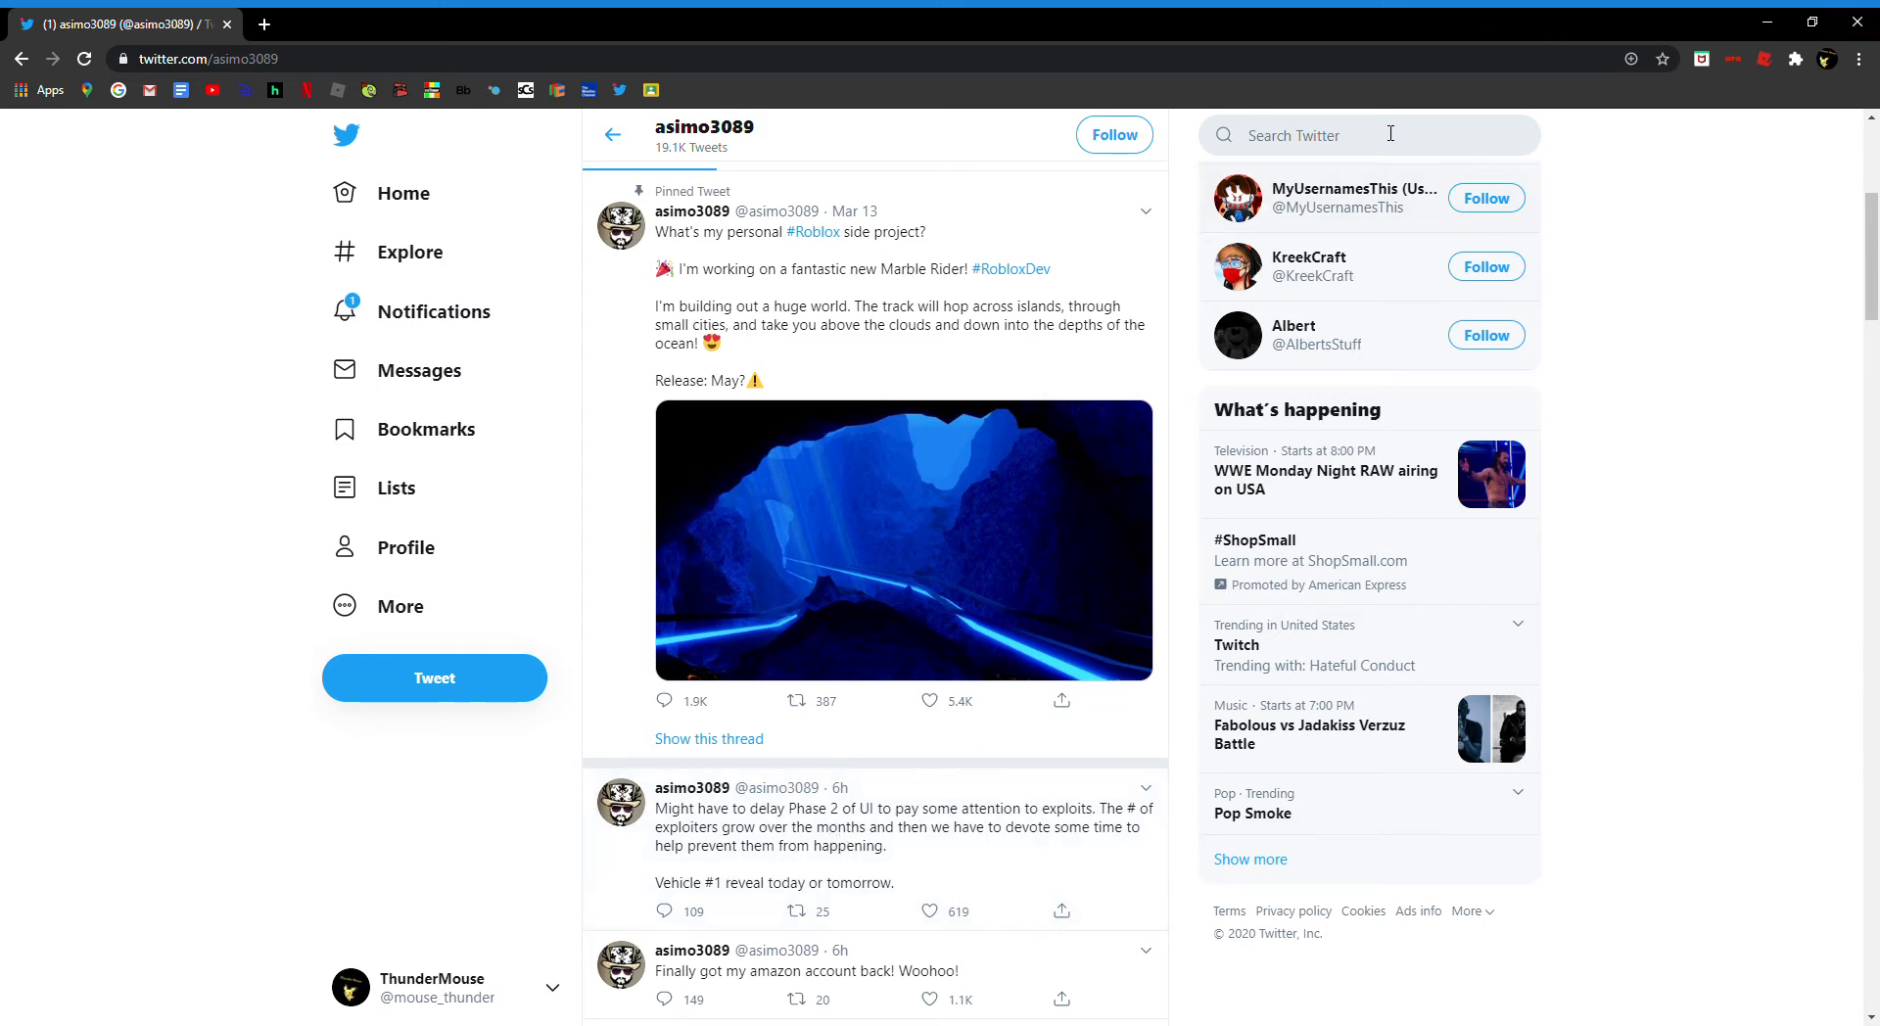
# Step: Scroll asimo3089's profile and open the Jun 25 vehicle preview tweet
pyautogui.scroll(-3)
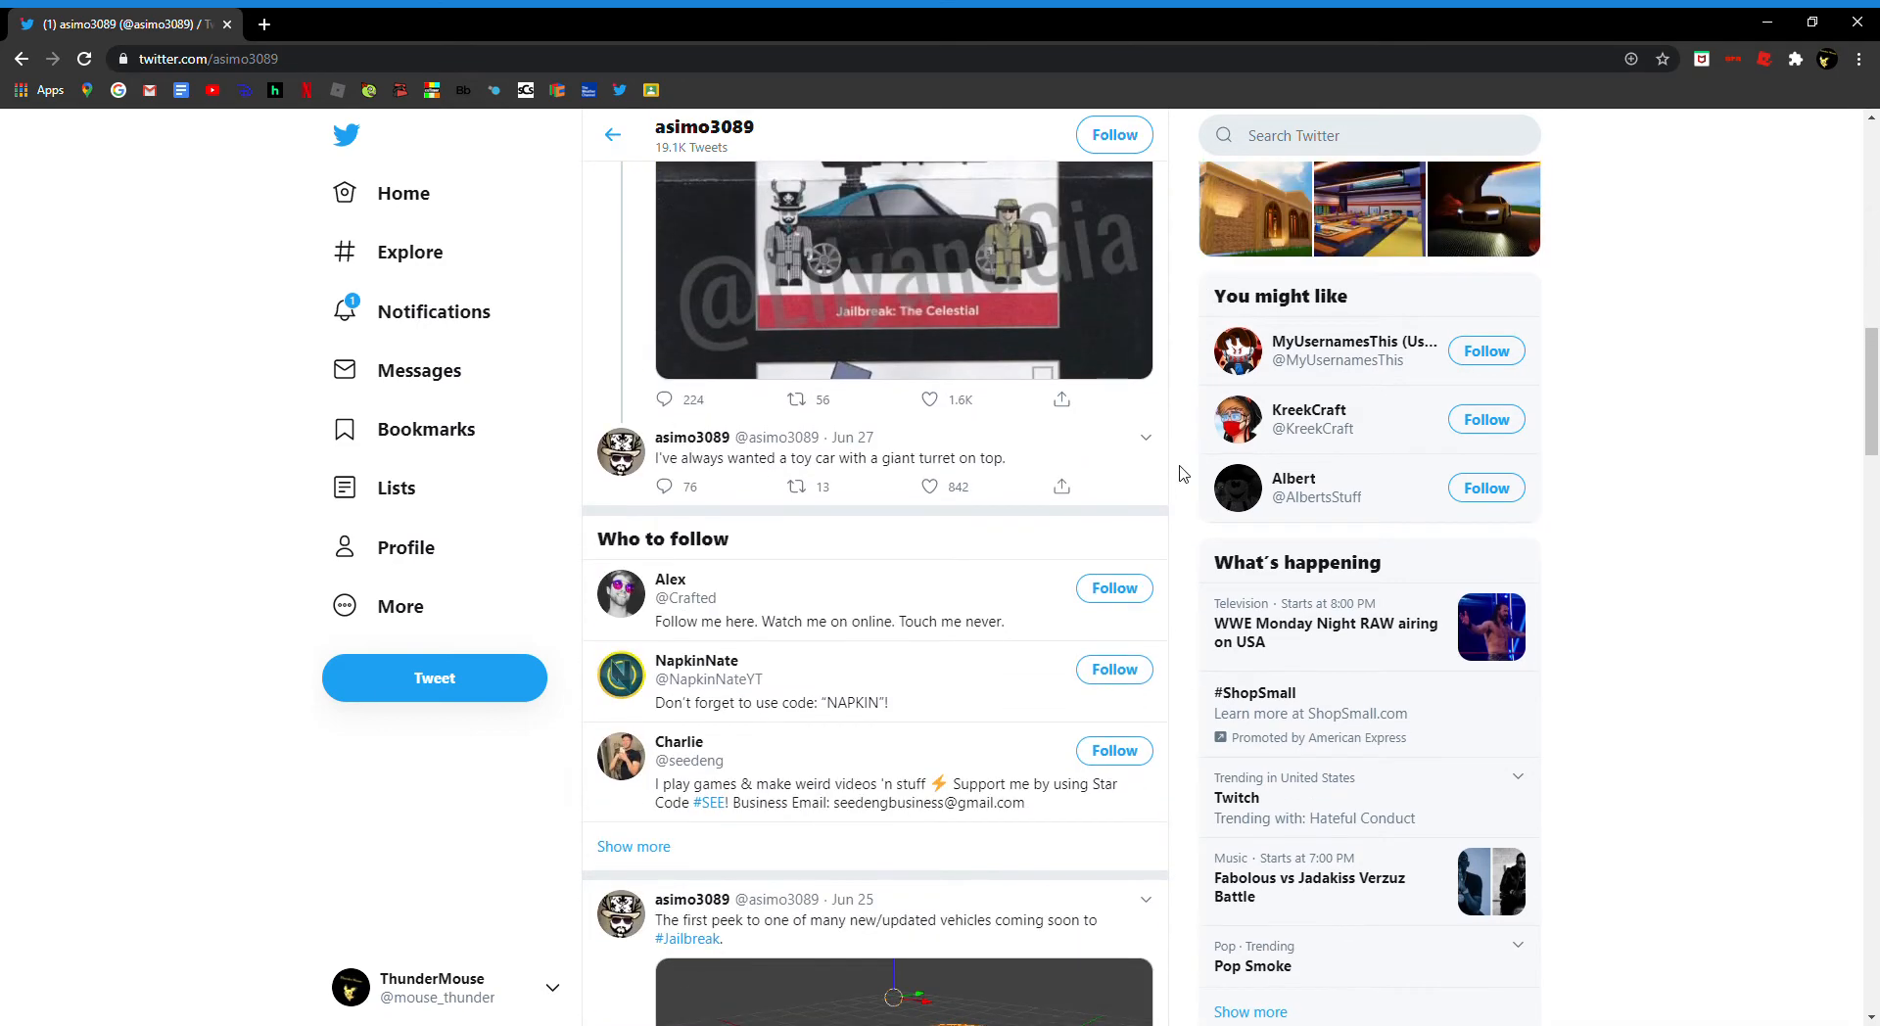
pyautogui.scroll(3)
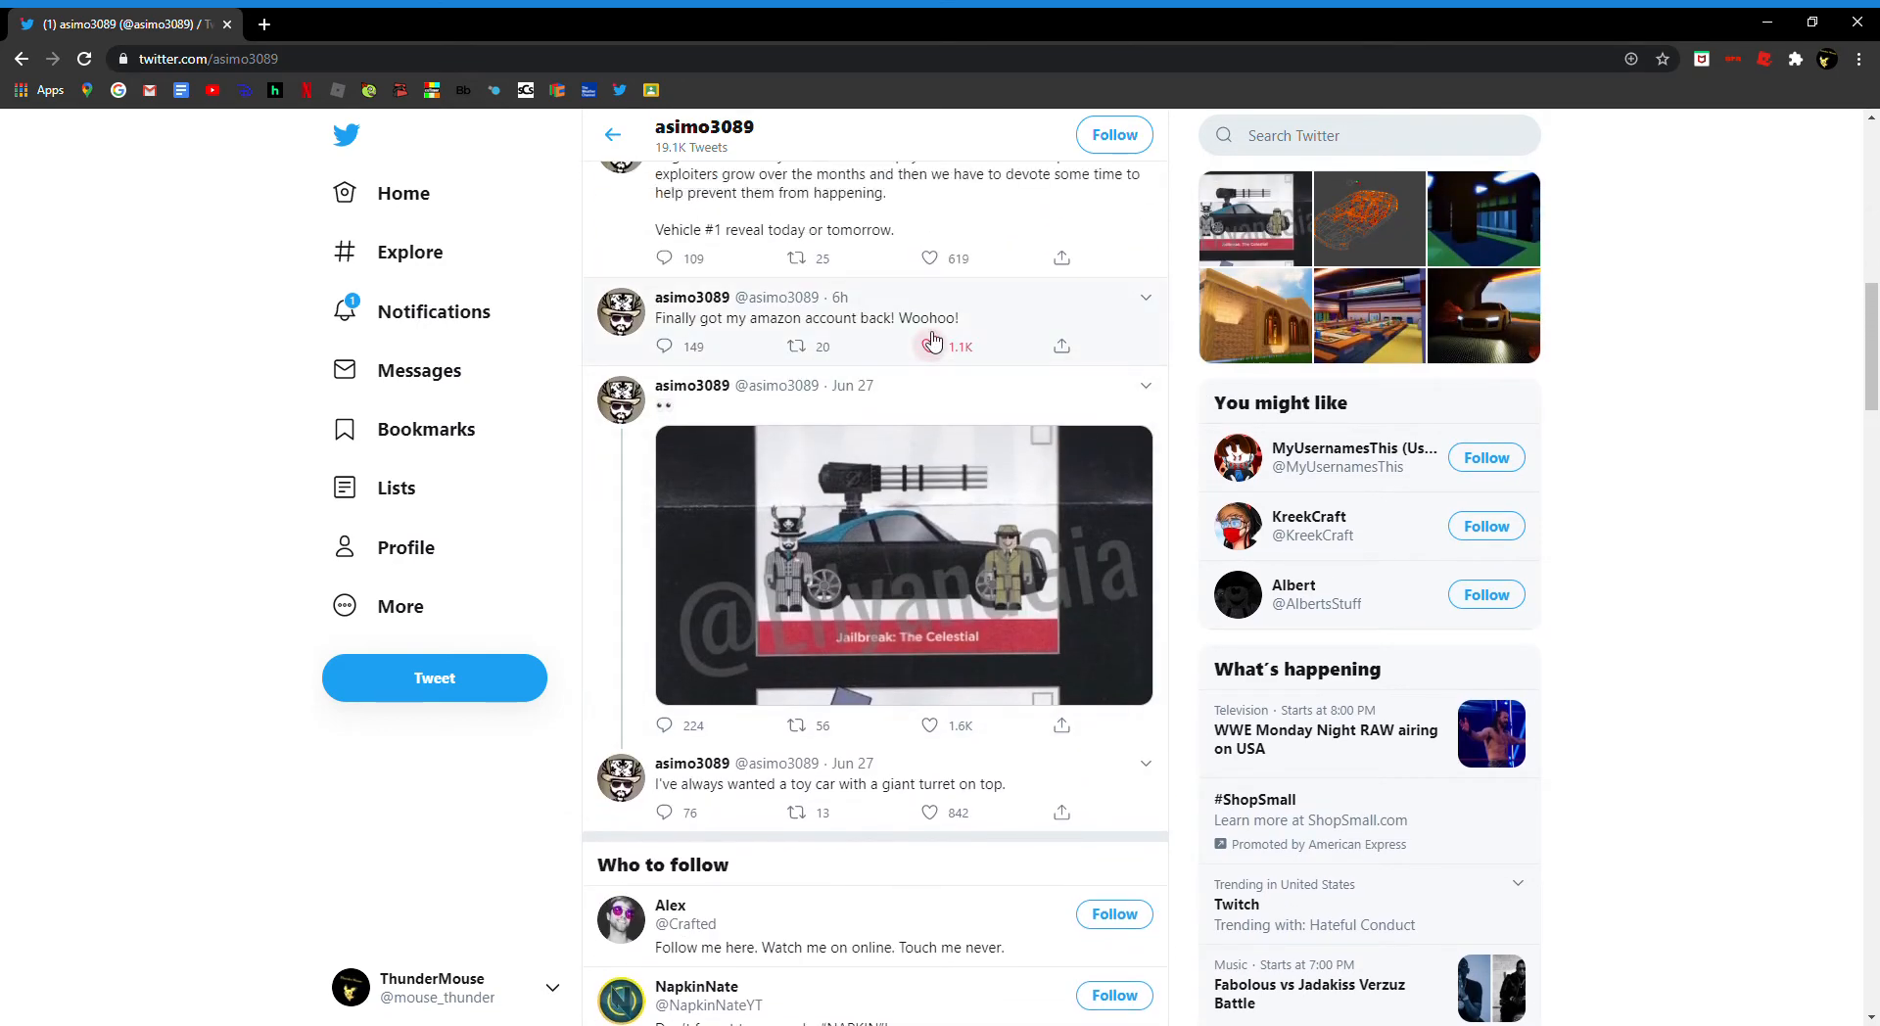
pyautogui.scroll(-3)
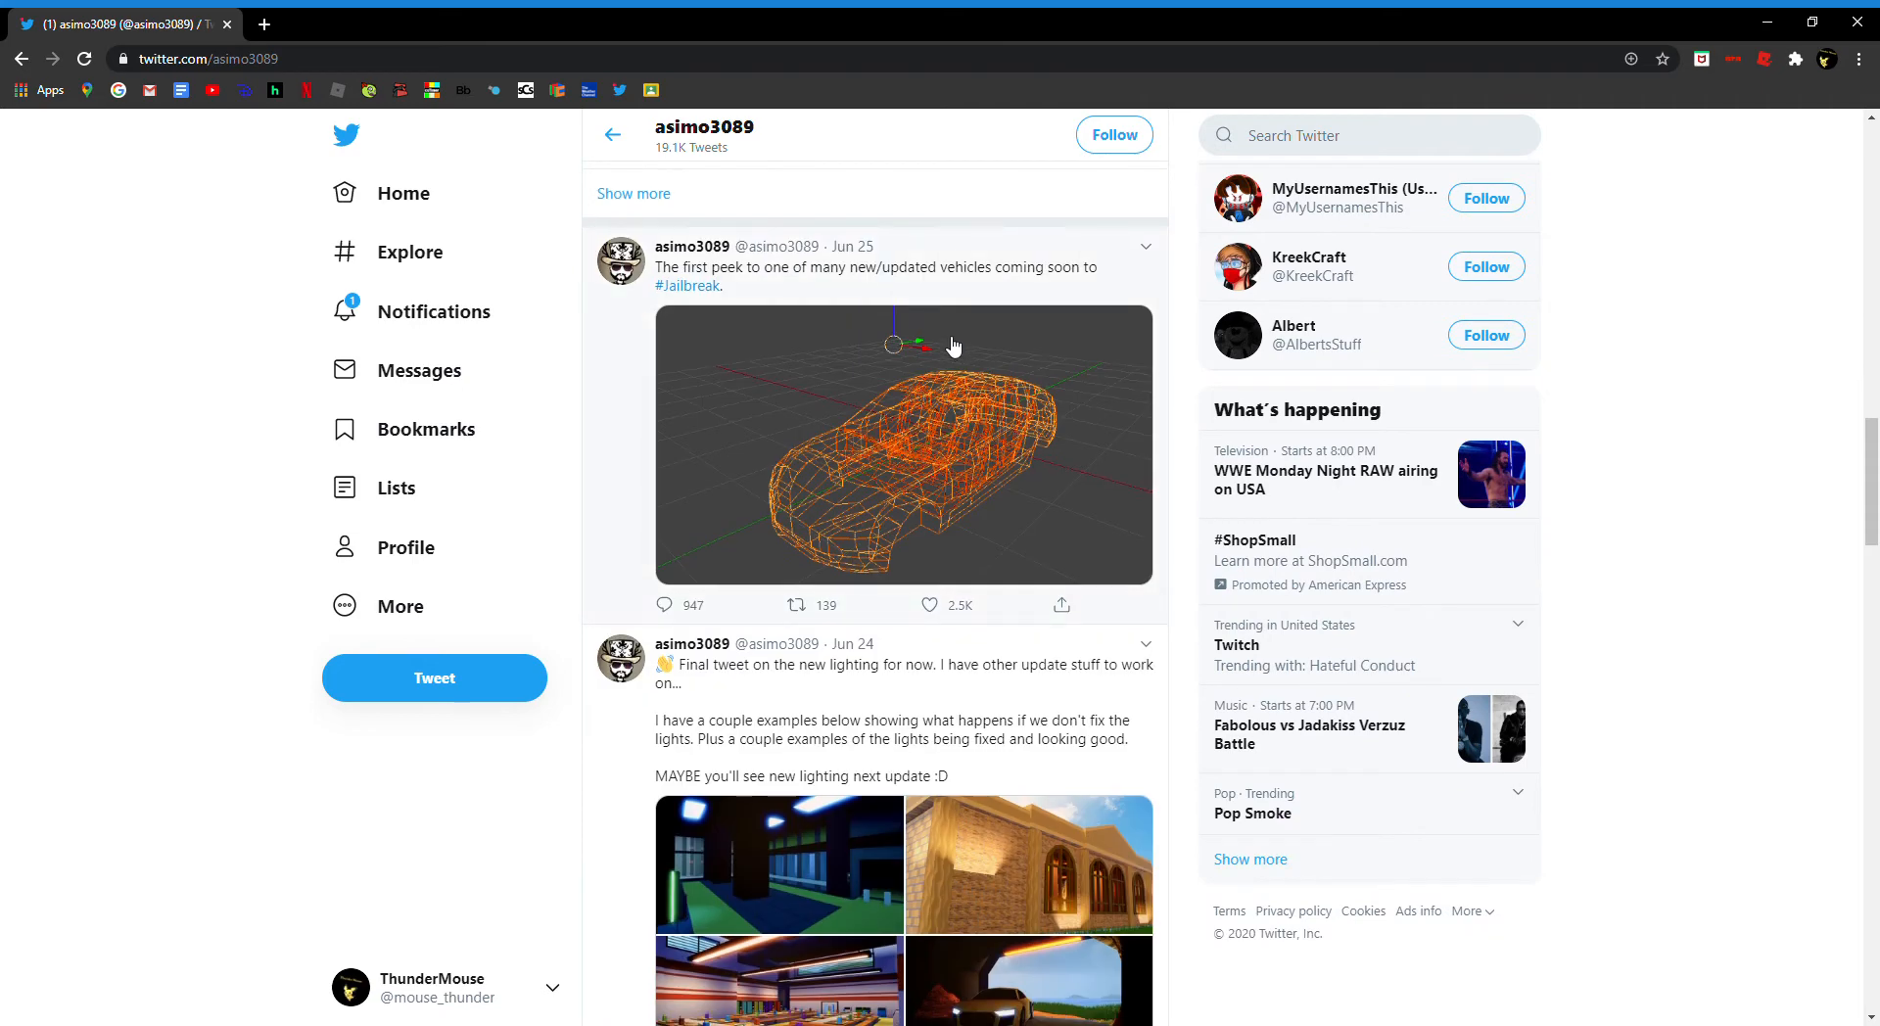
pyautogui.scroll(-3)
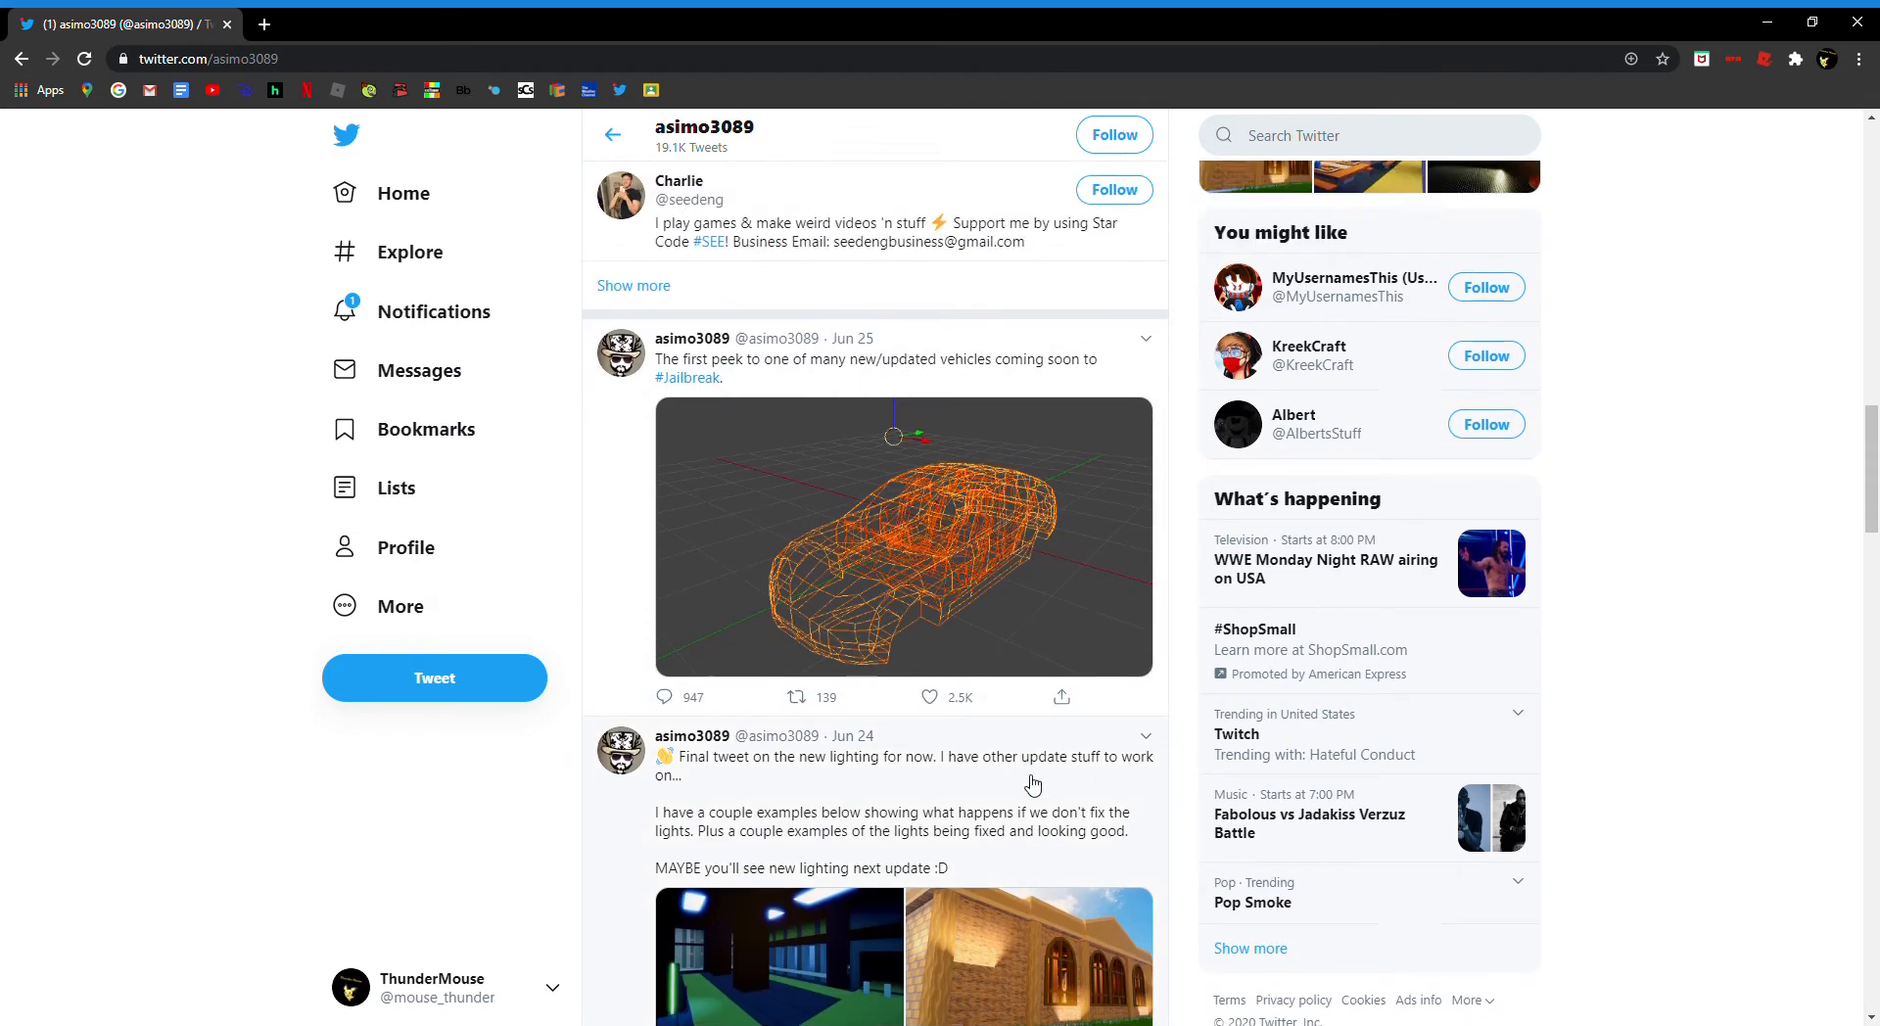
pyautogui.click(875, 360)
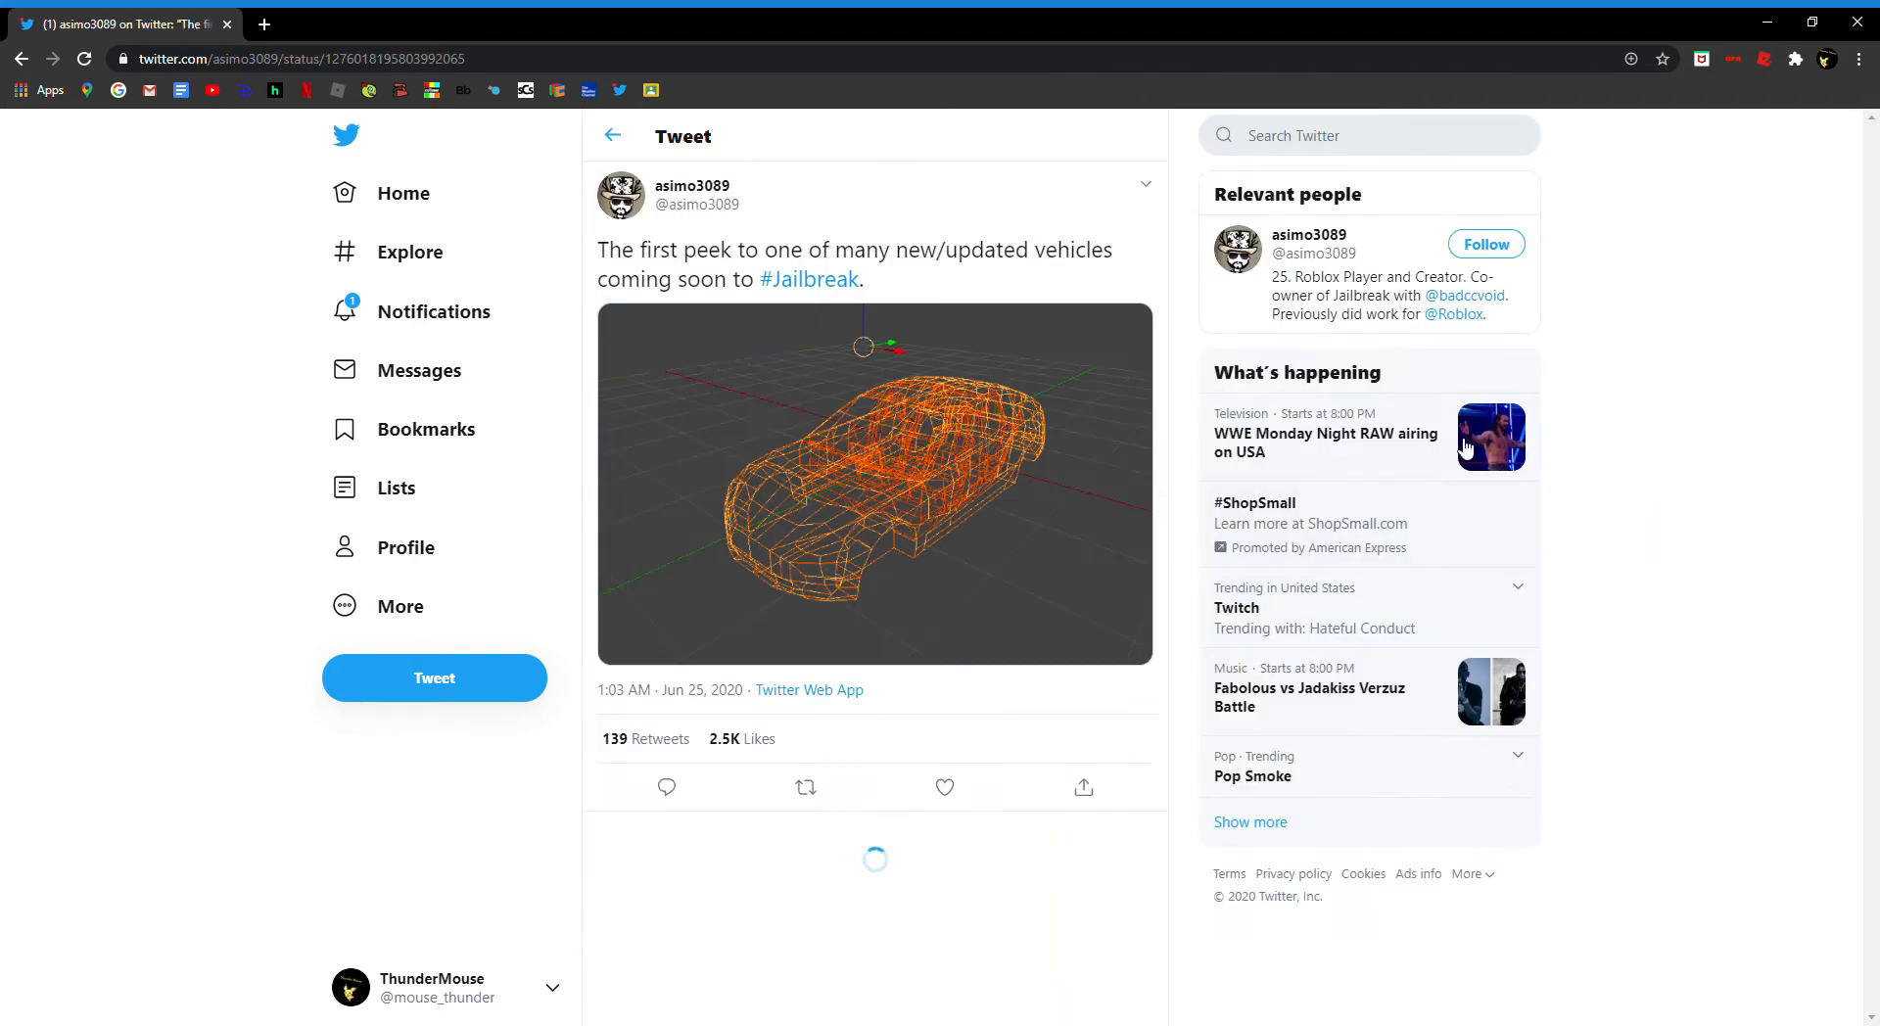
# Step: Open the 'Might have to delay Phase 2' tweet's detail page with its replies
pyautogui.scroll(-3)
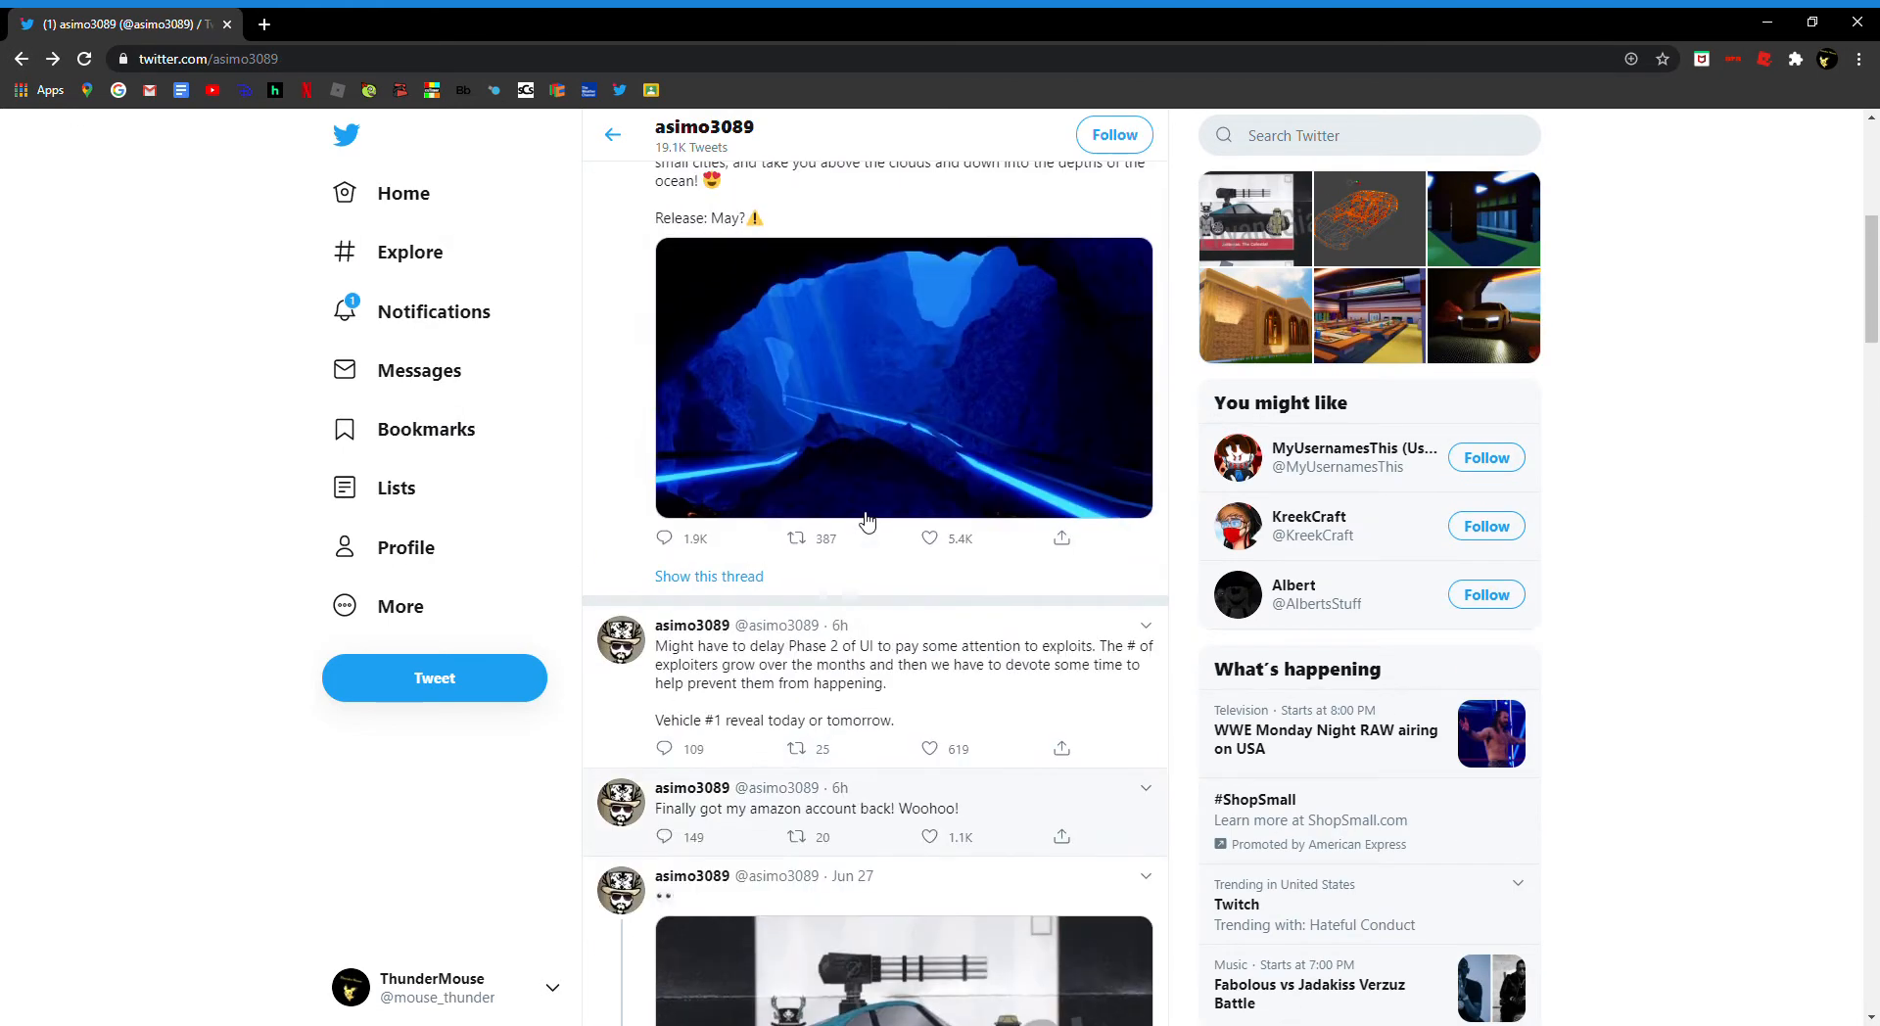
pyautogui.click(840, 666)
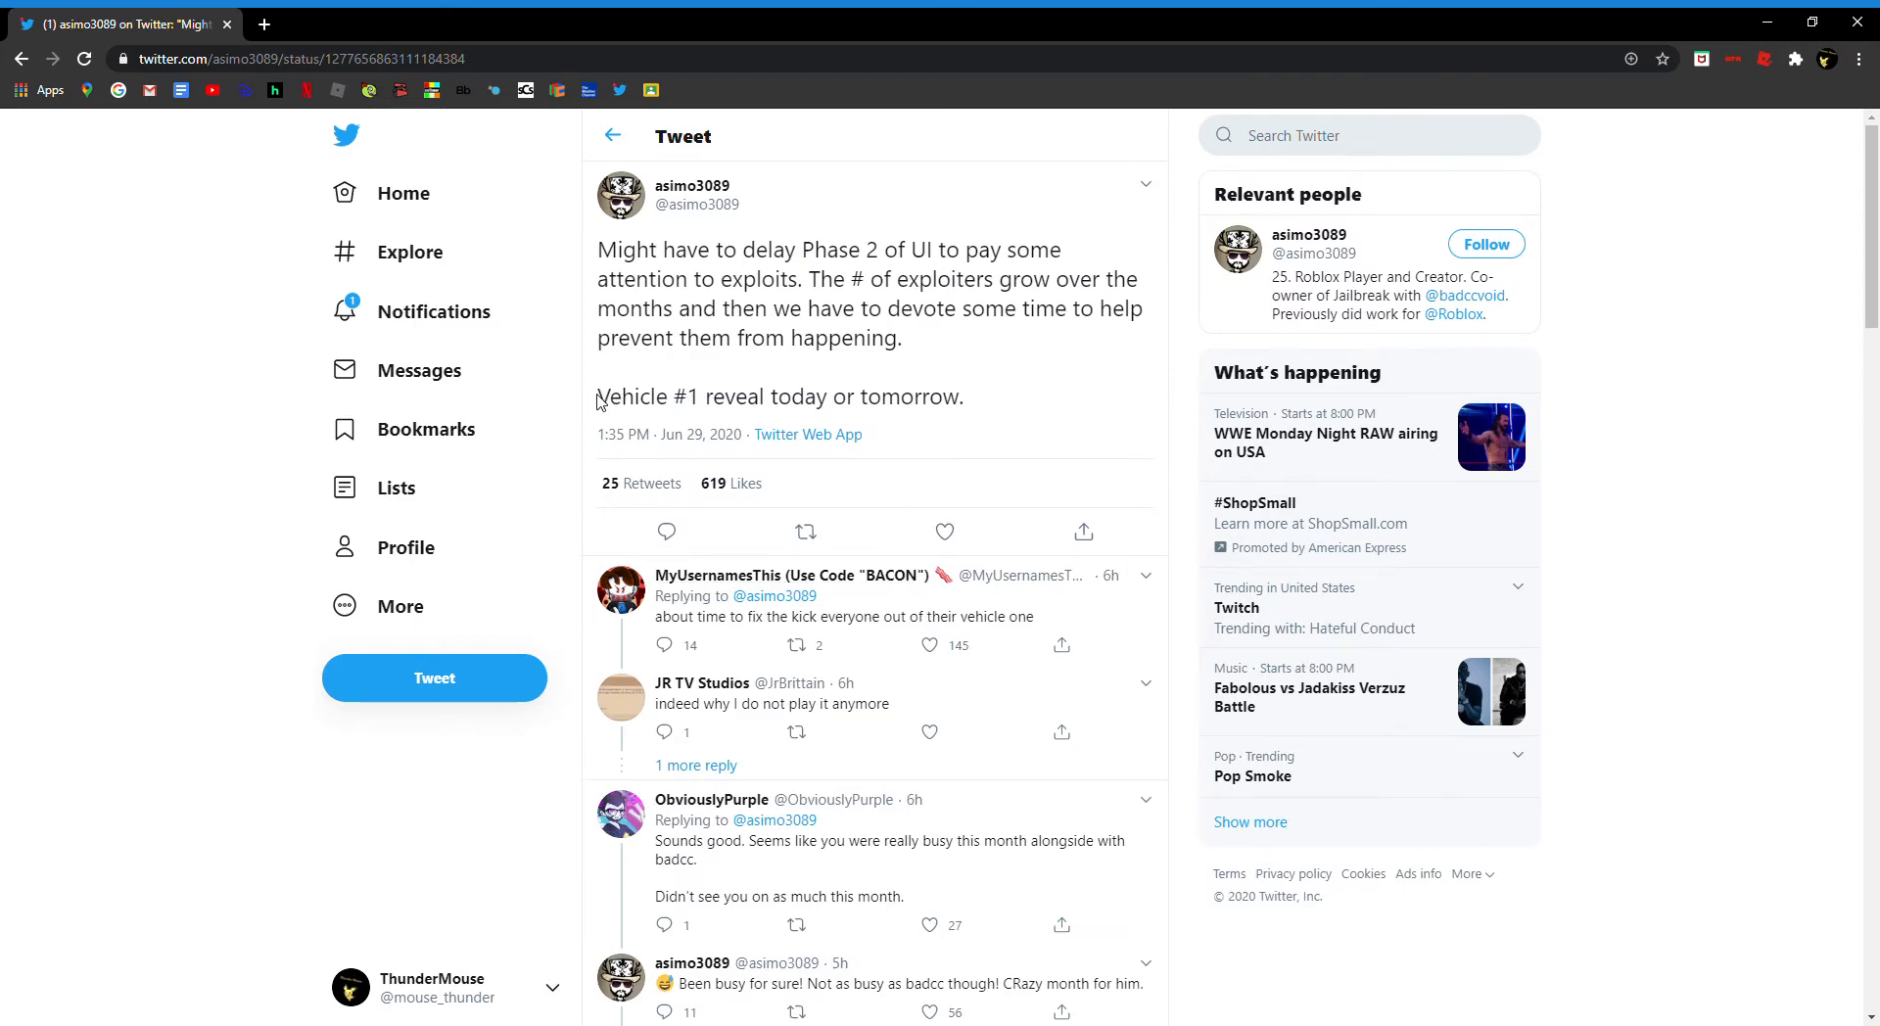
pyautogui.tripleClick(780, 398)
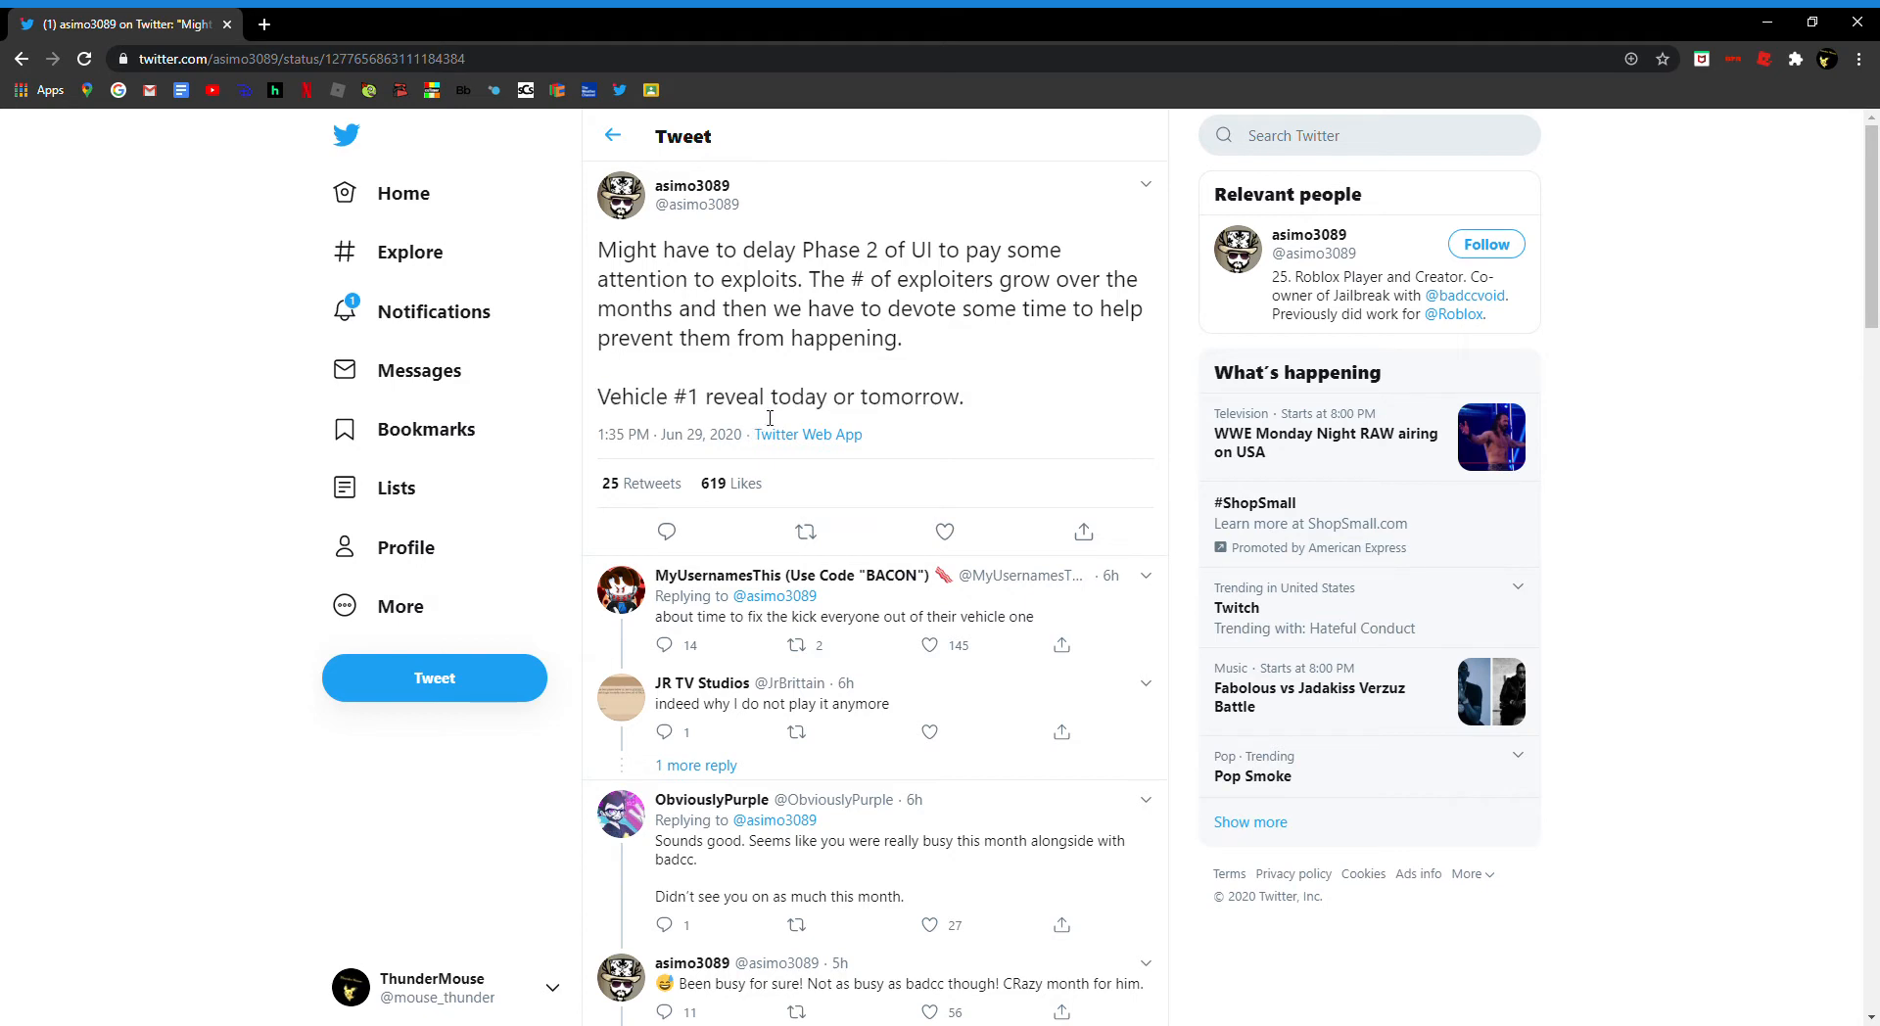
pyautogui.moveTo(803, 370)
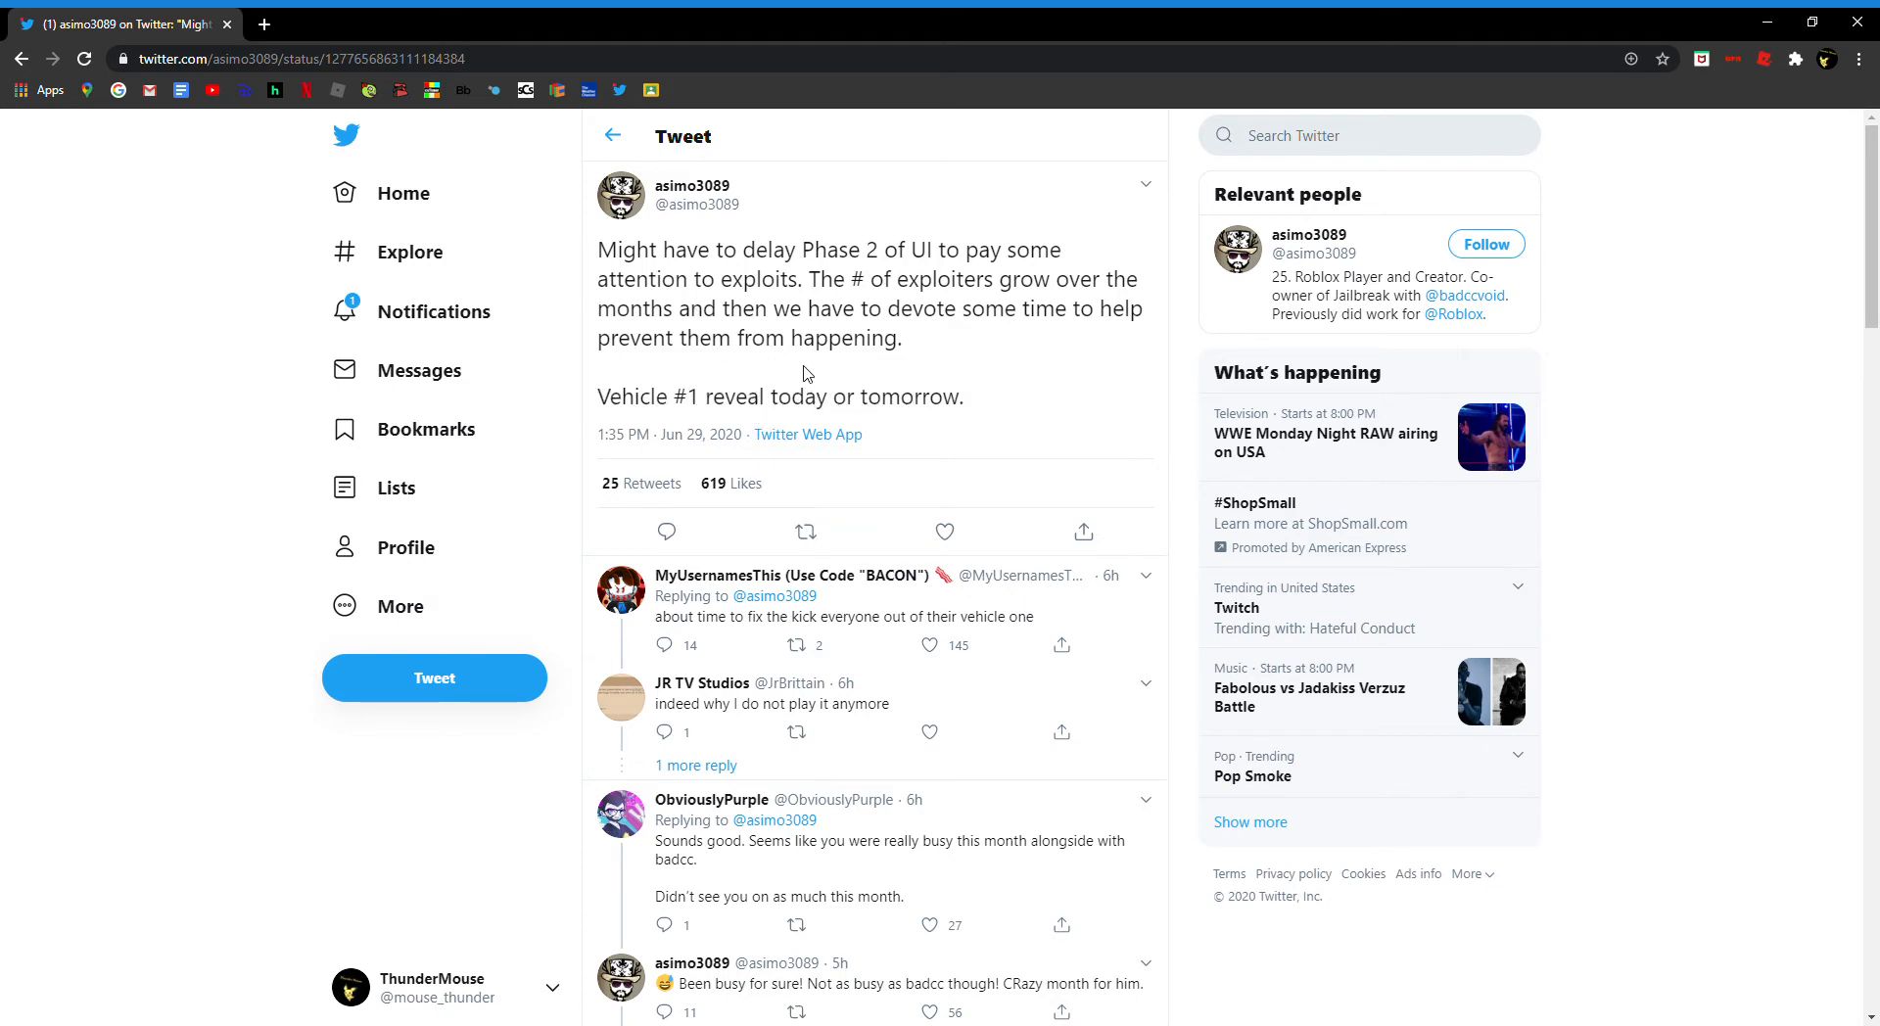
pyautogui.moveTo(1653, 443)
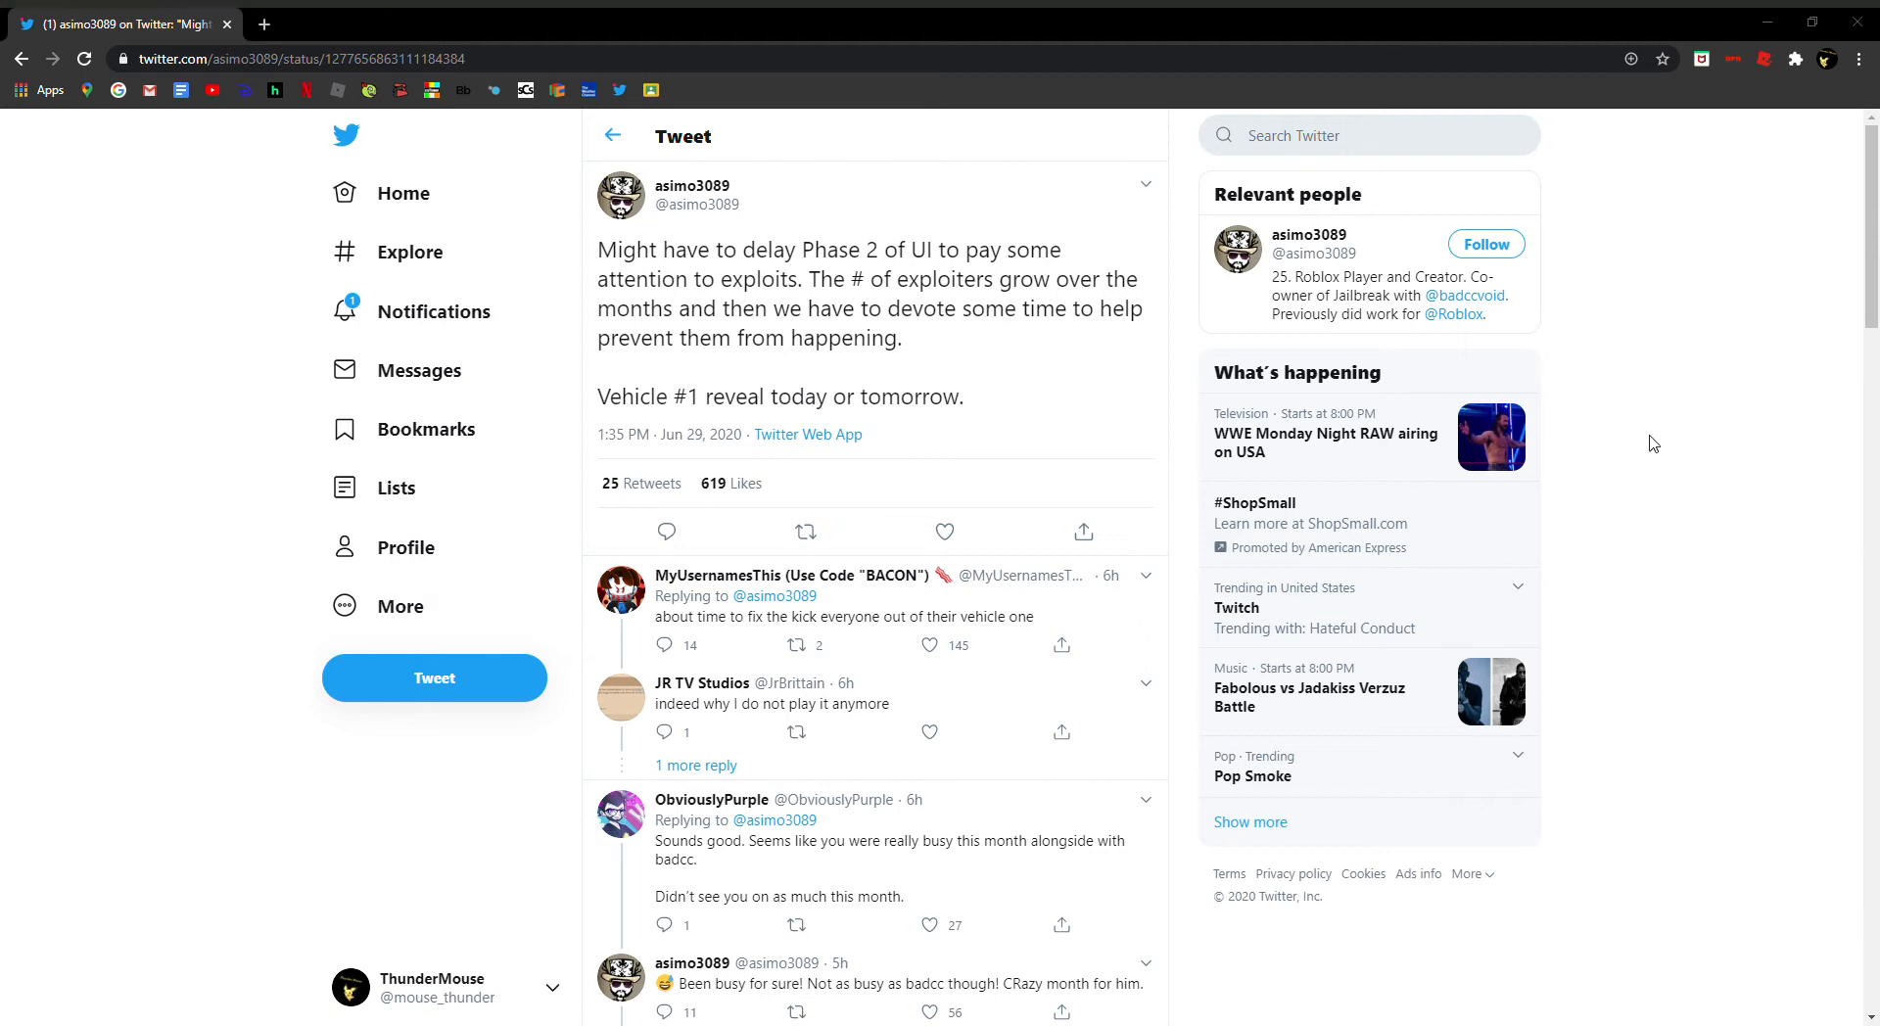
pyautogui.moveTo(1616, 415)
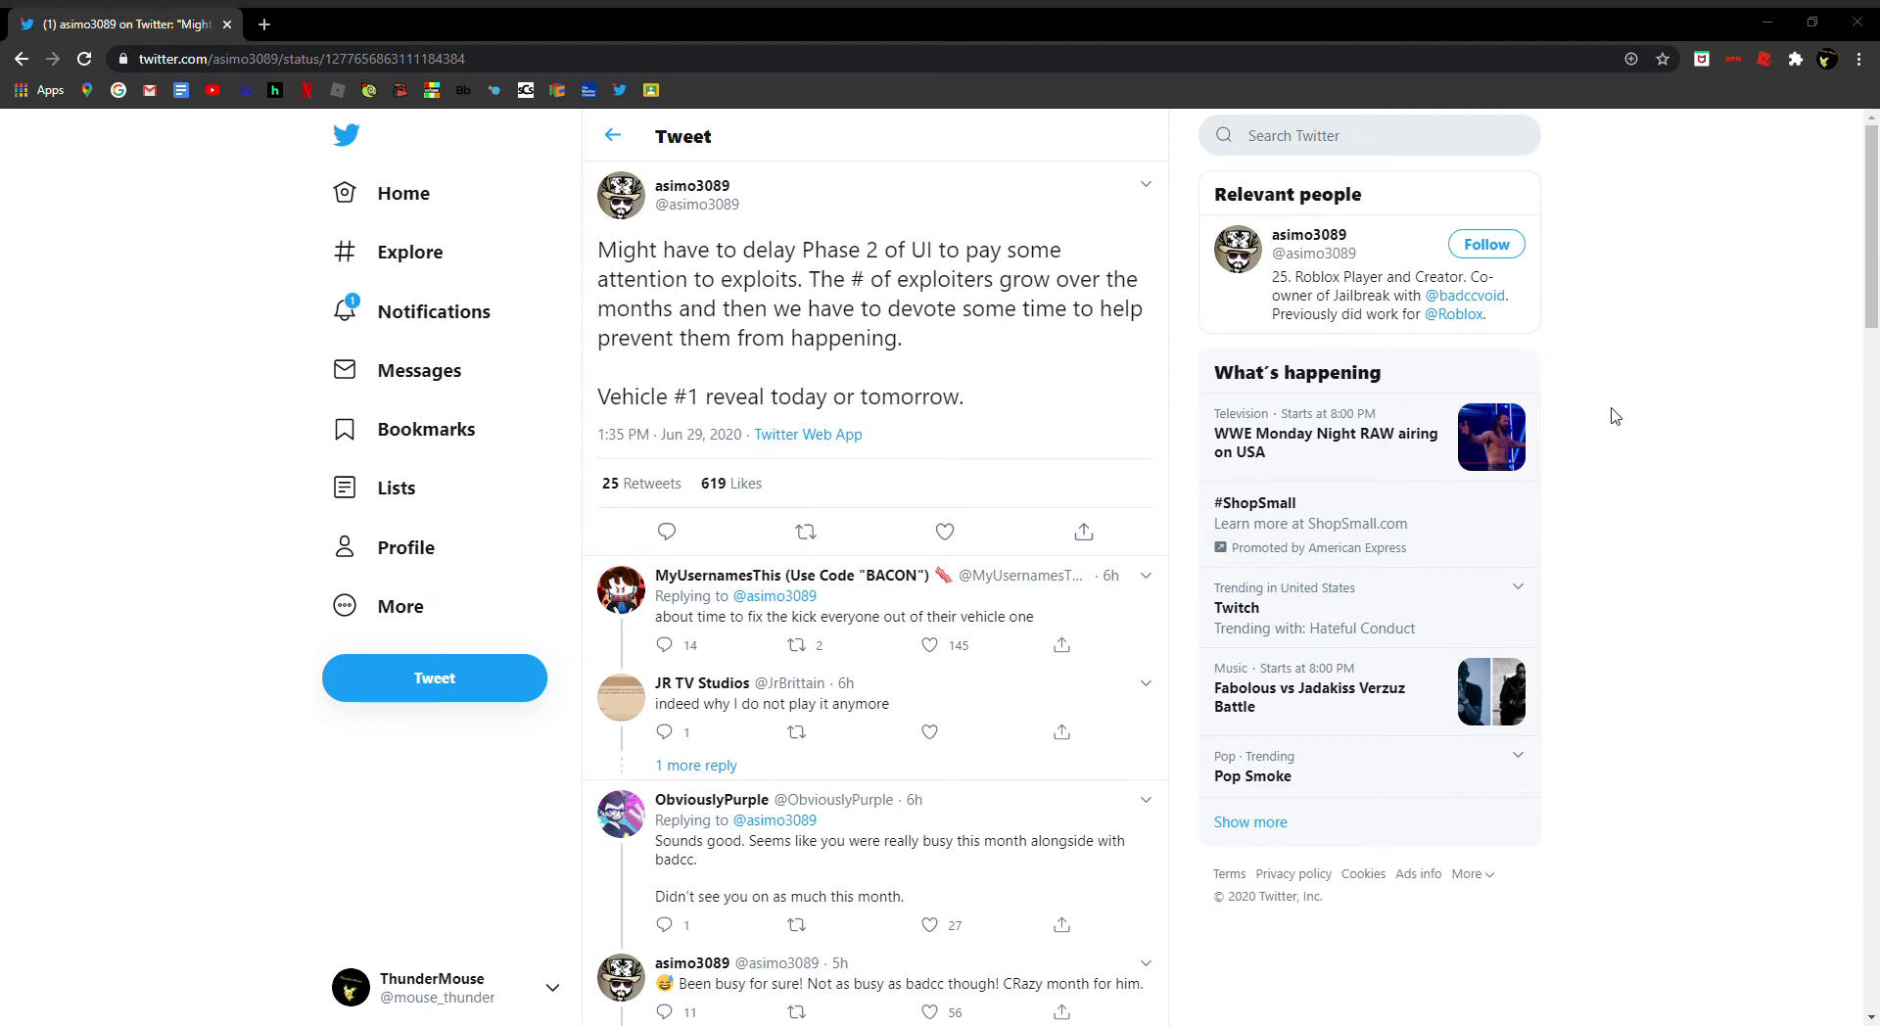
pyautogui.moveTo(1796, 376)
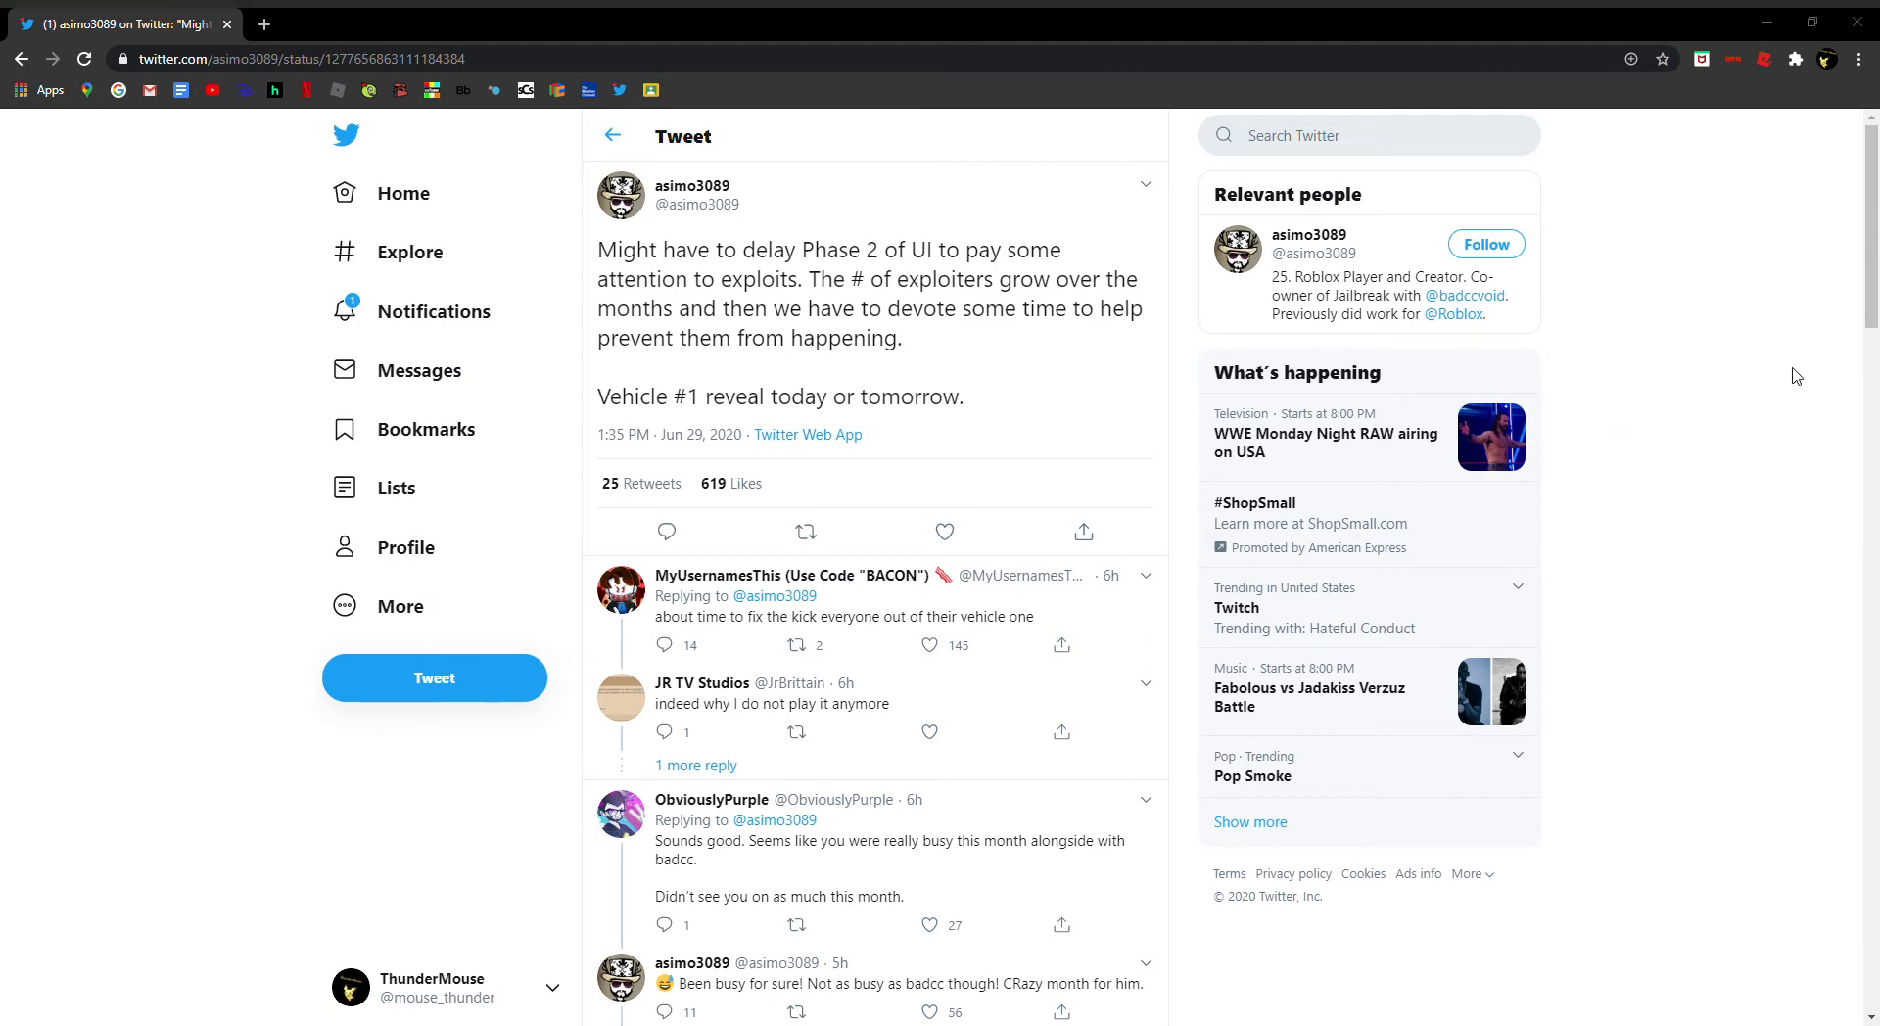
pyautogui.moveTo(1625, 363)
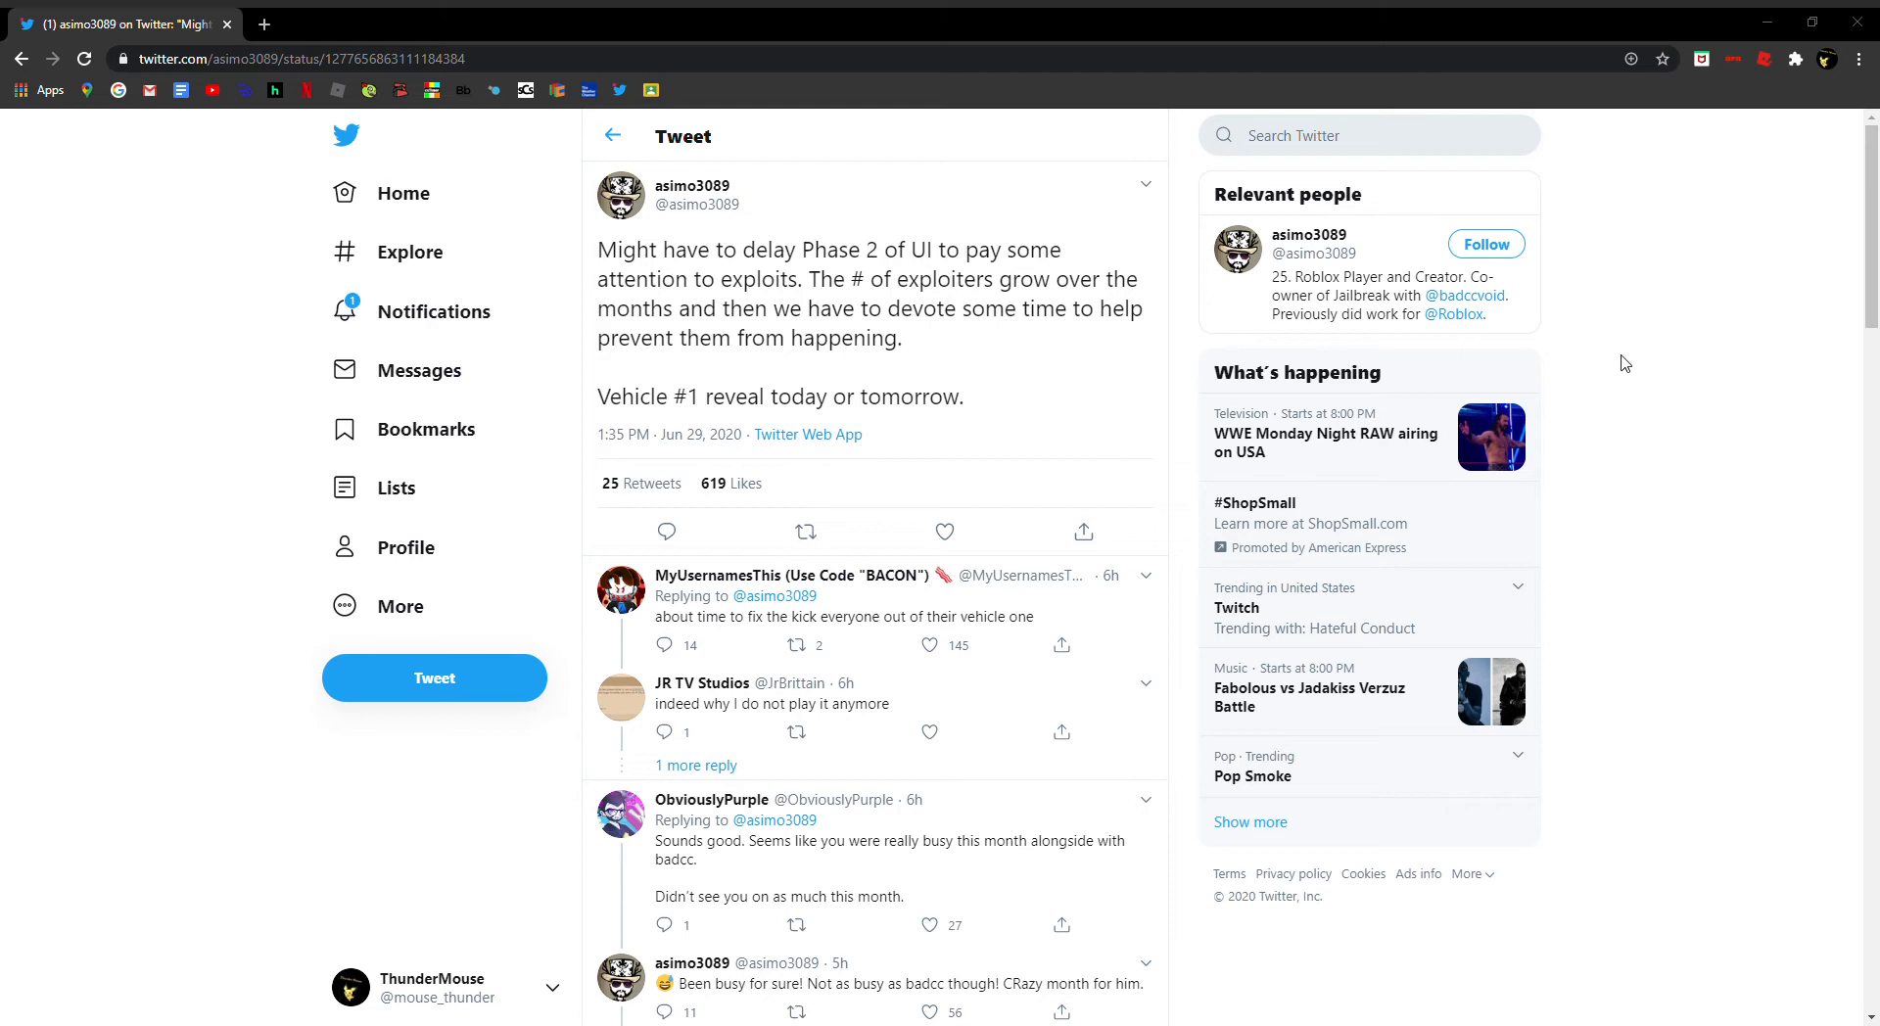
pyautogui.moveTo(1641, 337)
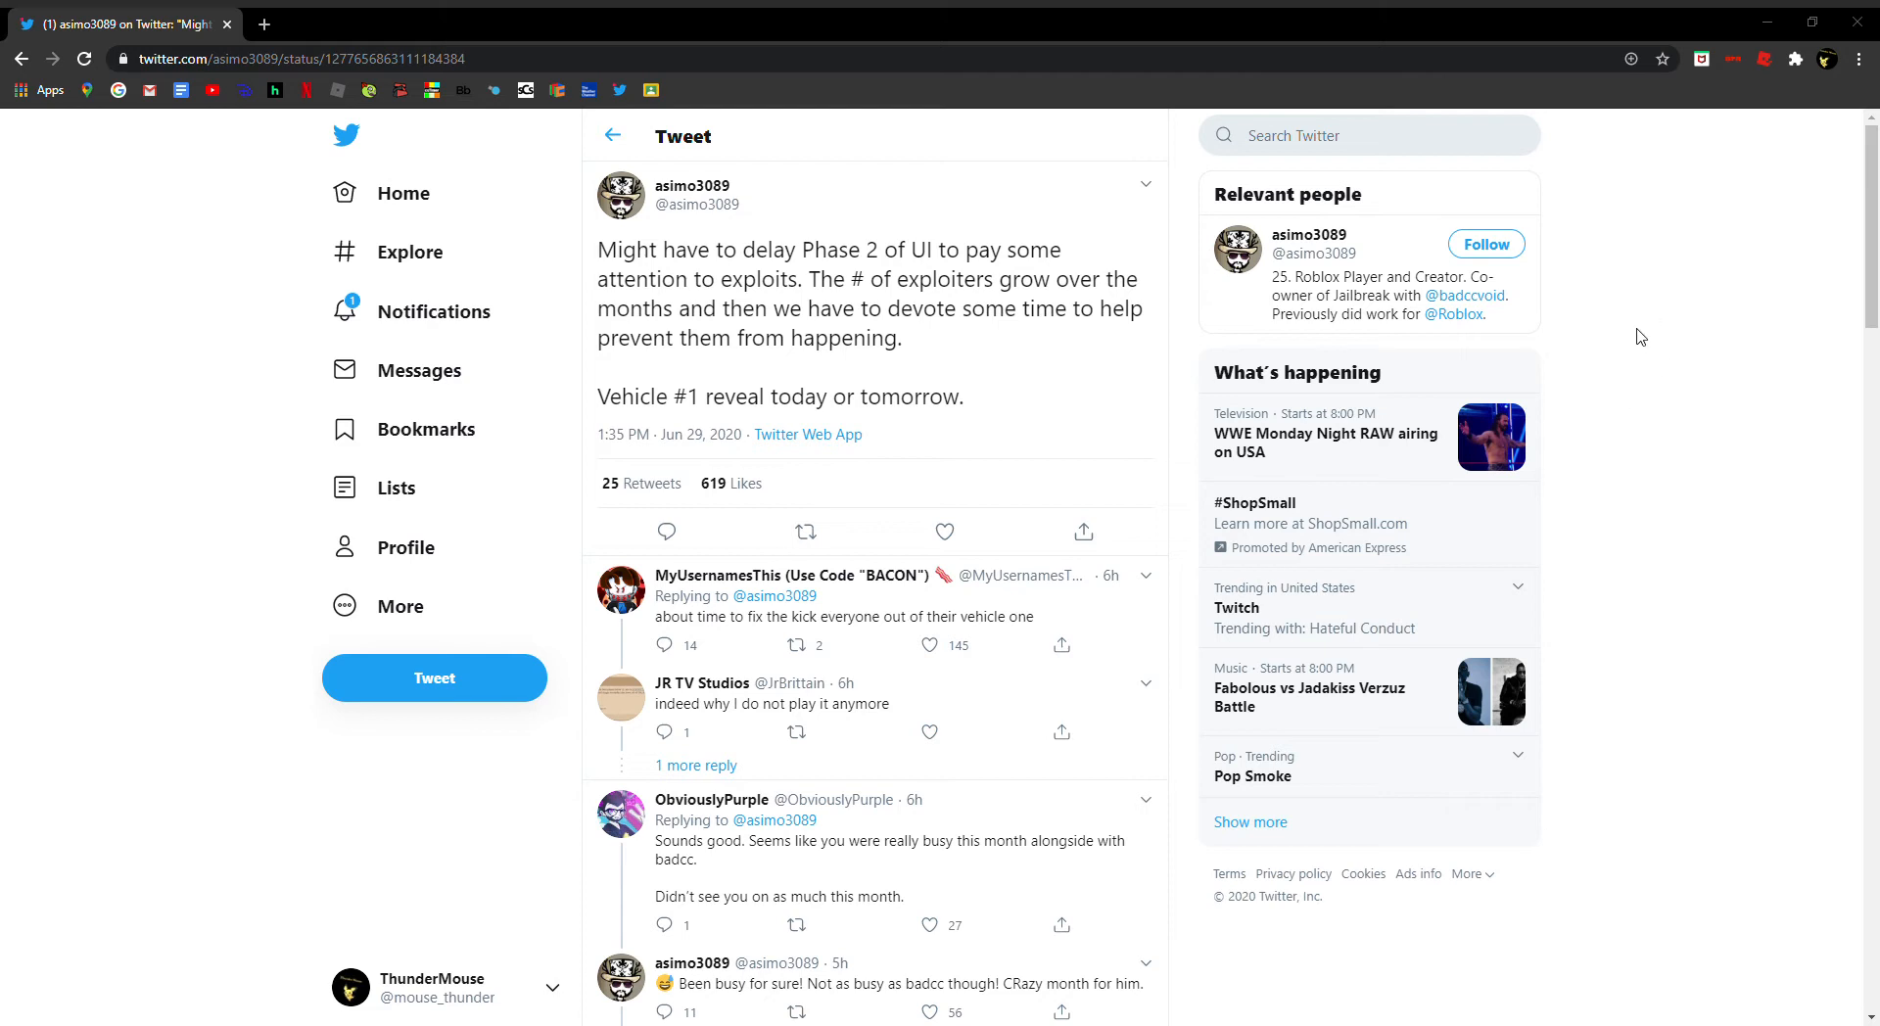
pyautogui.moveTo(1861, 427)
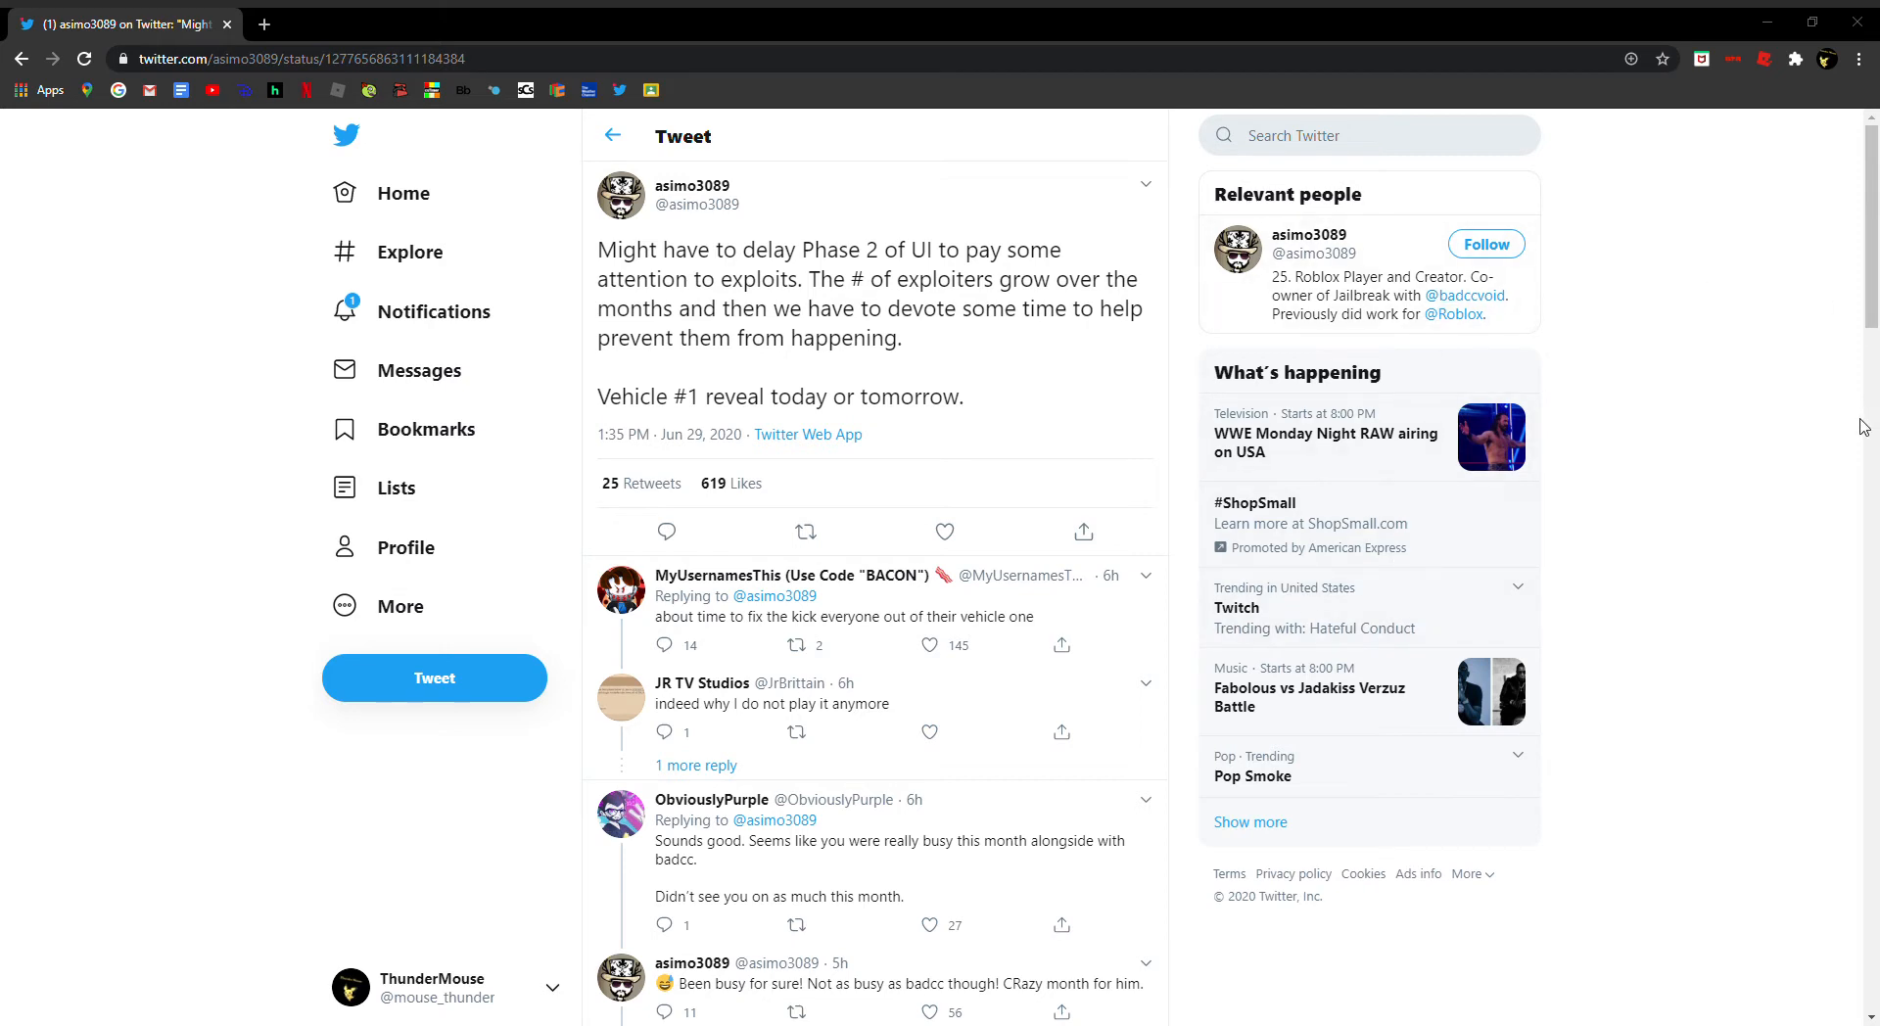
pyautogui.moveTo(1663, 394)
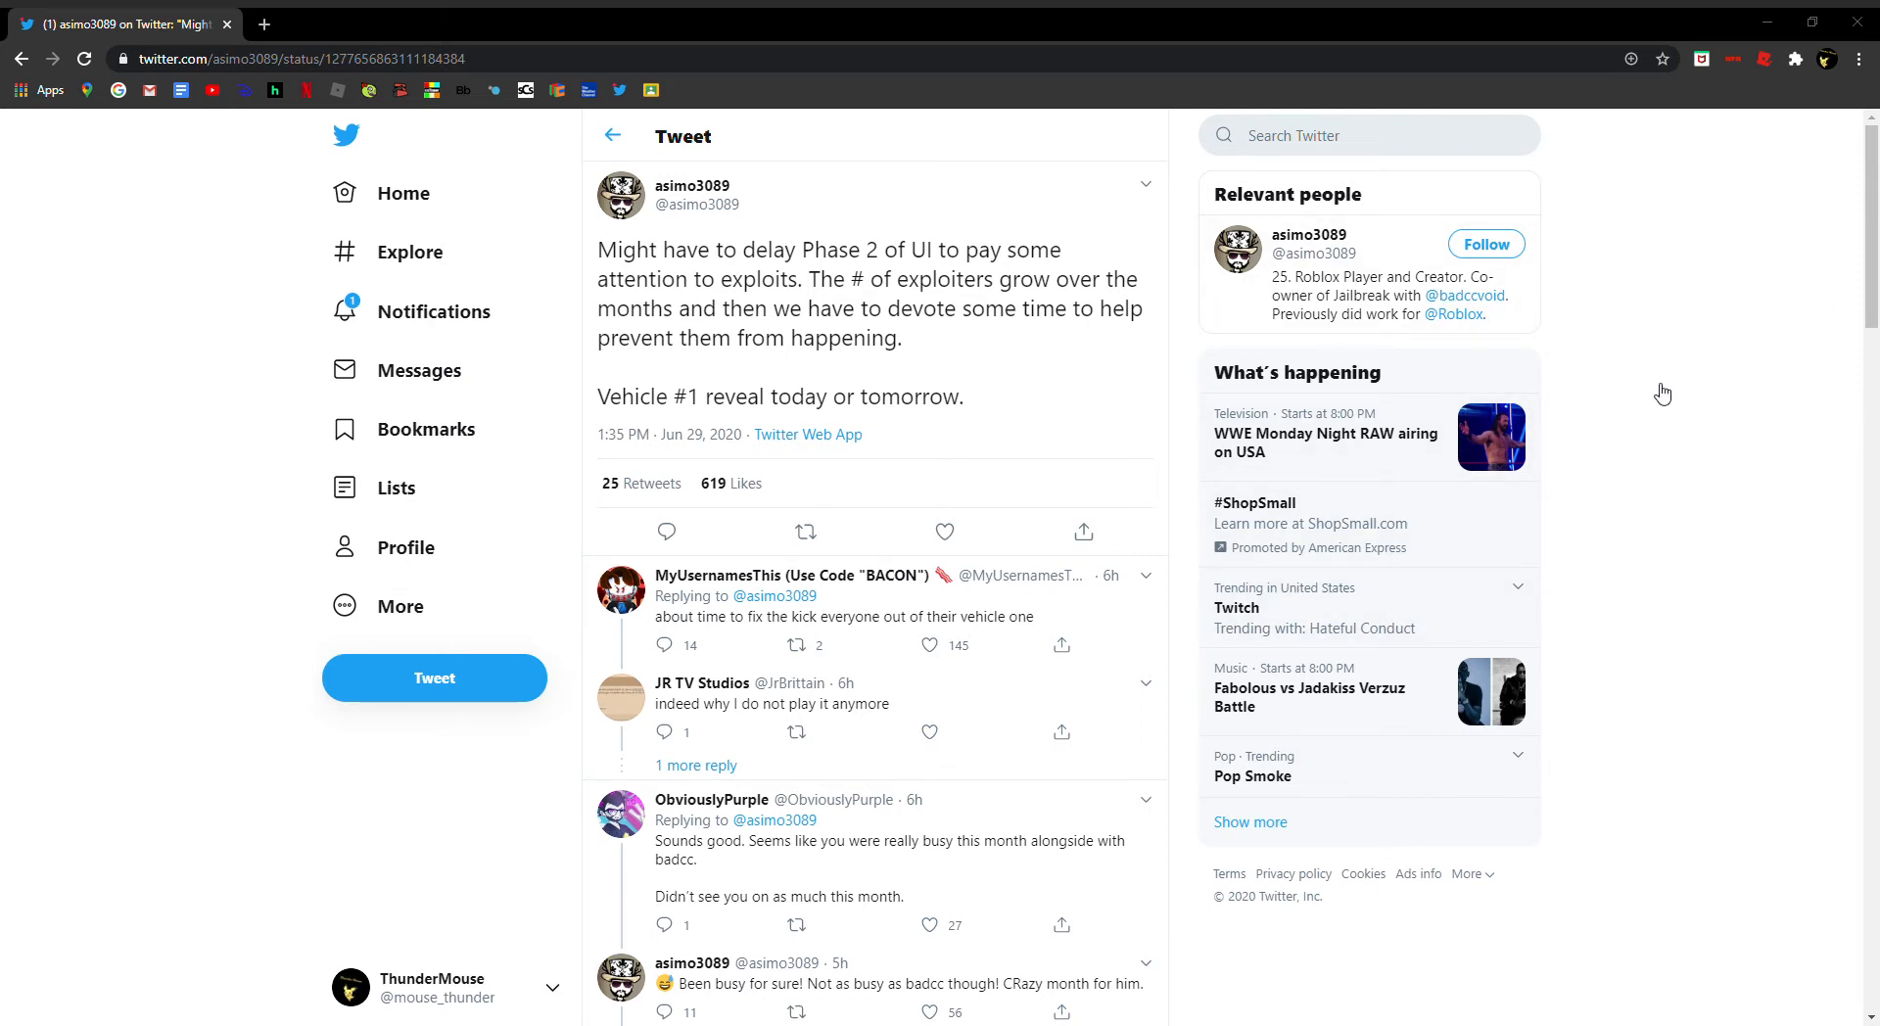
pyautogui.moveTo(1665, 385)
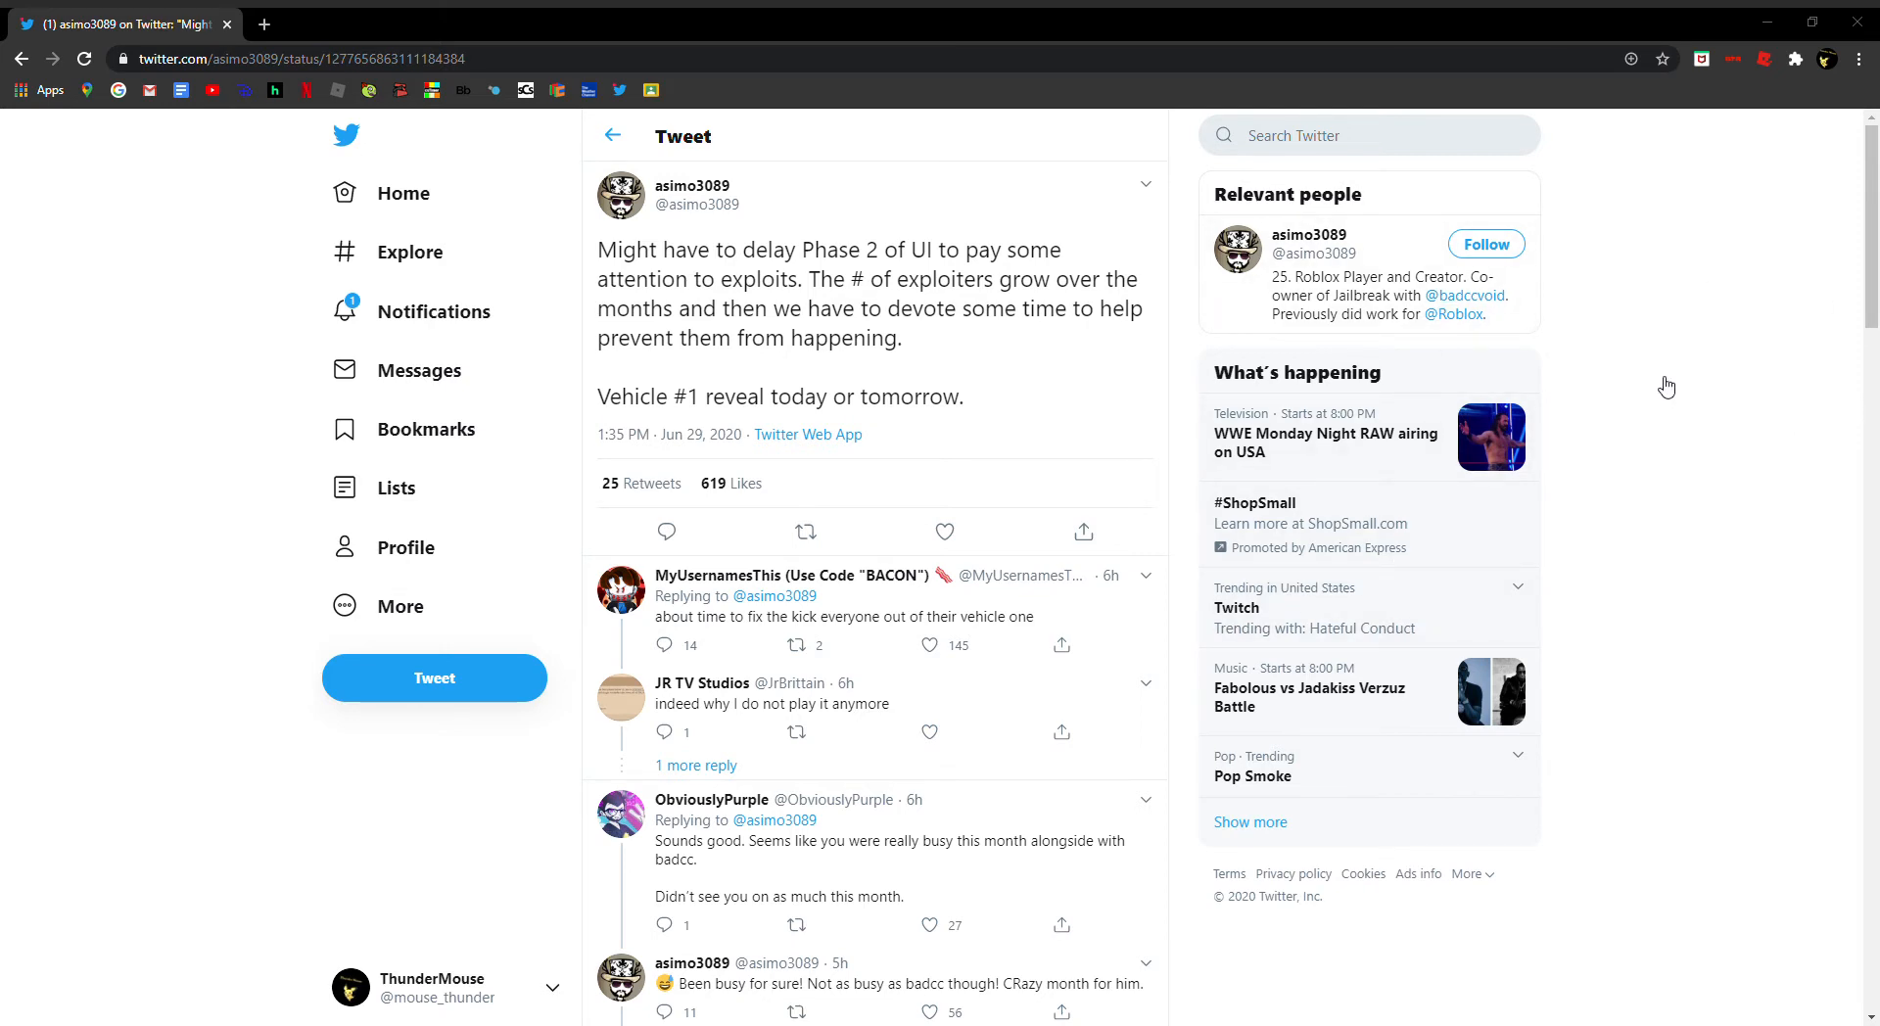
pyautogui.moveTo(1738, 291)
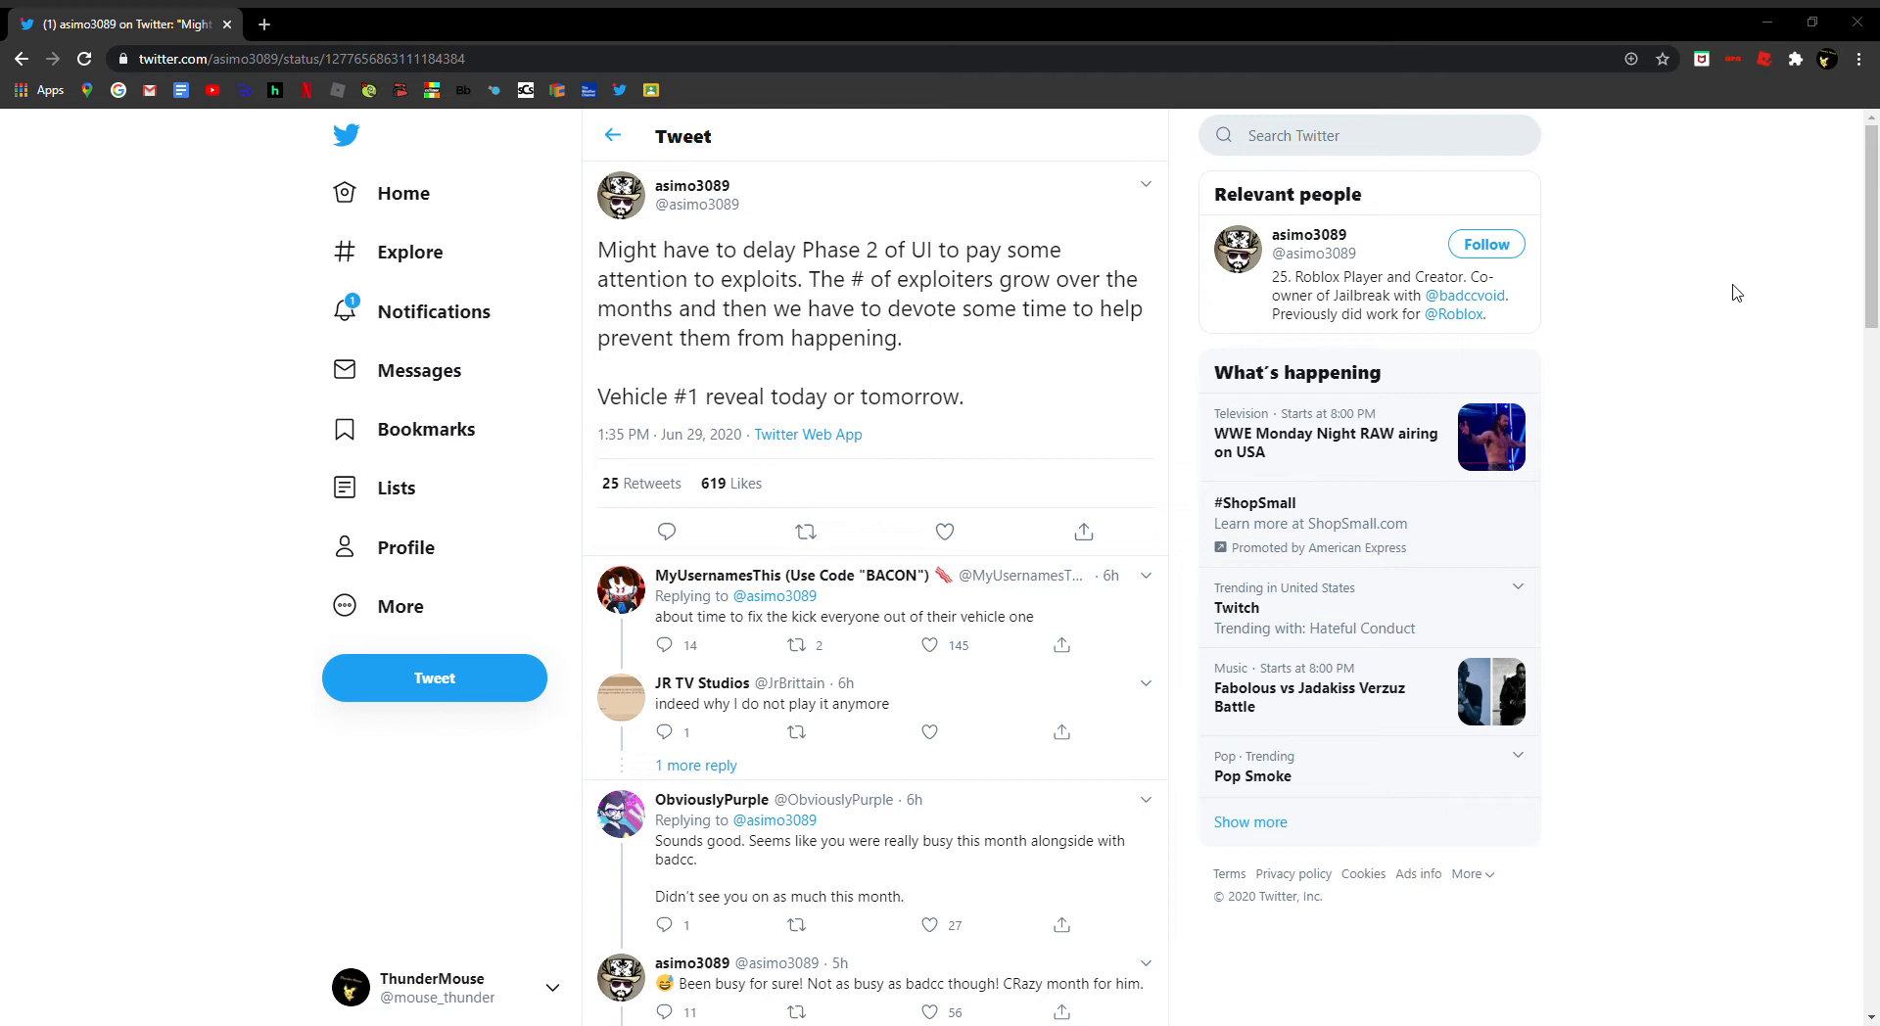
pyautogui.moveTo(1124, 361)
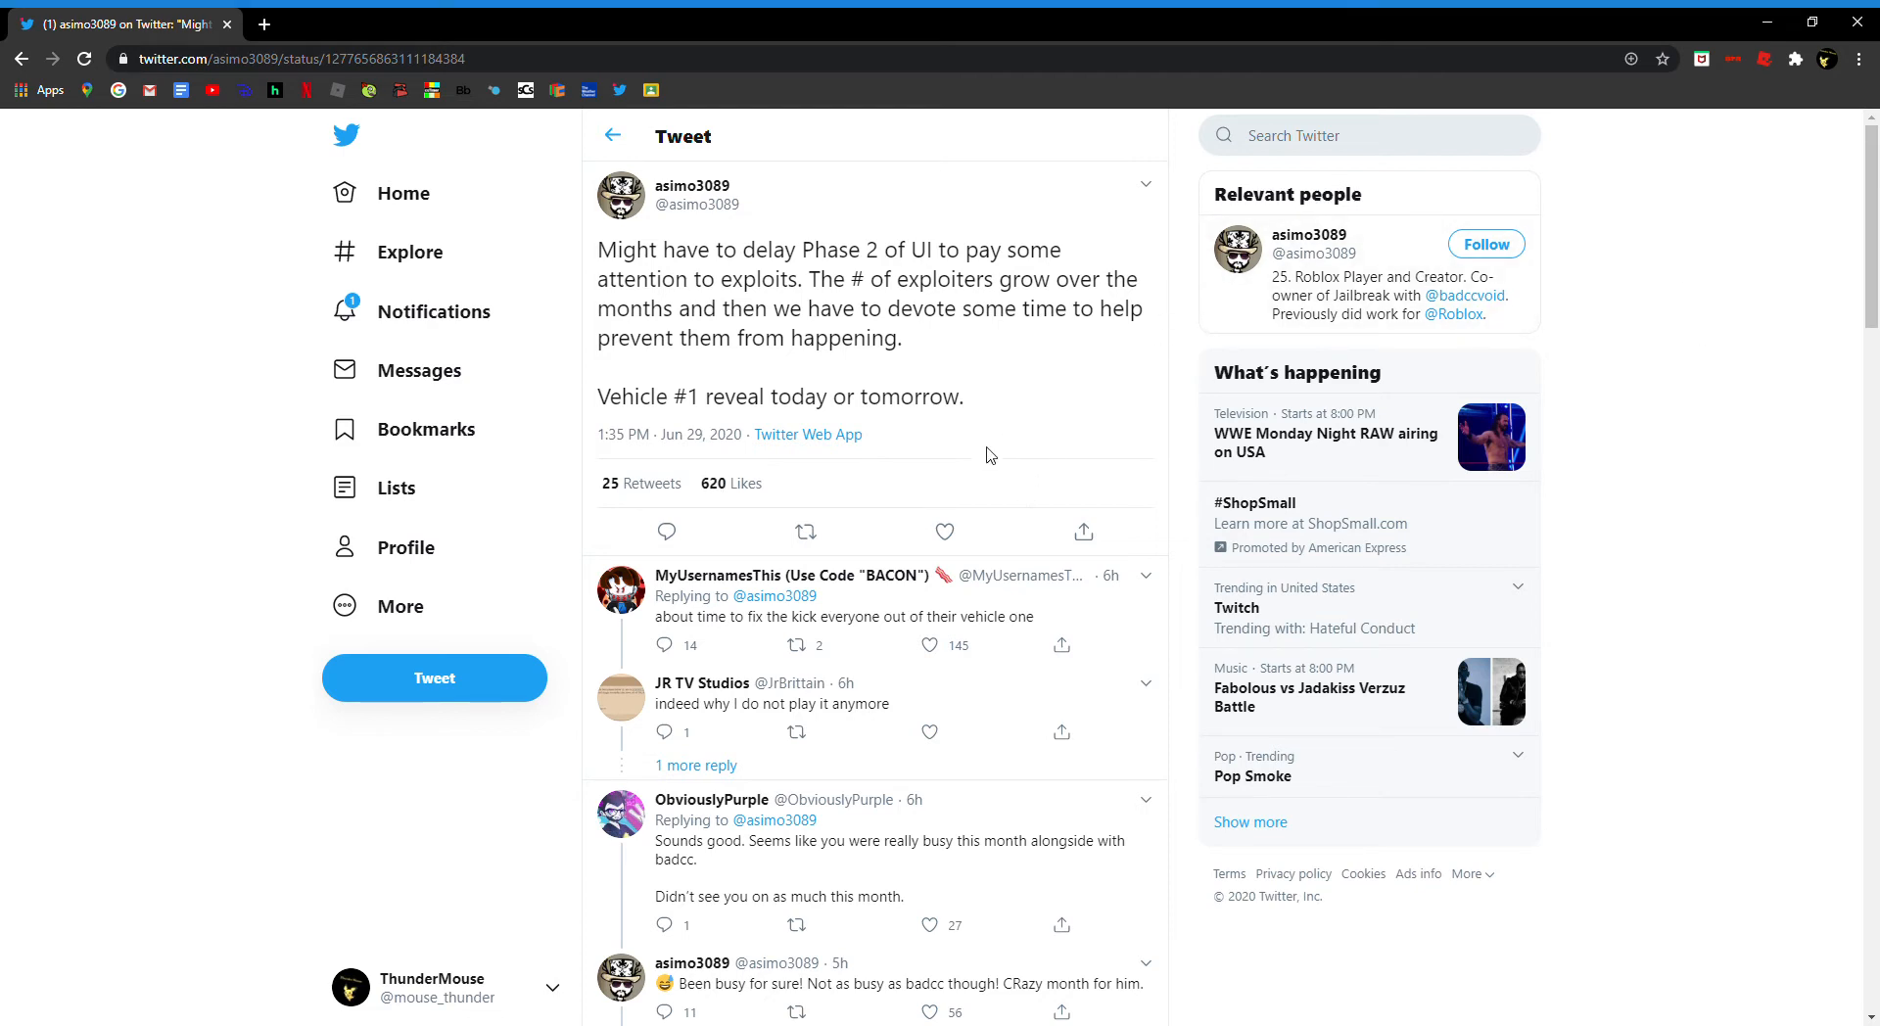
# Step: Scroll through the Phase 2 delay tweet's replies and back to its top
pyautogui.scroll(-3)
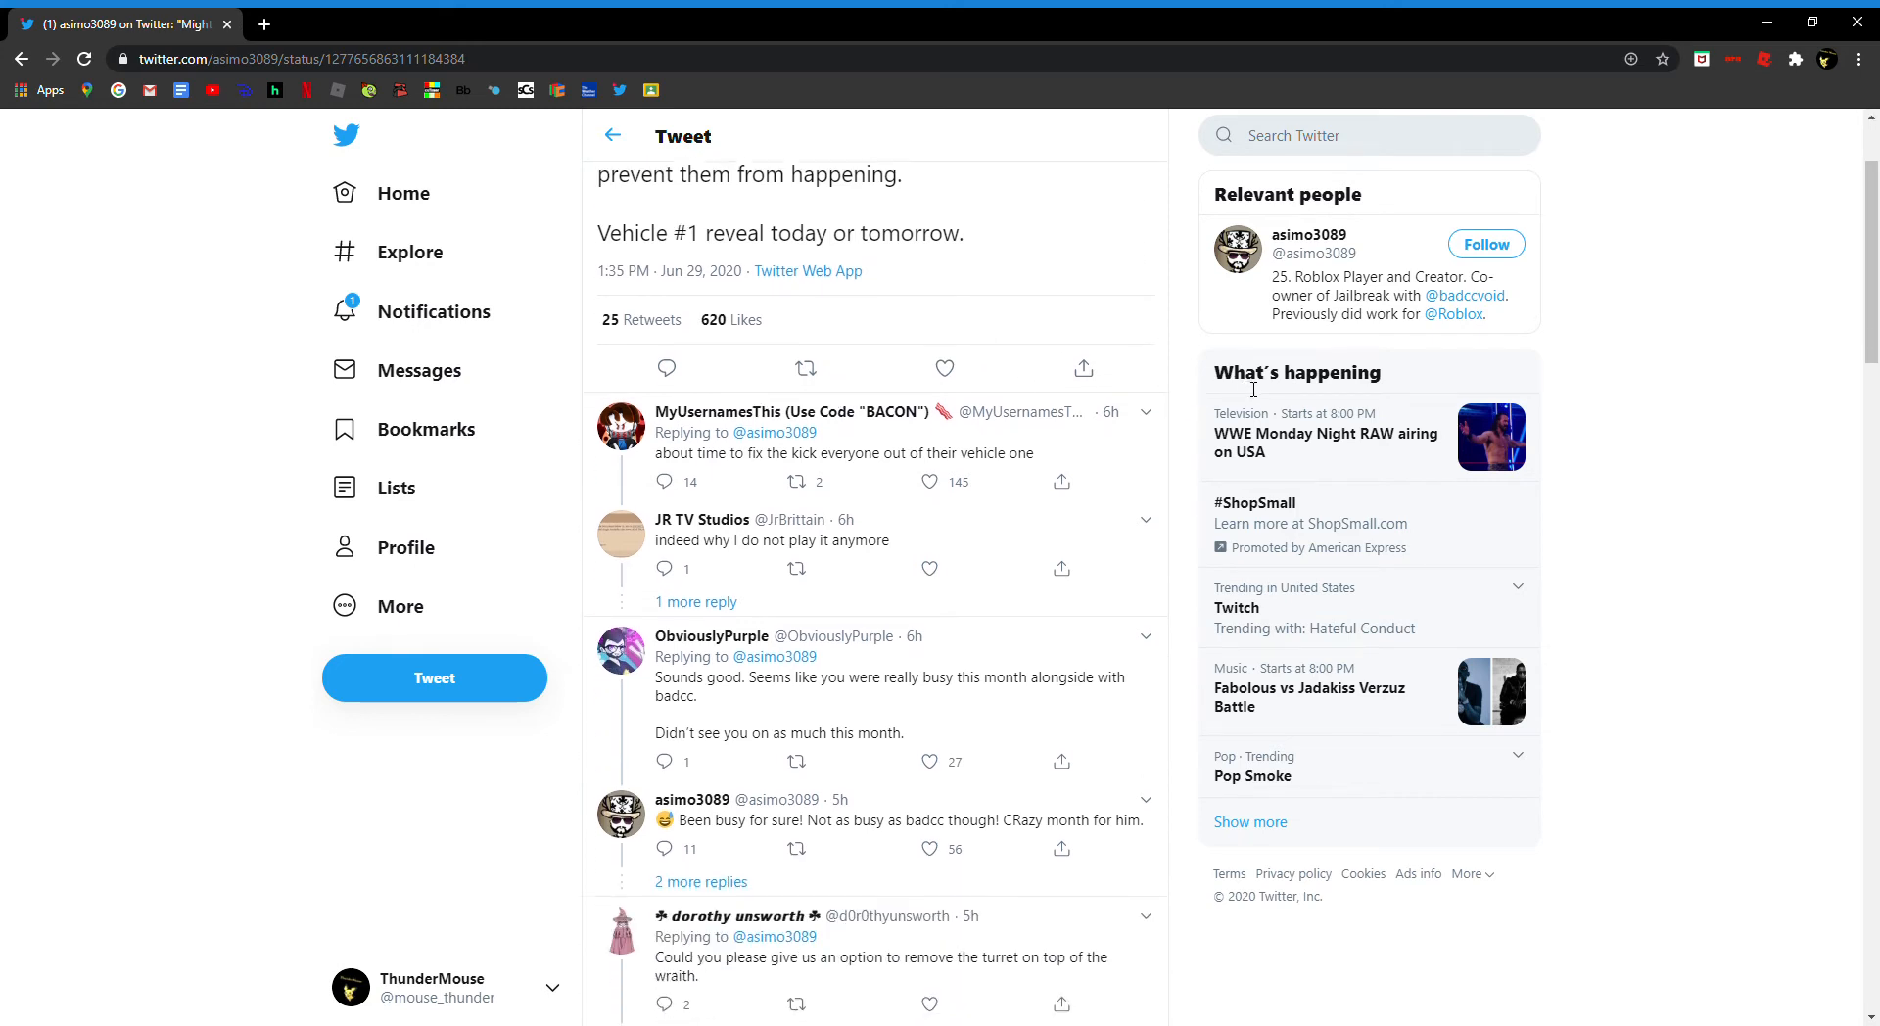
pyautogui.moveTo(893, 830)
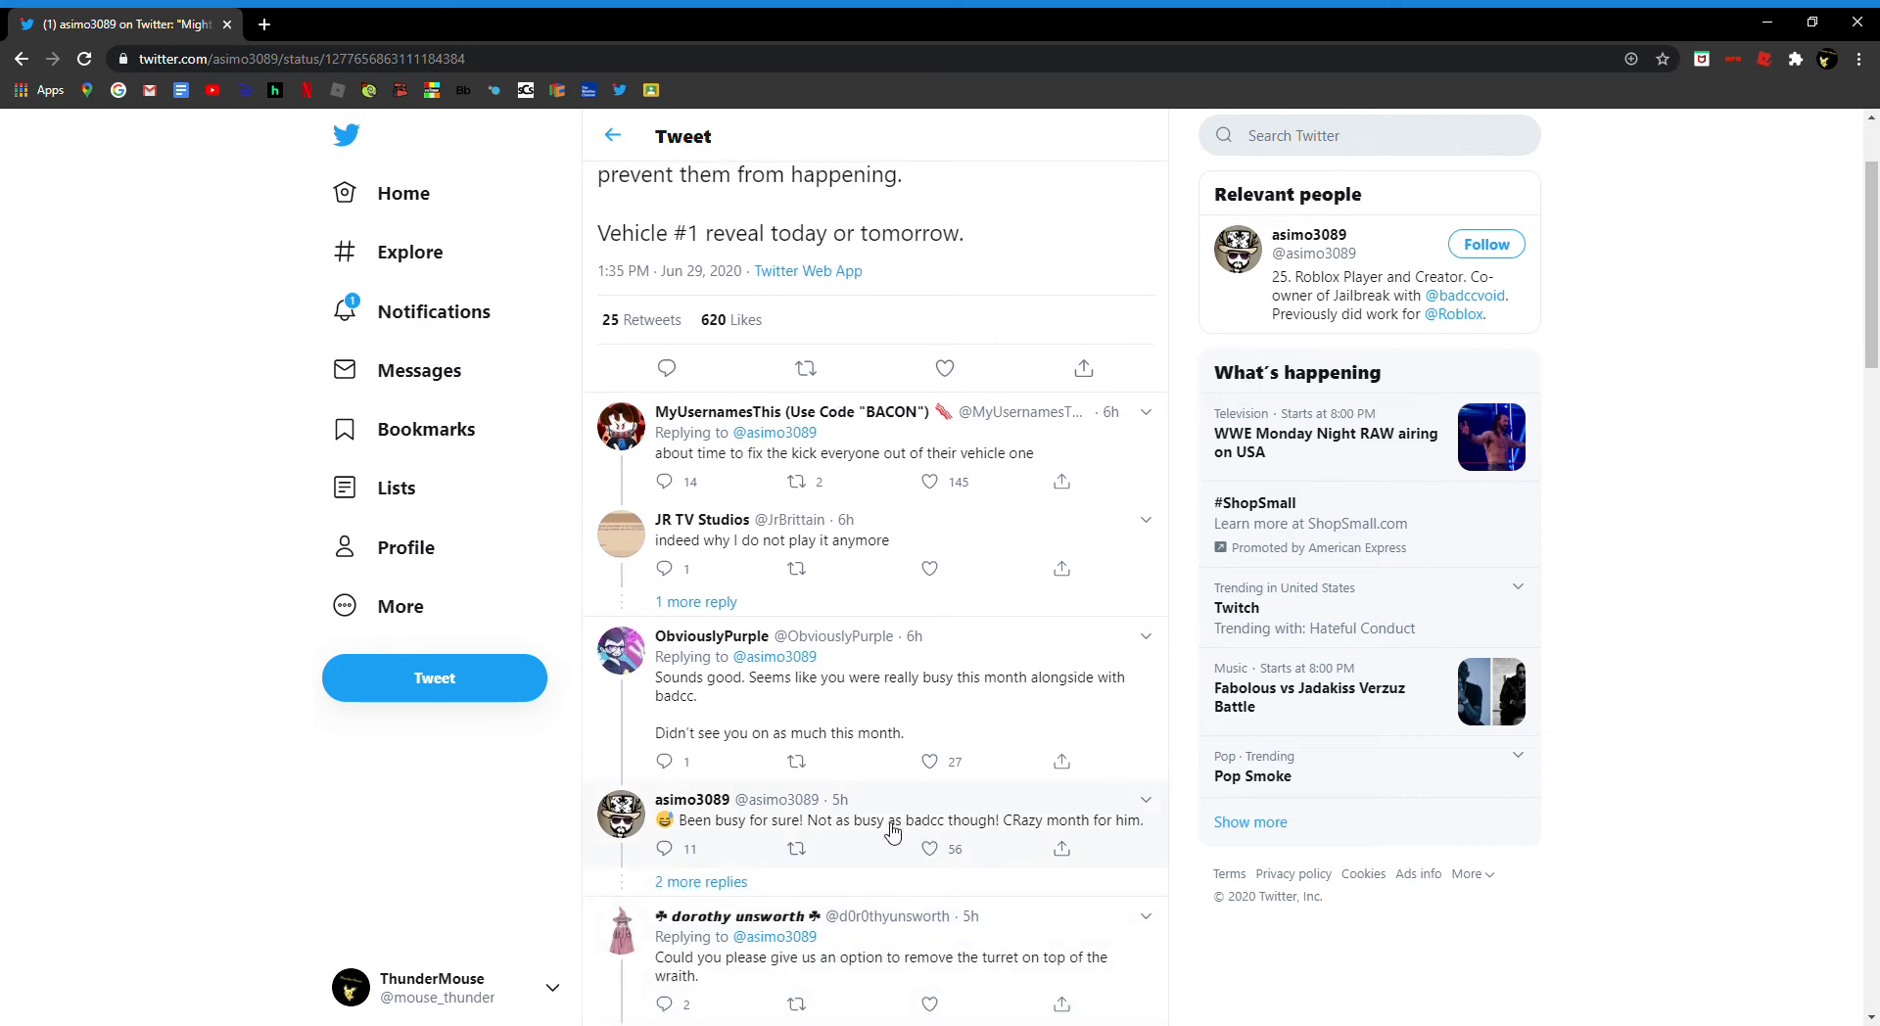
pyautogui.moveTo(885, 836)
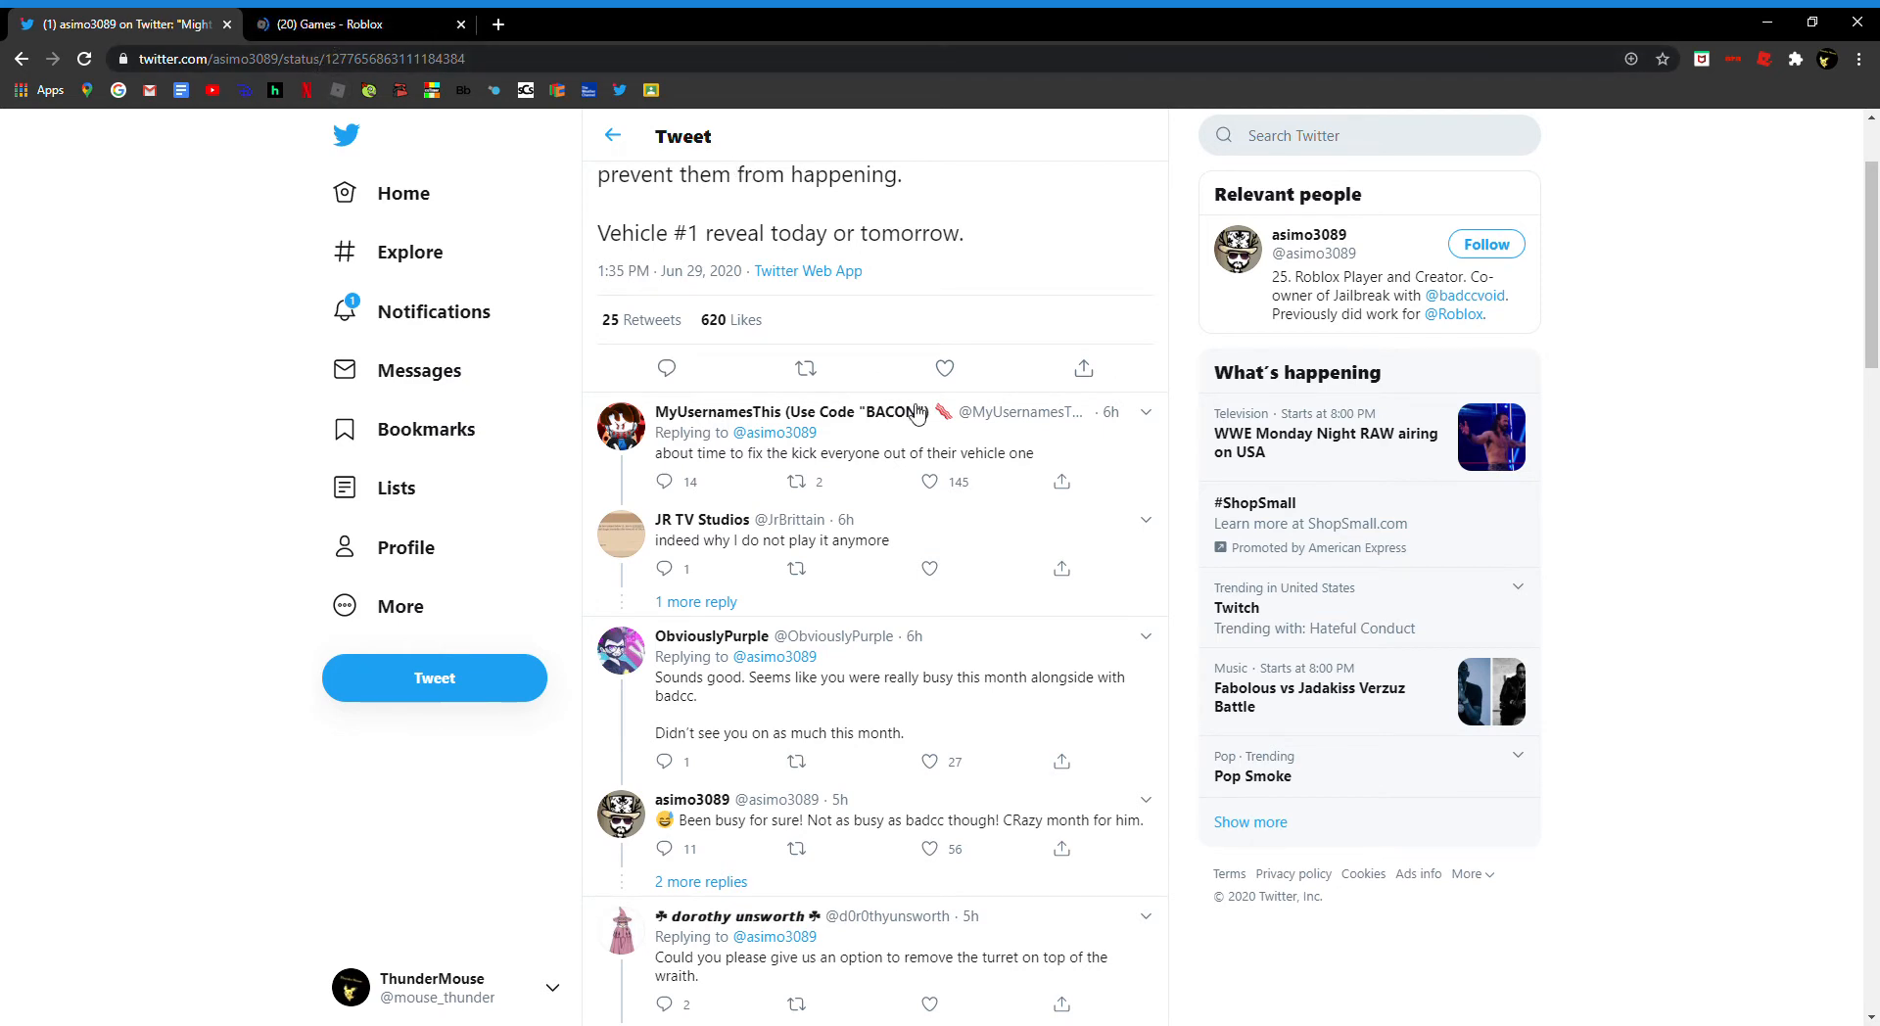
pyautogui.scroll(3)
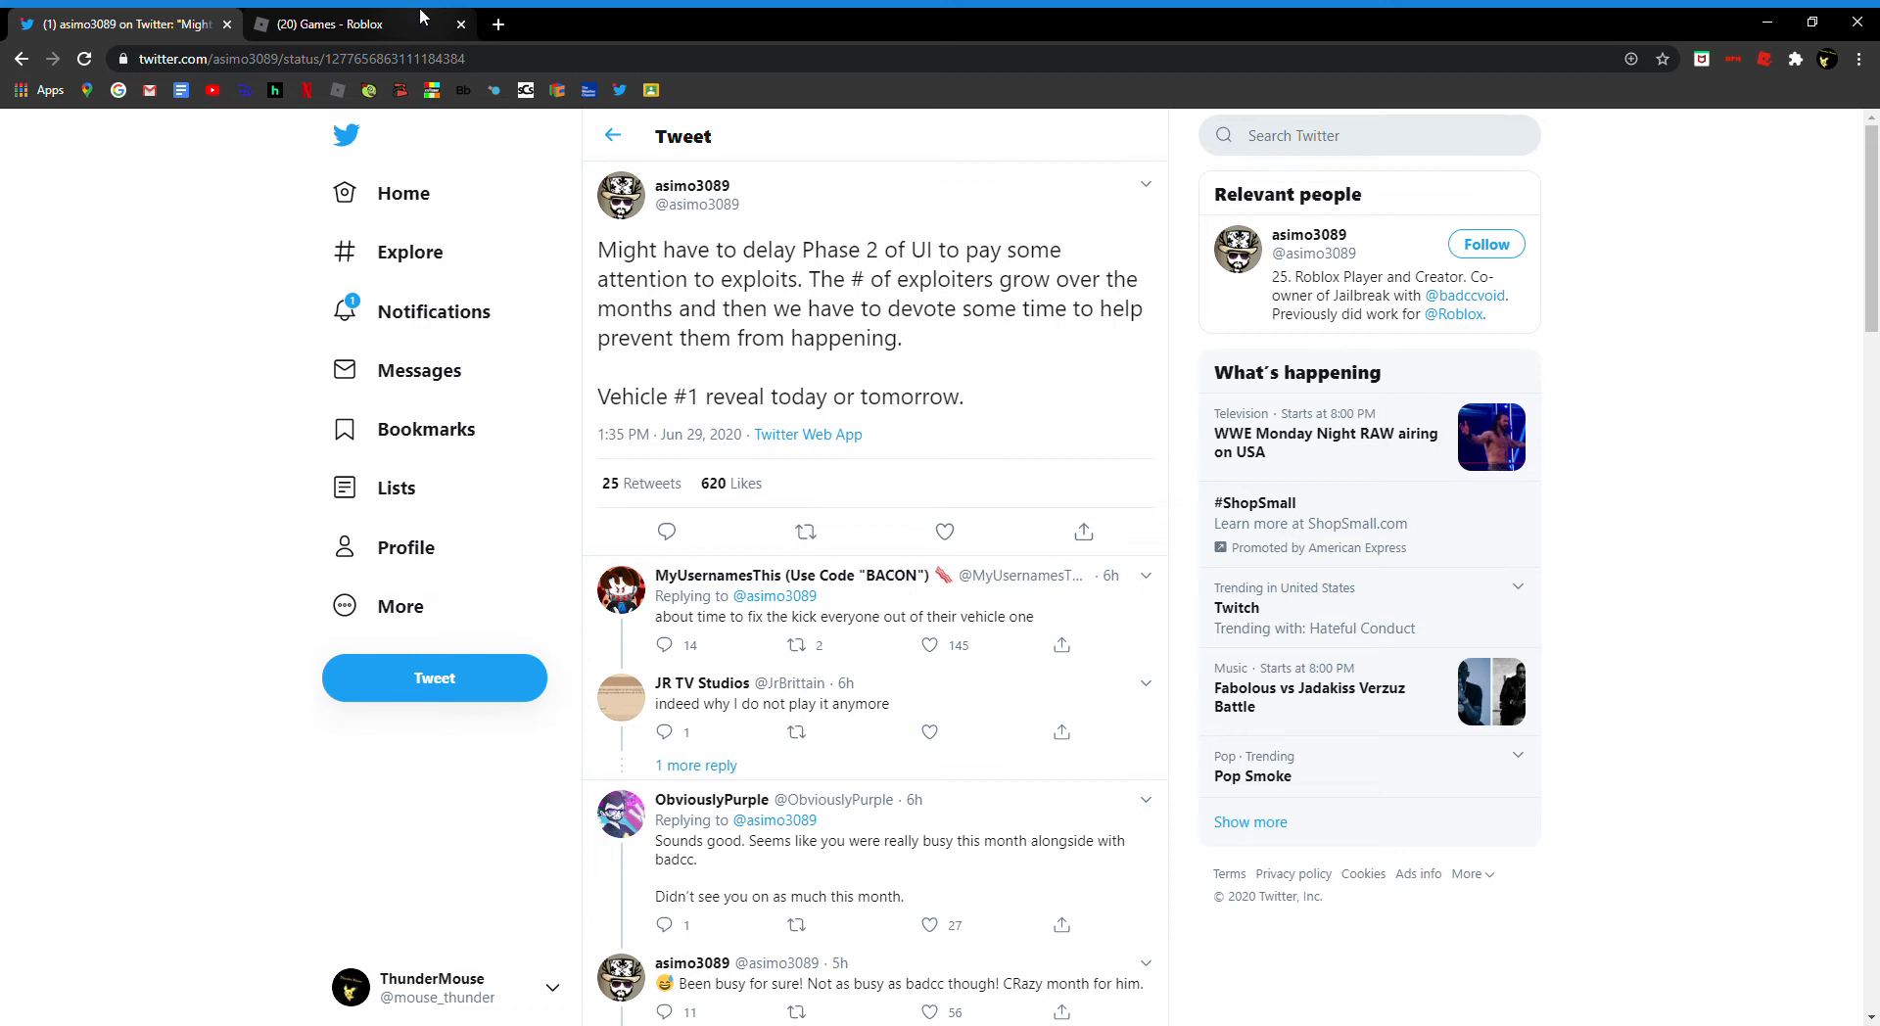
# Step: Search Roblox for 'bacc', then 'badcc', and open badcc's player profile
pyautogui.click(339, 24)
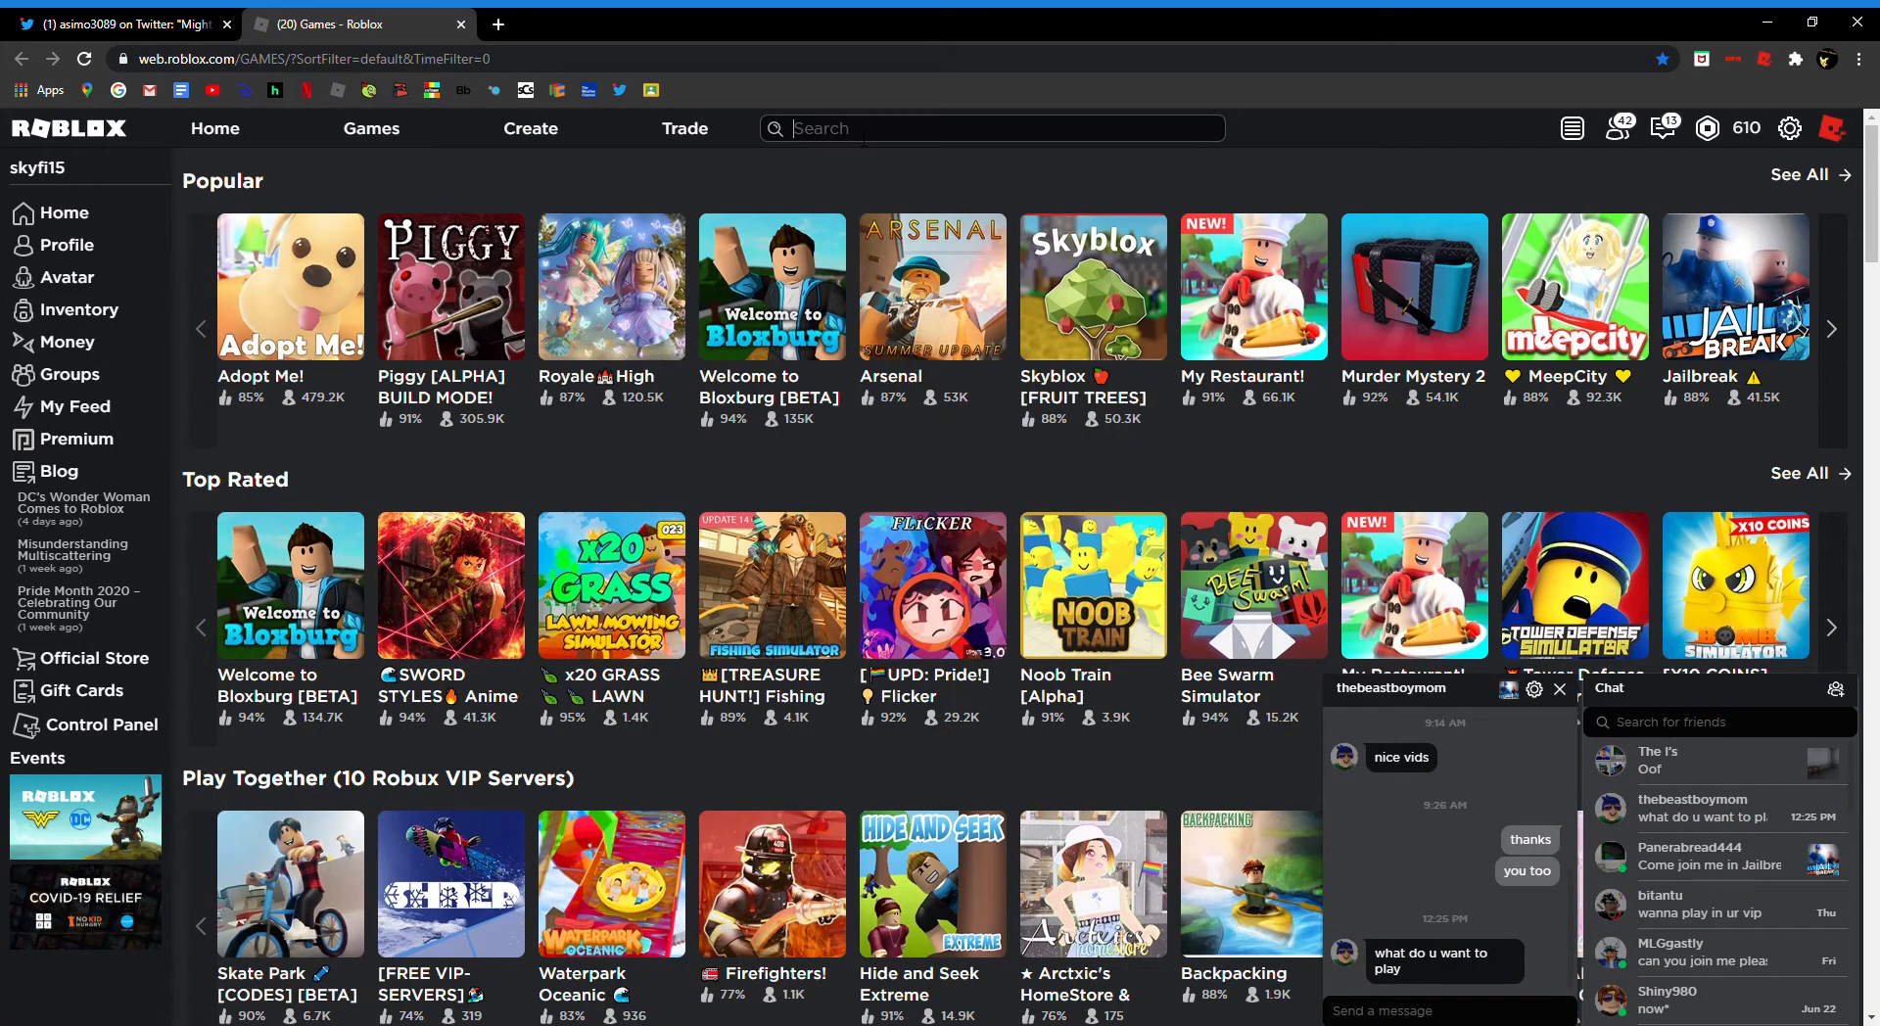
pyautogui.write('bacc')
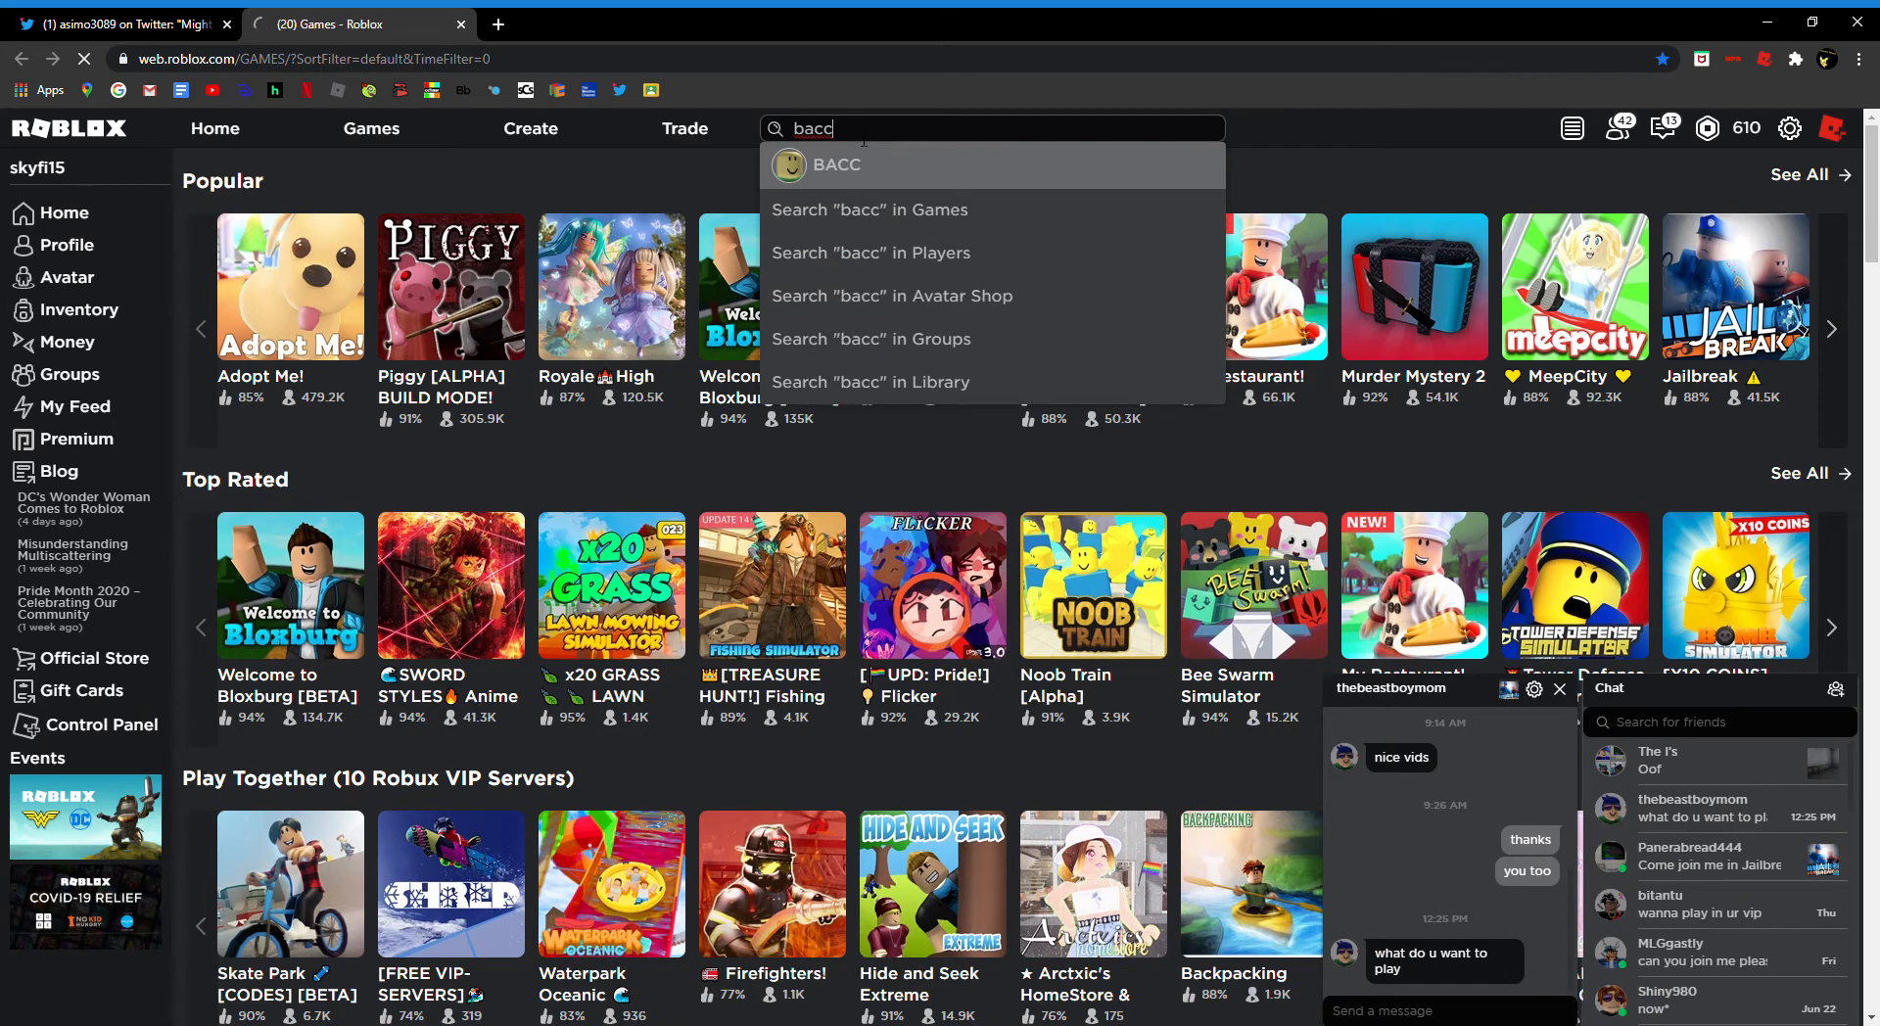
pyautogui.click(836, 165)
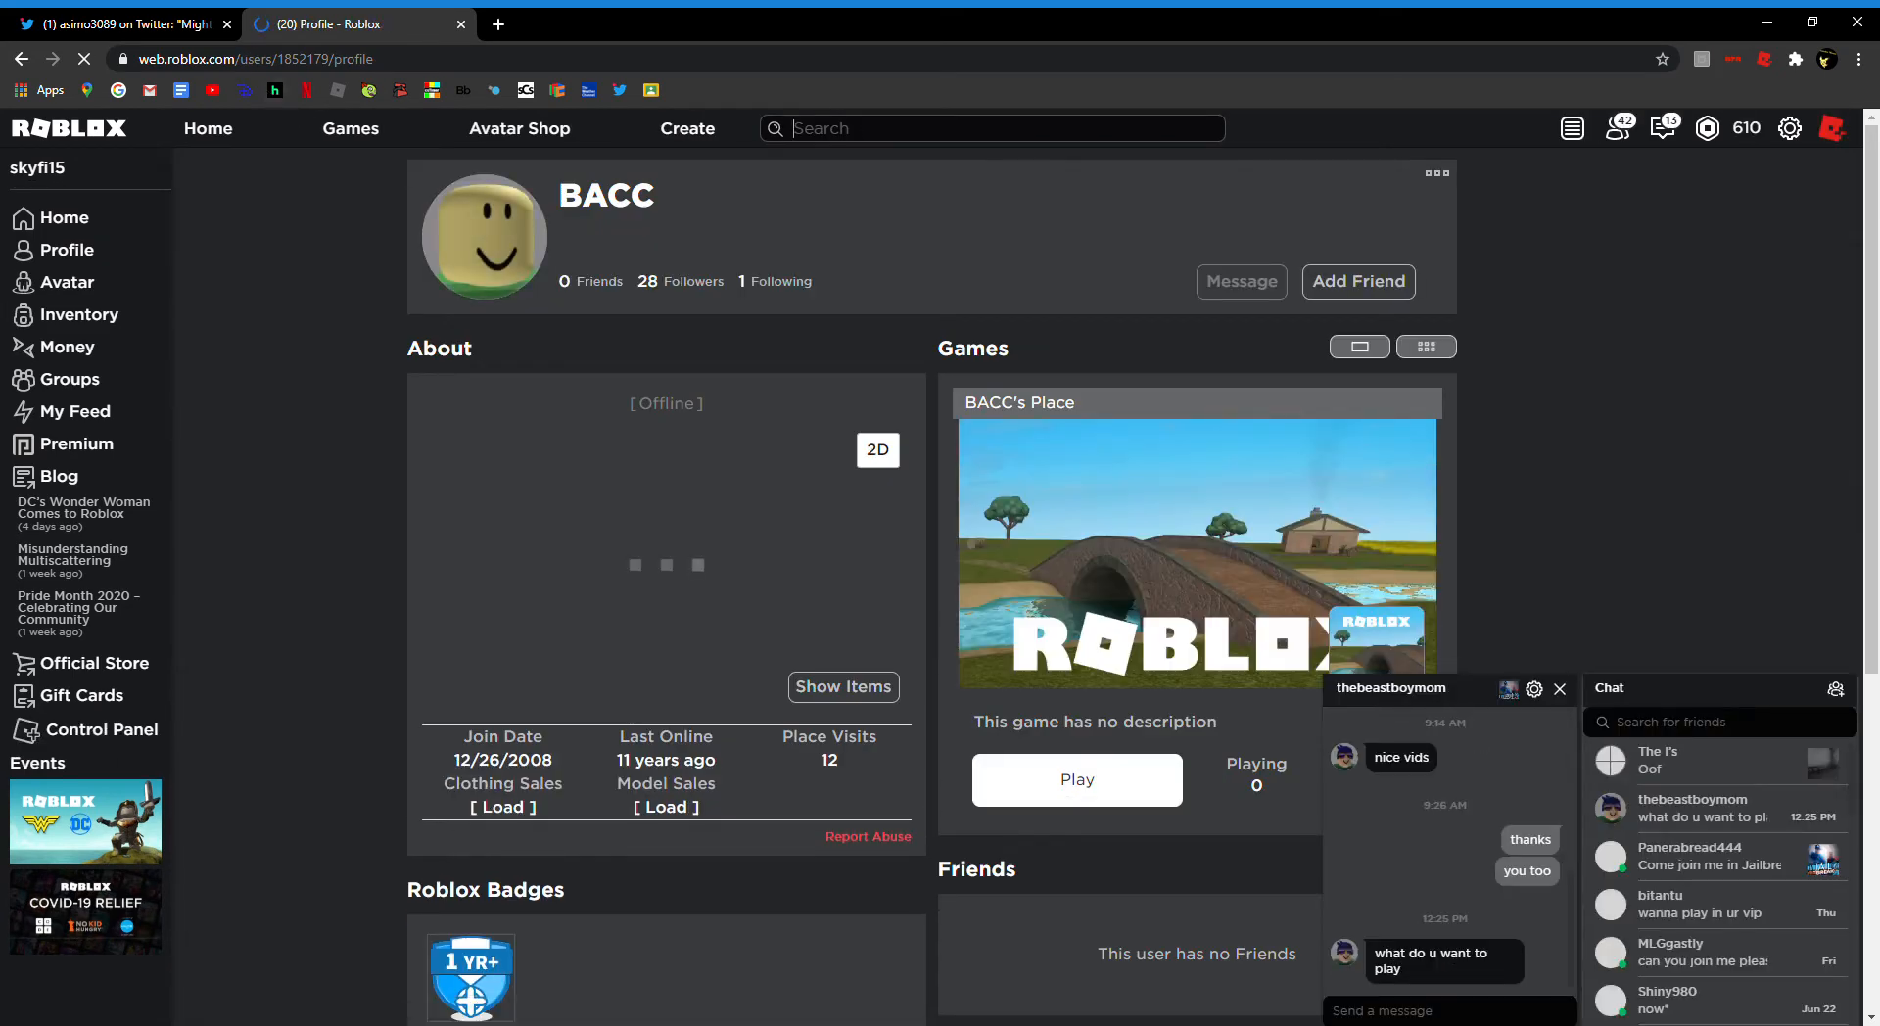
pyautogui.write('badcc')
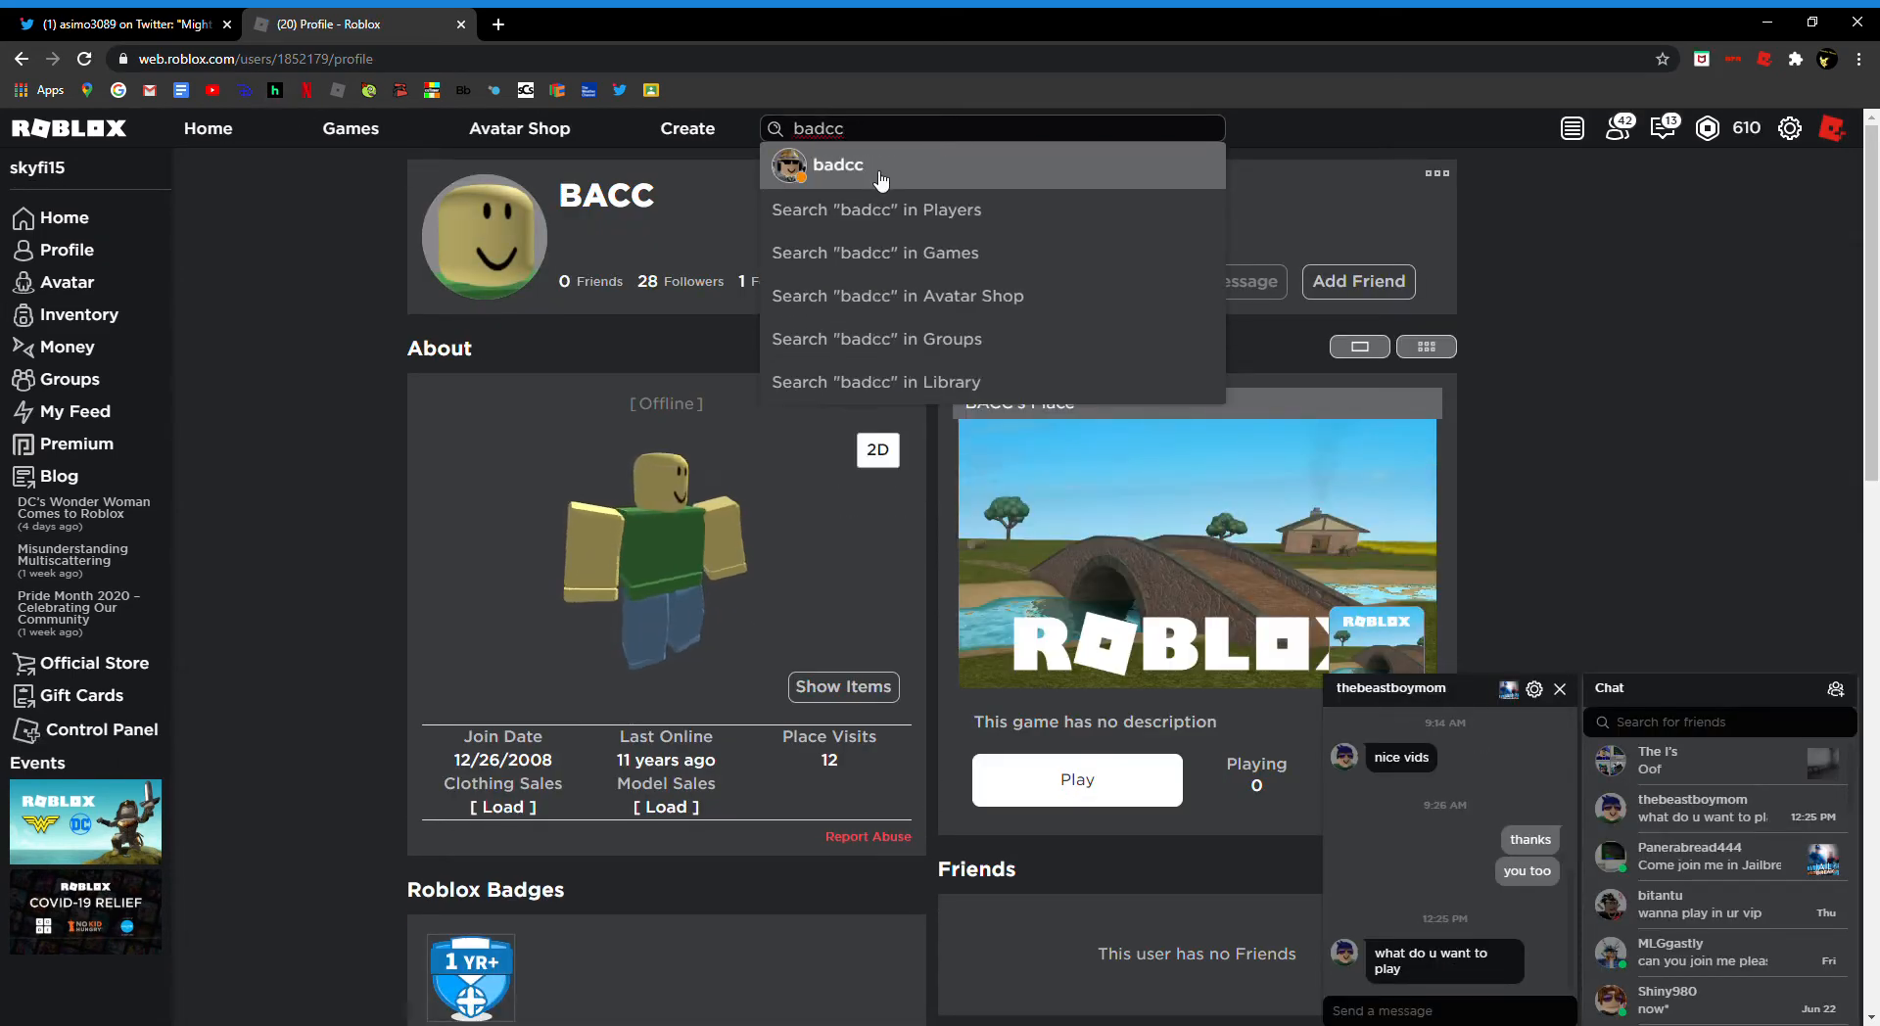
pyautogui.click(837, 164)
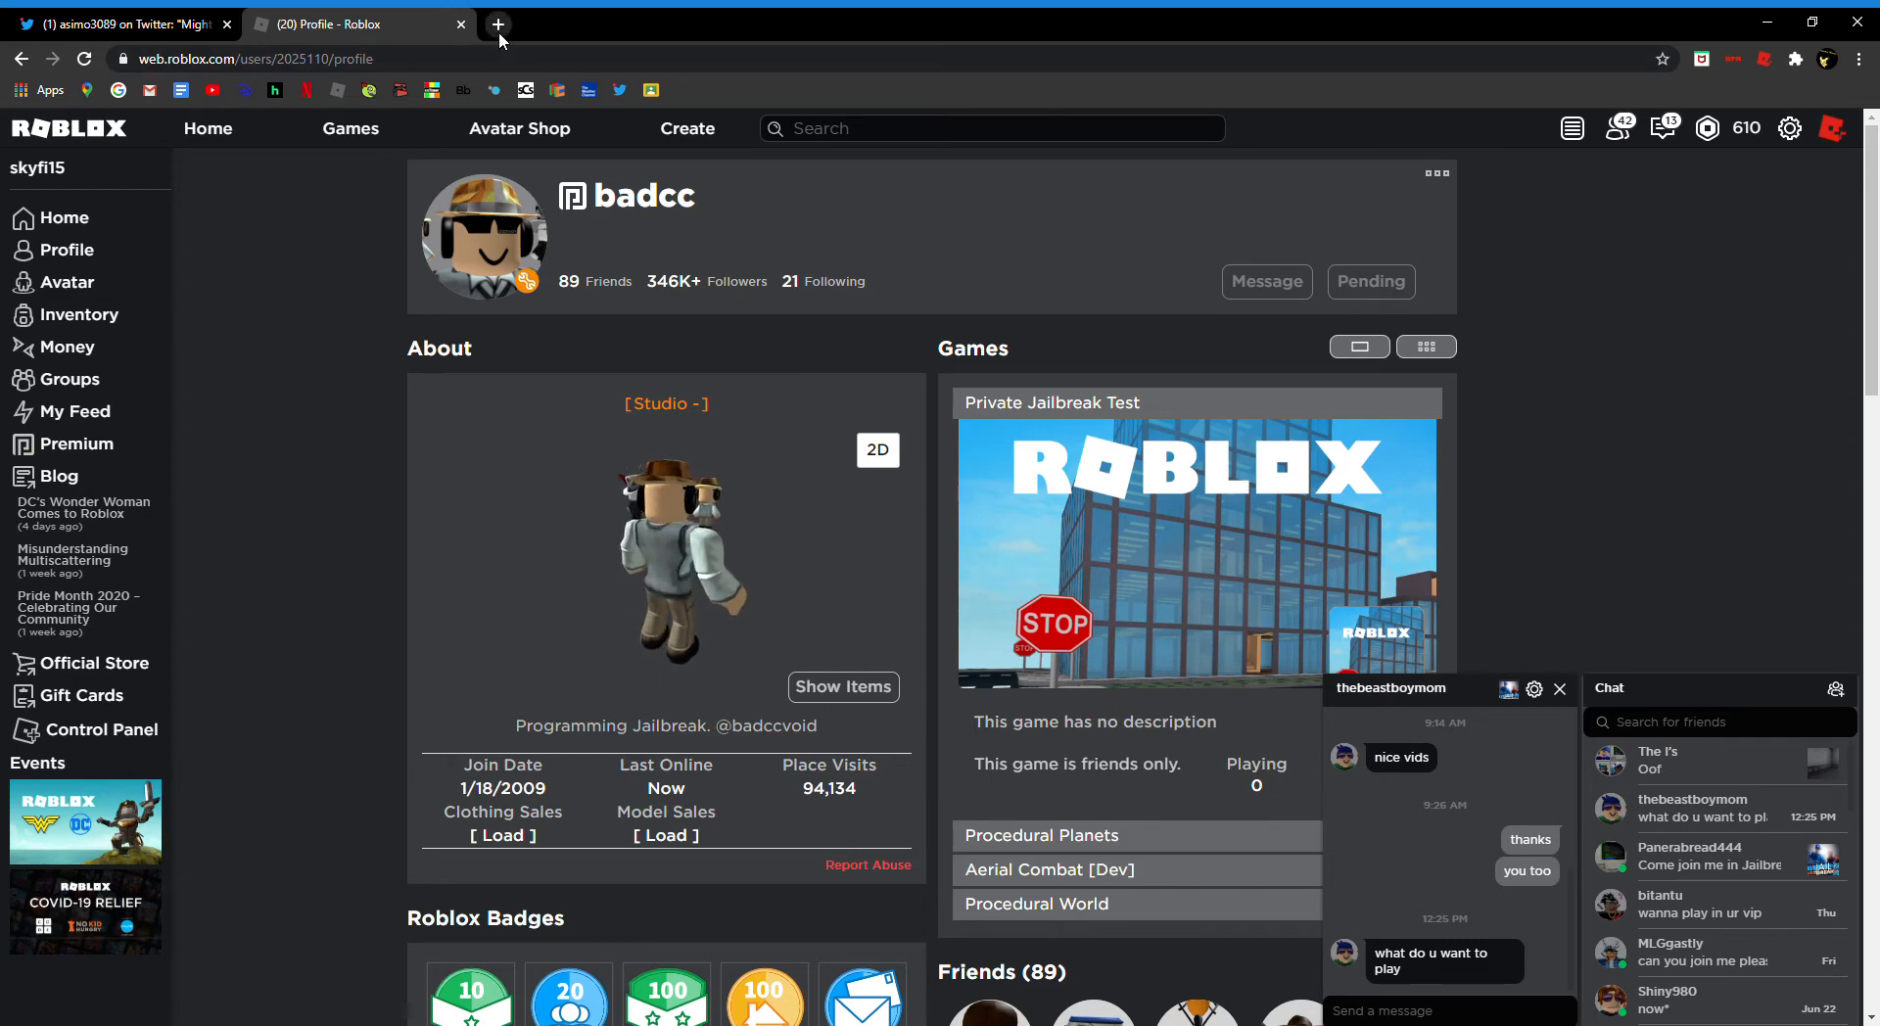
# Step: In a new Roblox tab, search asimo3089 and open that player's profile
pyautogui.click(495, 24)
pyautogui.write('asimo')
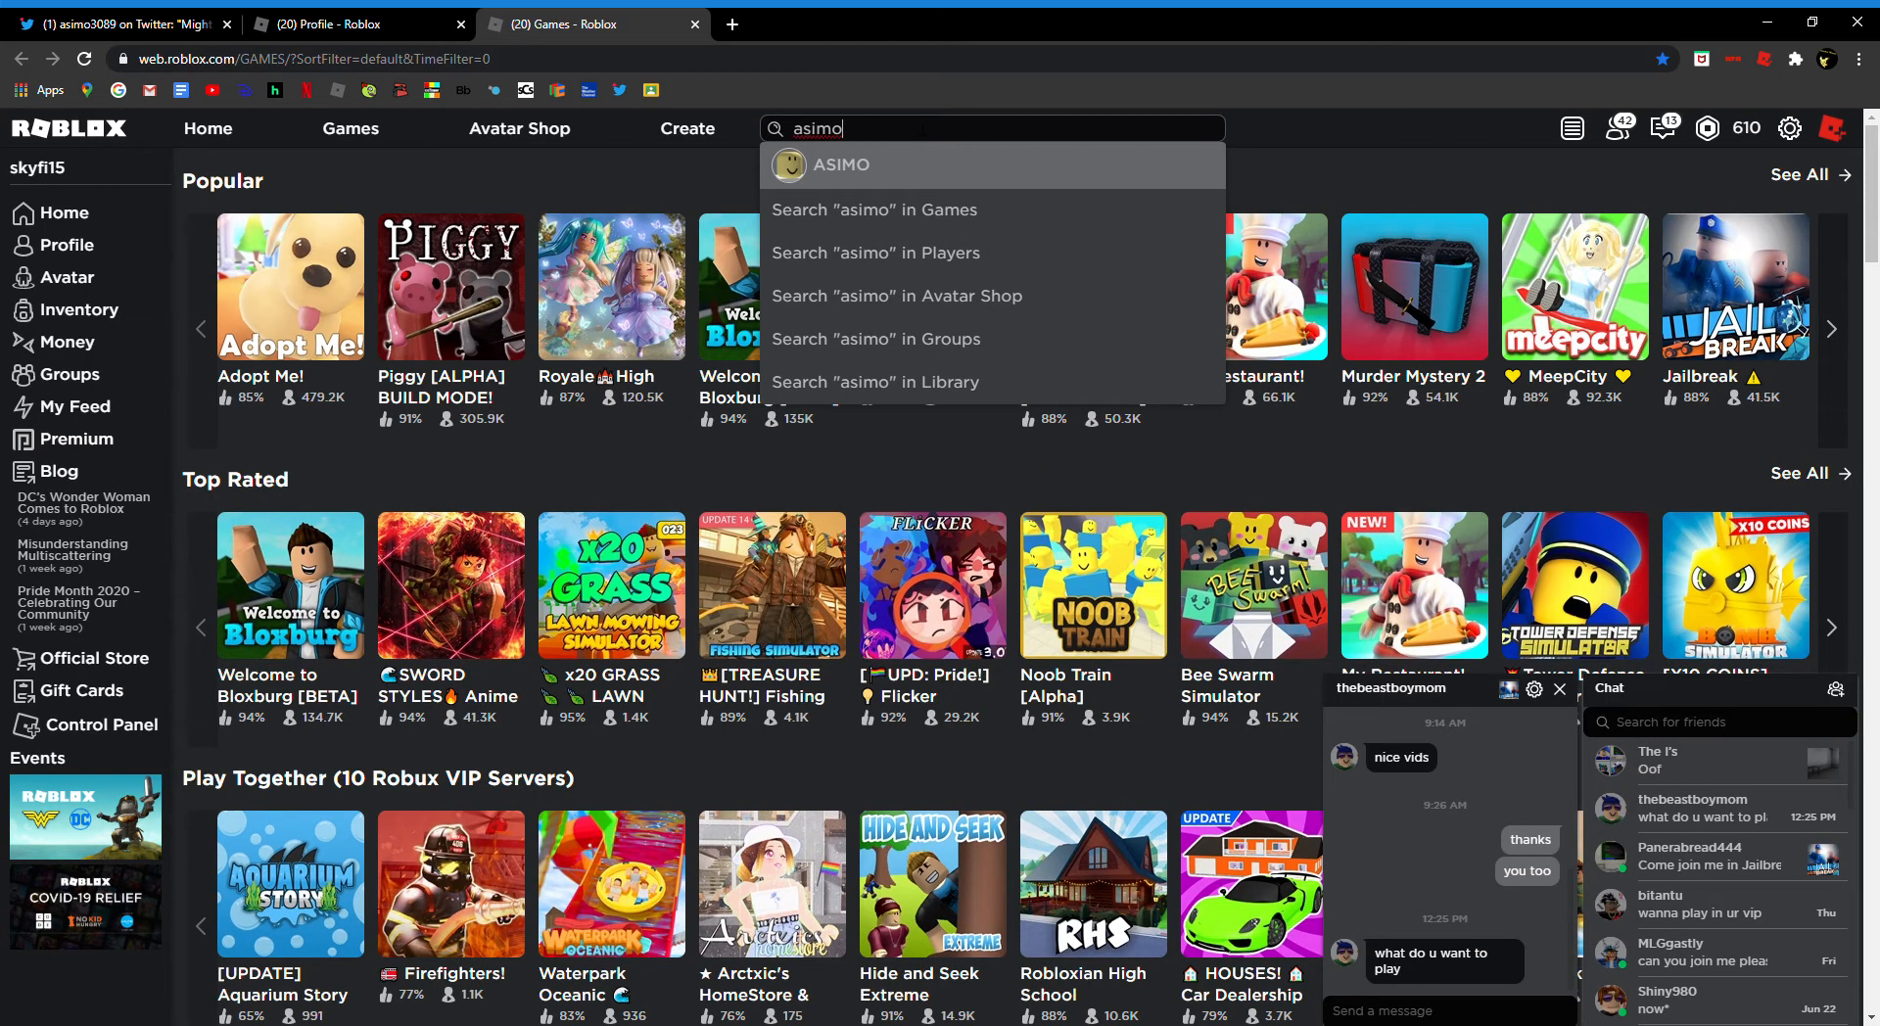
pyautogui.write('3')
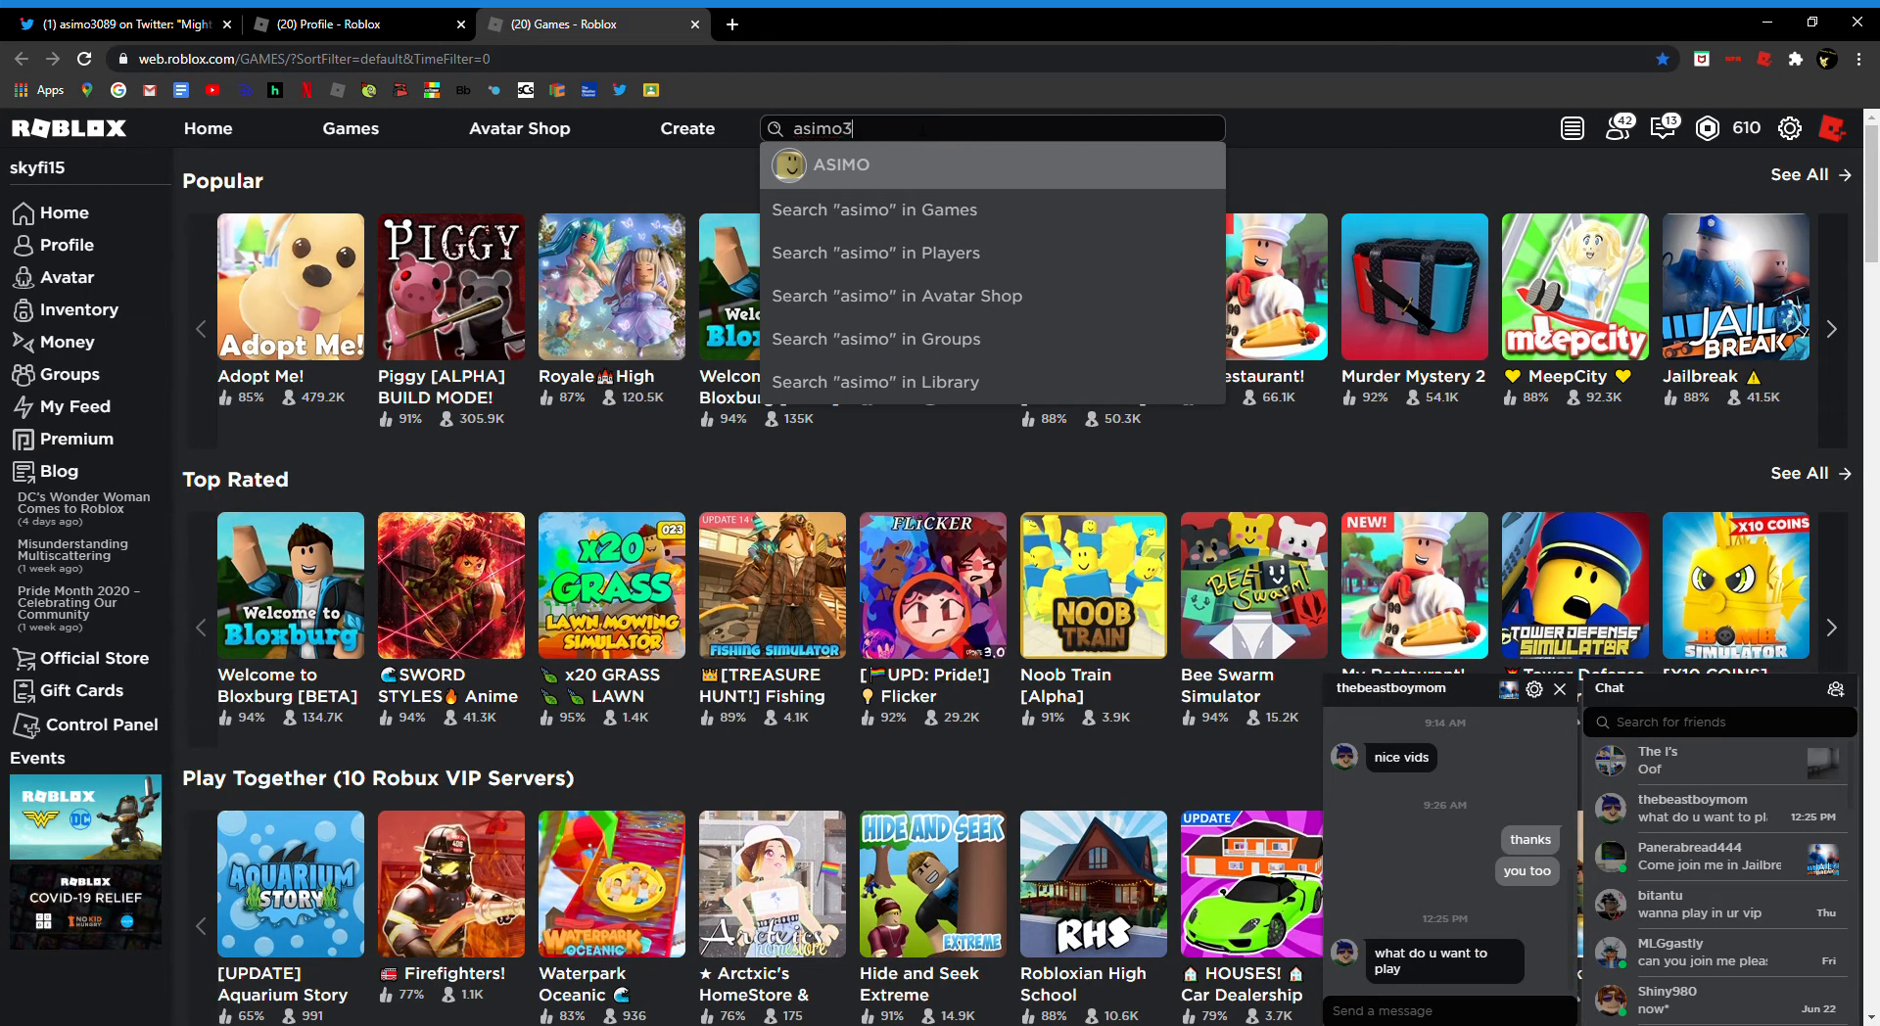
pyautogui.write('089')
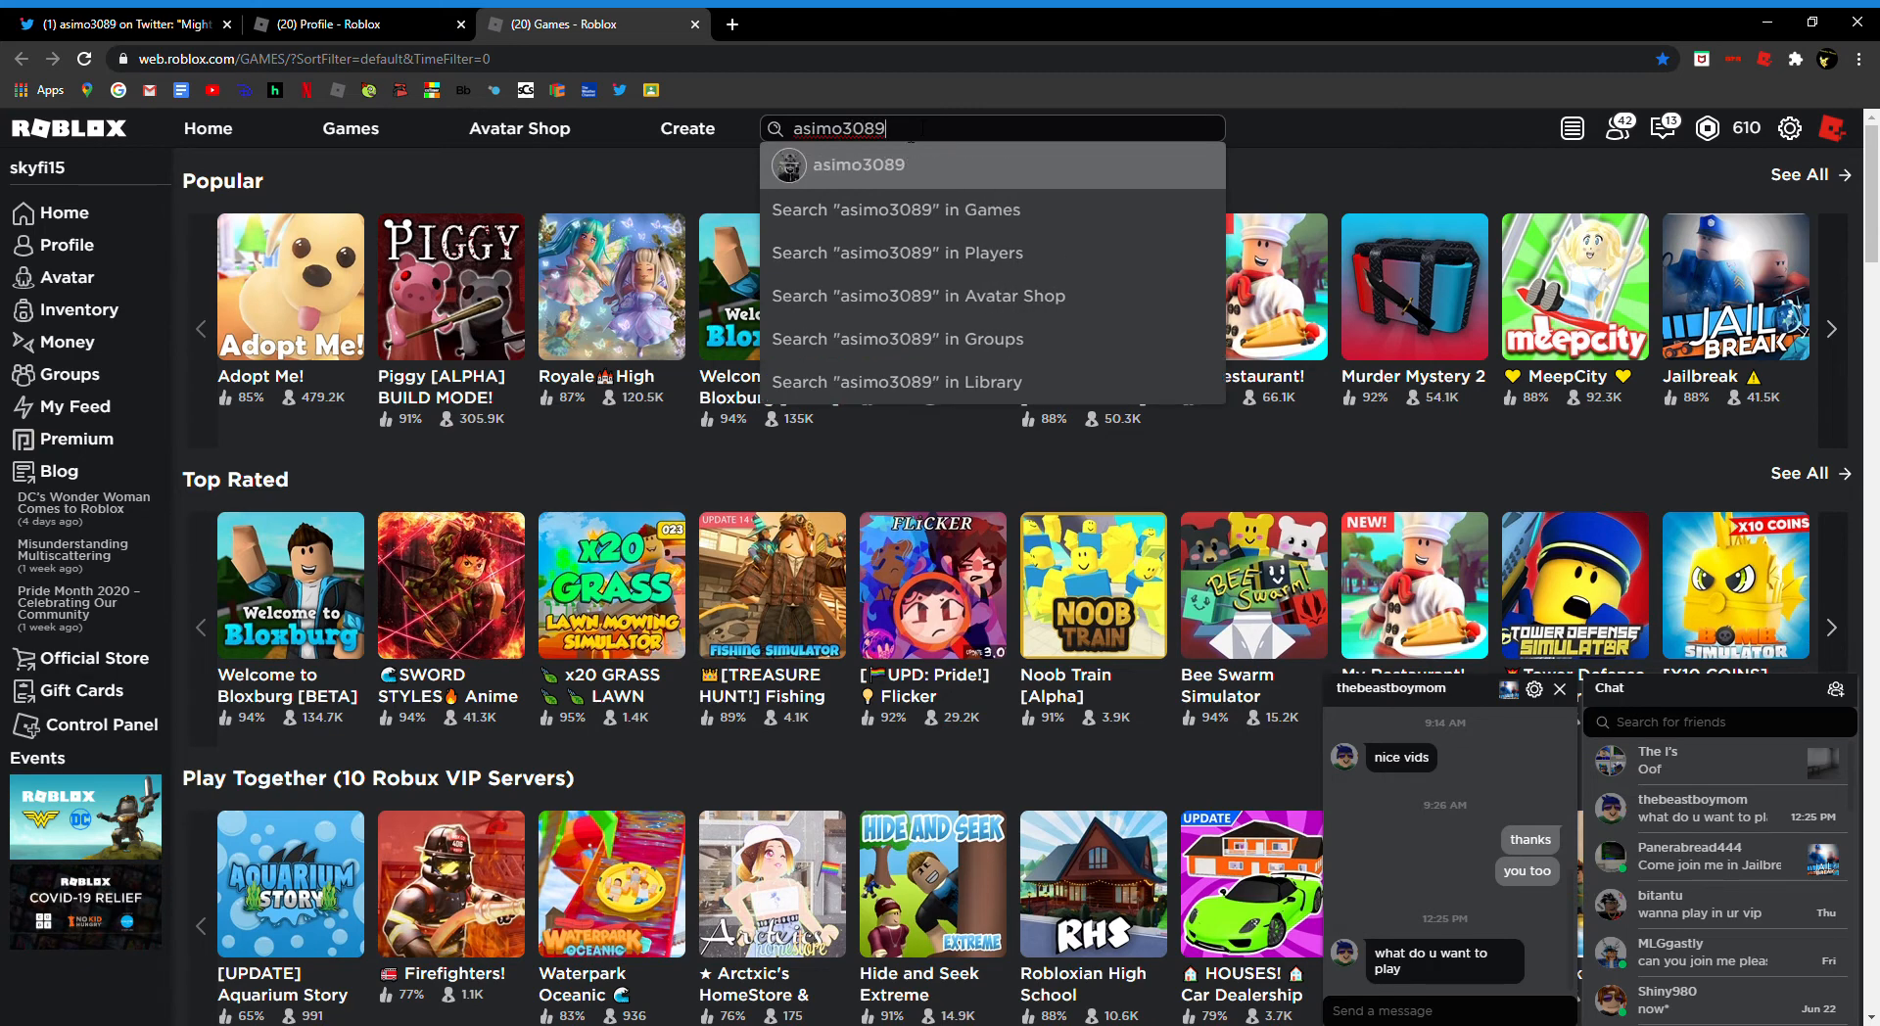
pyautogui.click(858, 164)
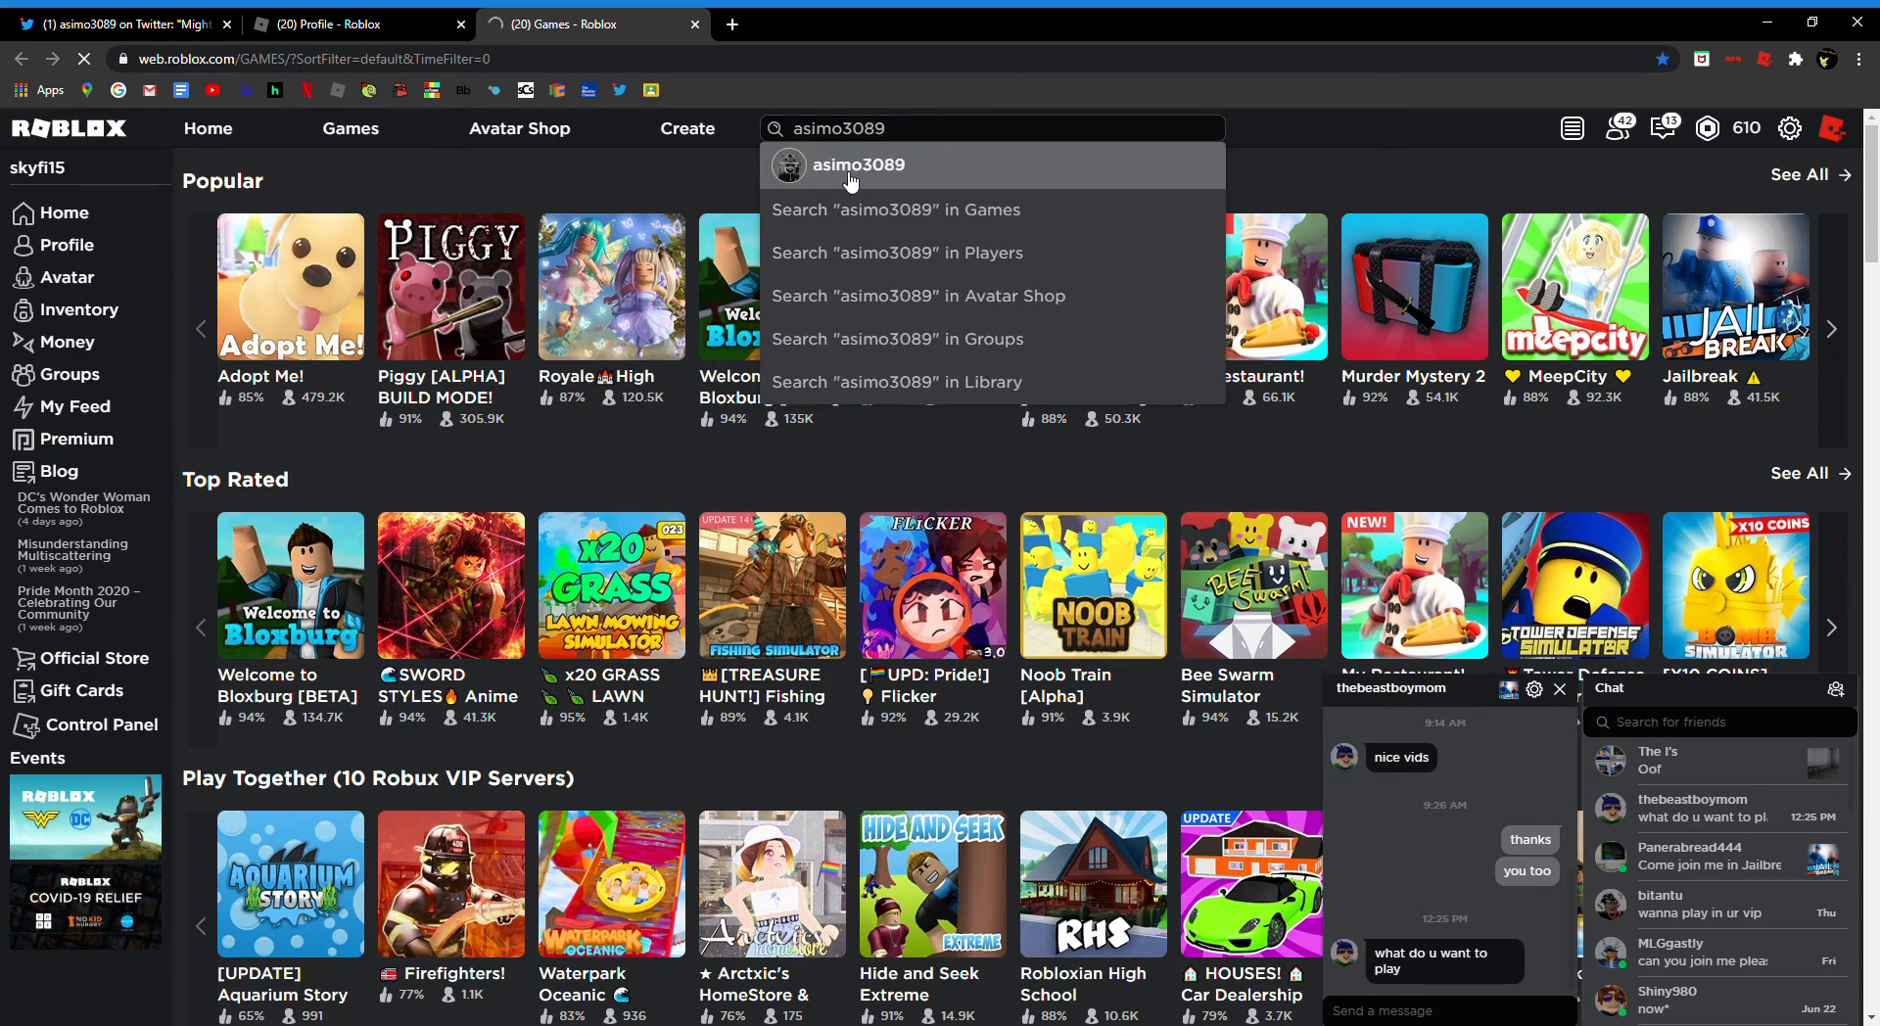
pyautogui.click(858, 165)
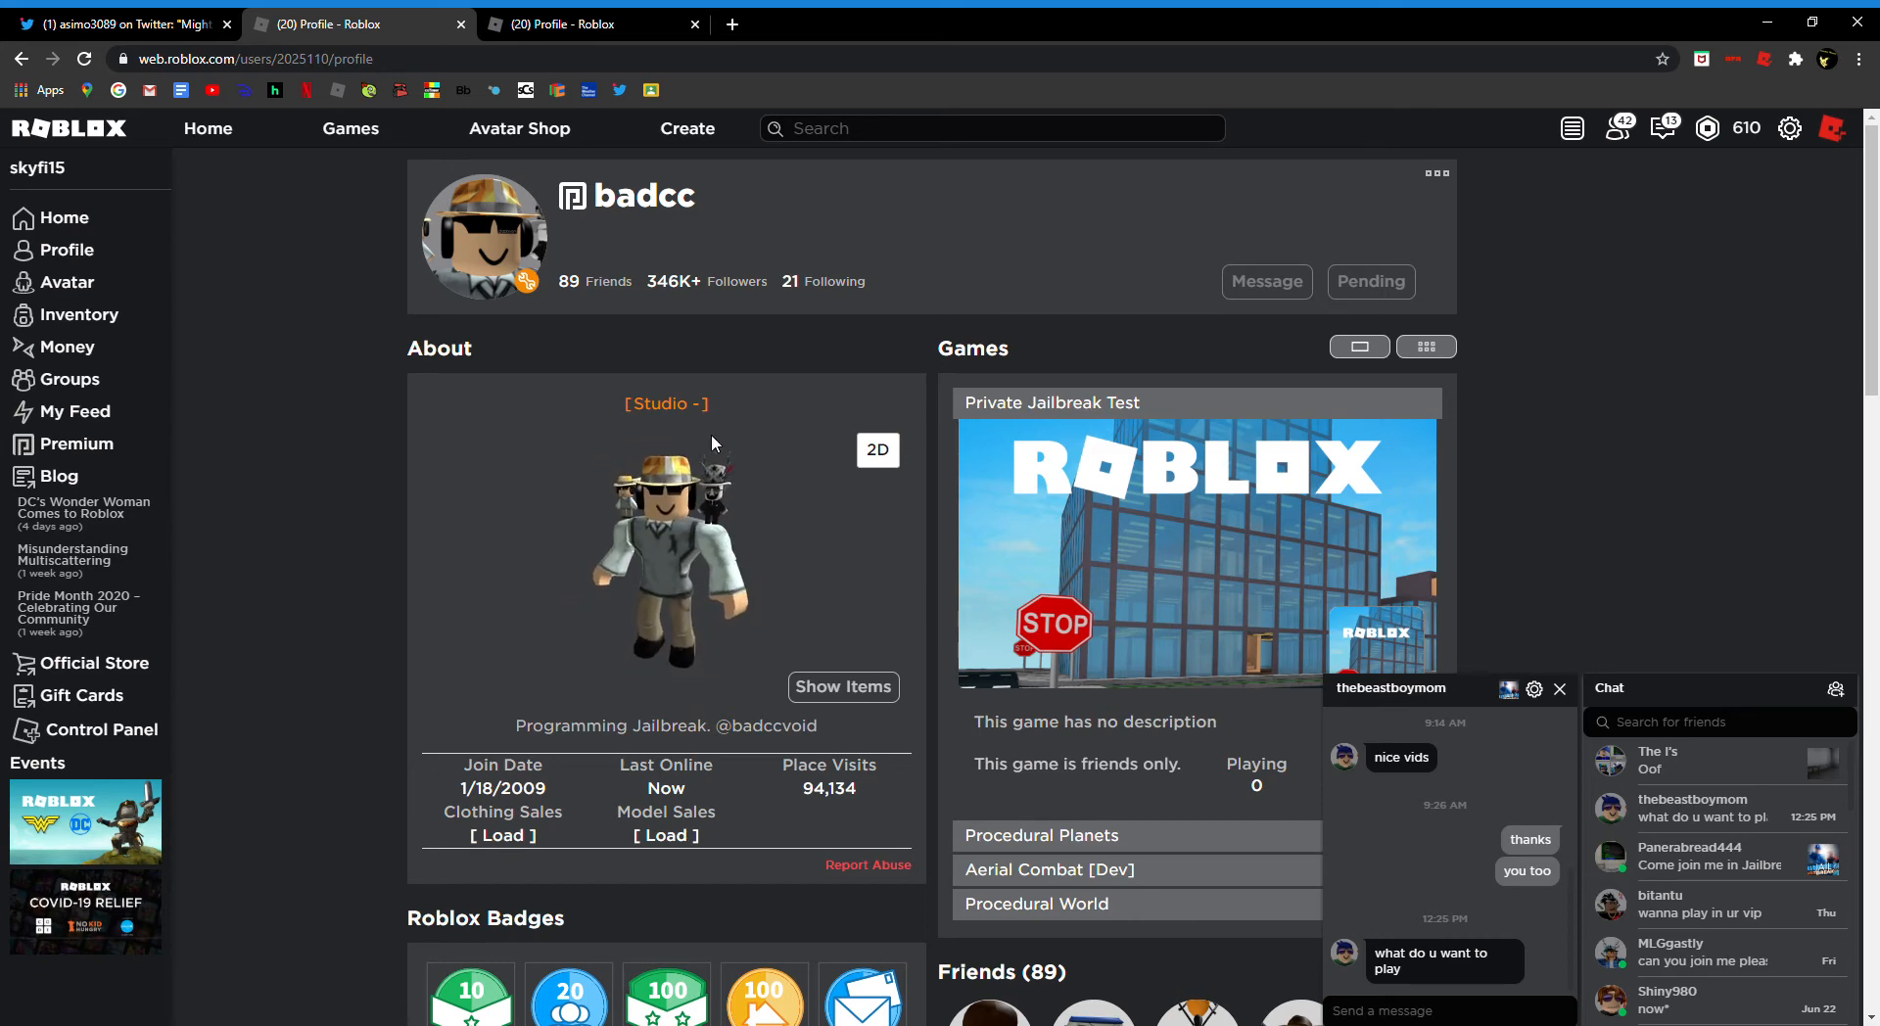
# Step: Close the private chat and scroll badcc's profile through badges, friends and favorites
pyautogui.scroll(-3)
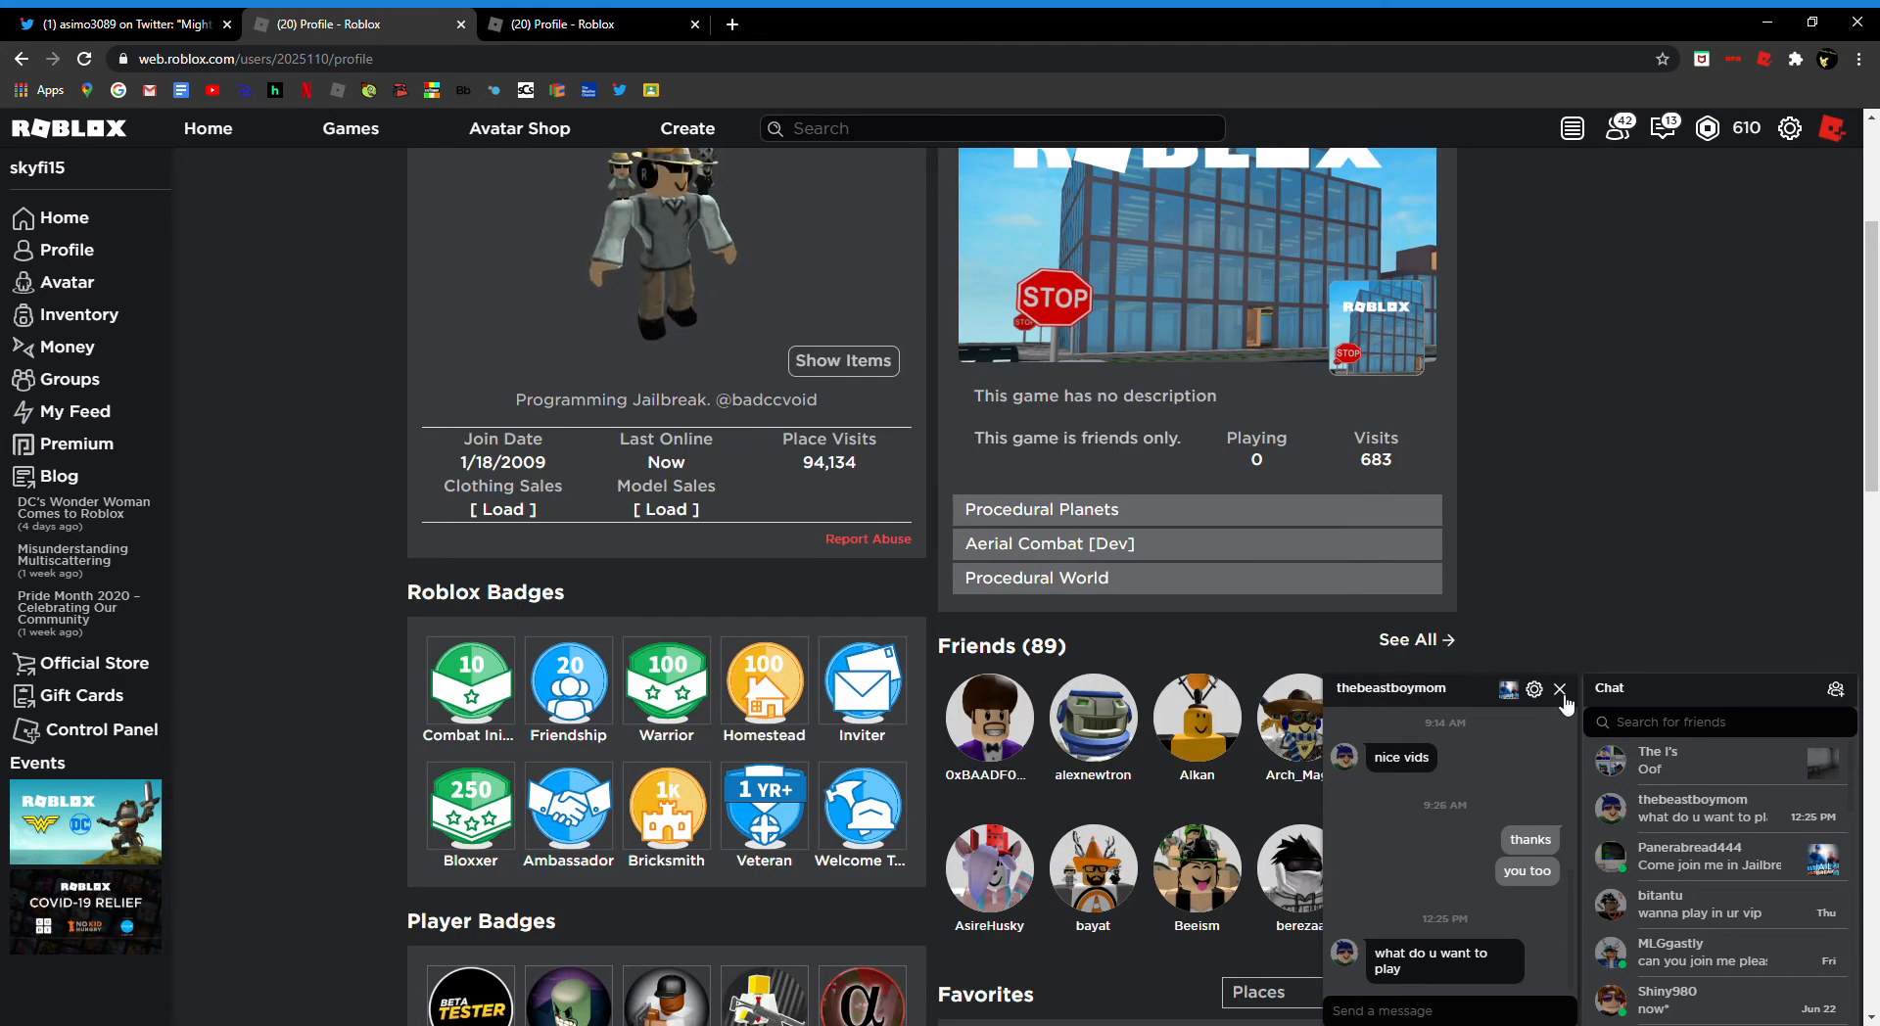
pyautogui.click(1561, 688)
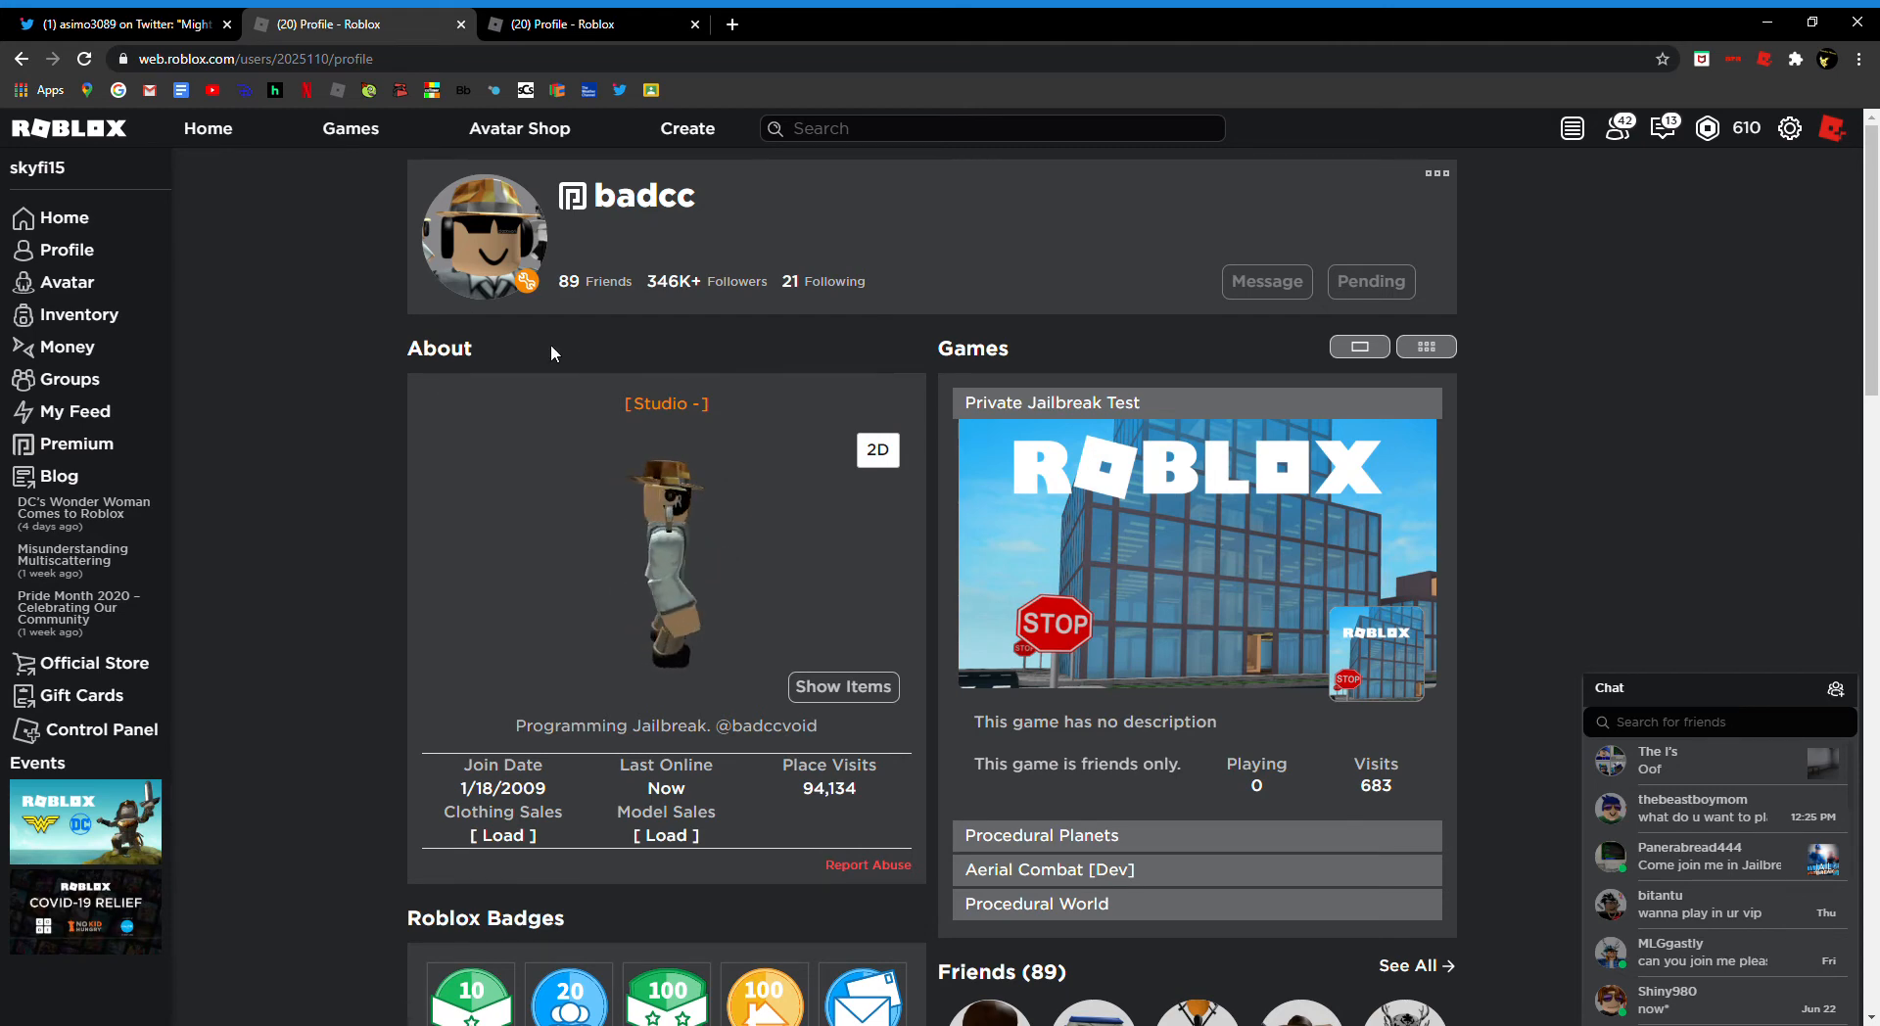
pyautogui.scroll(-3)
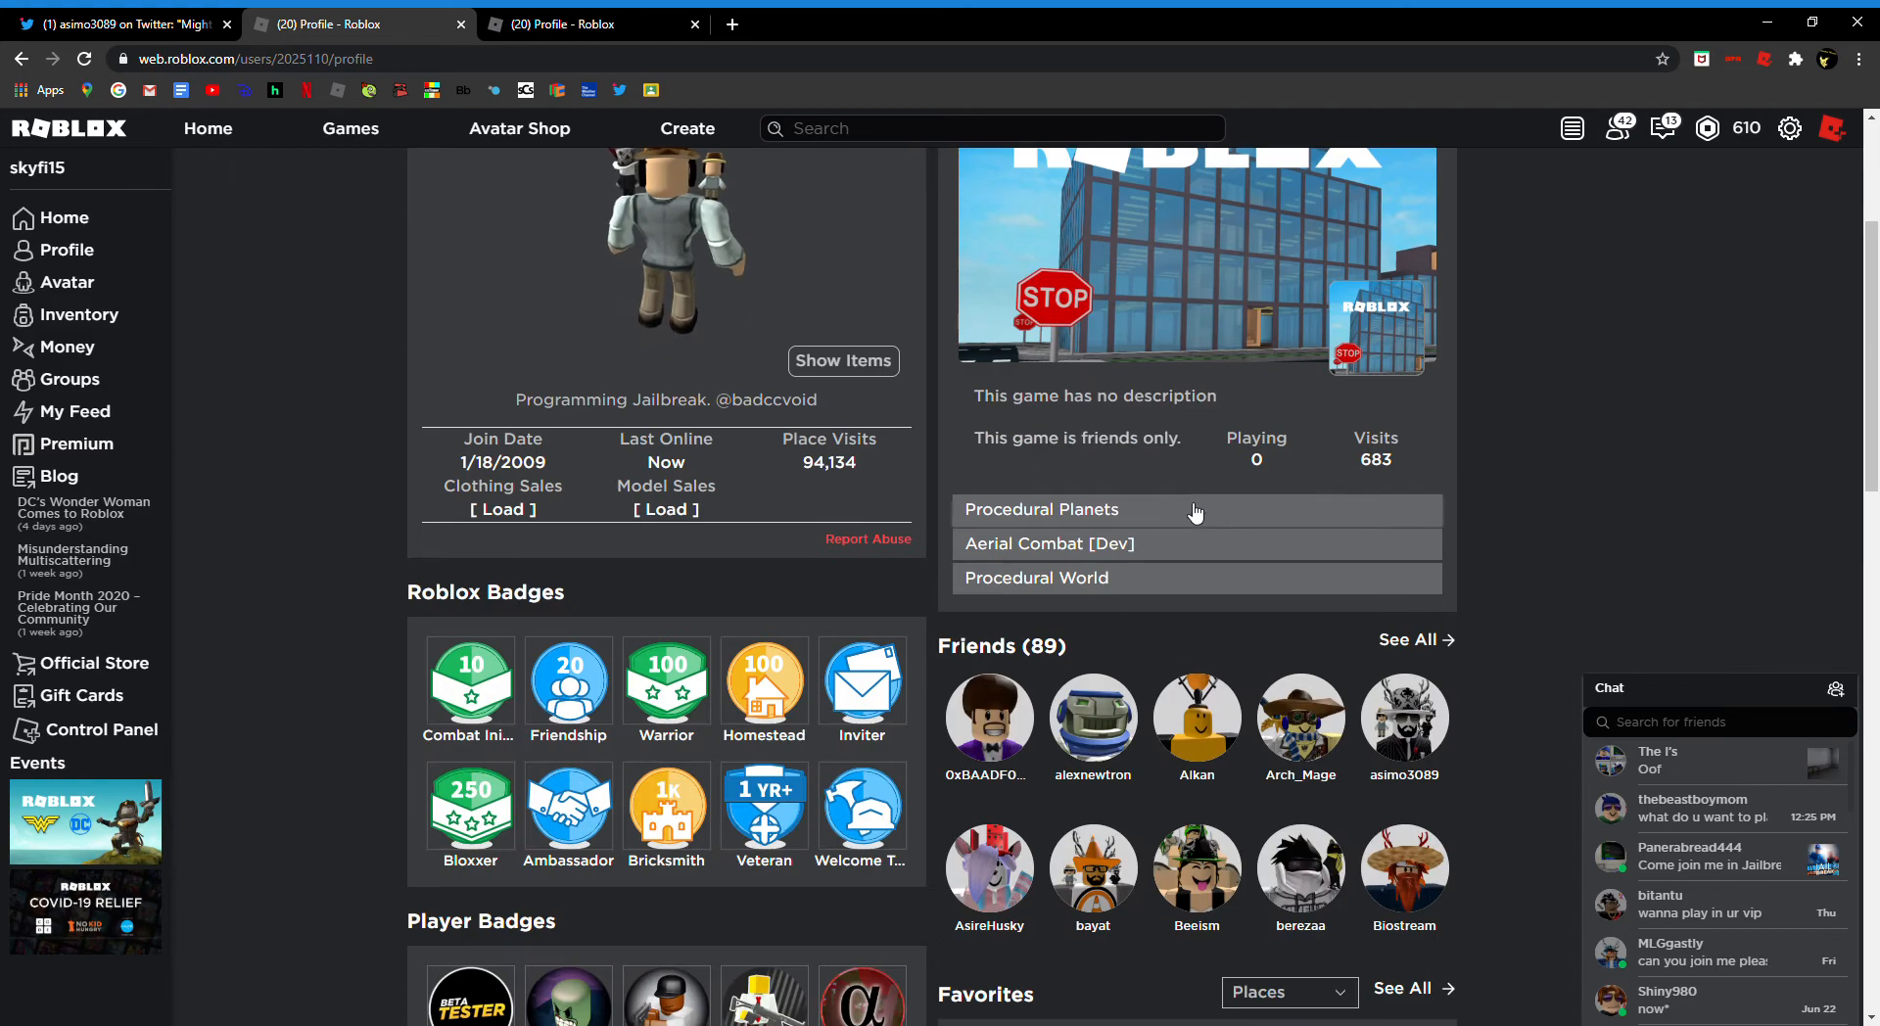
pyautogui.scroll(3)
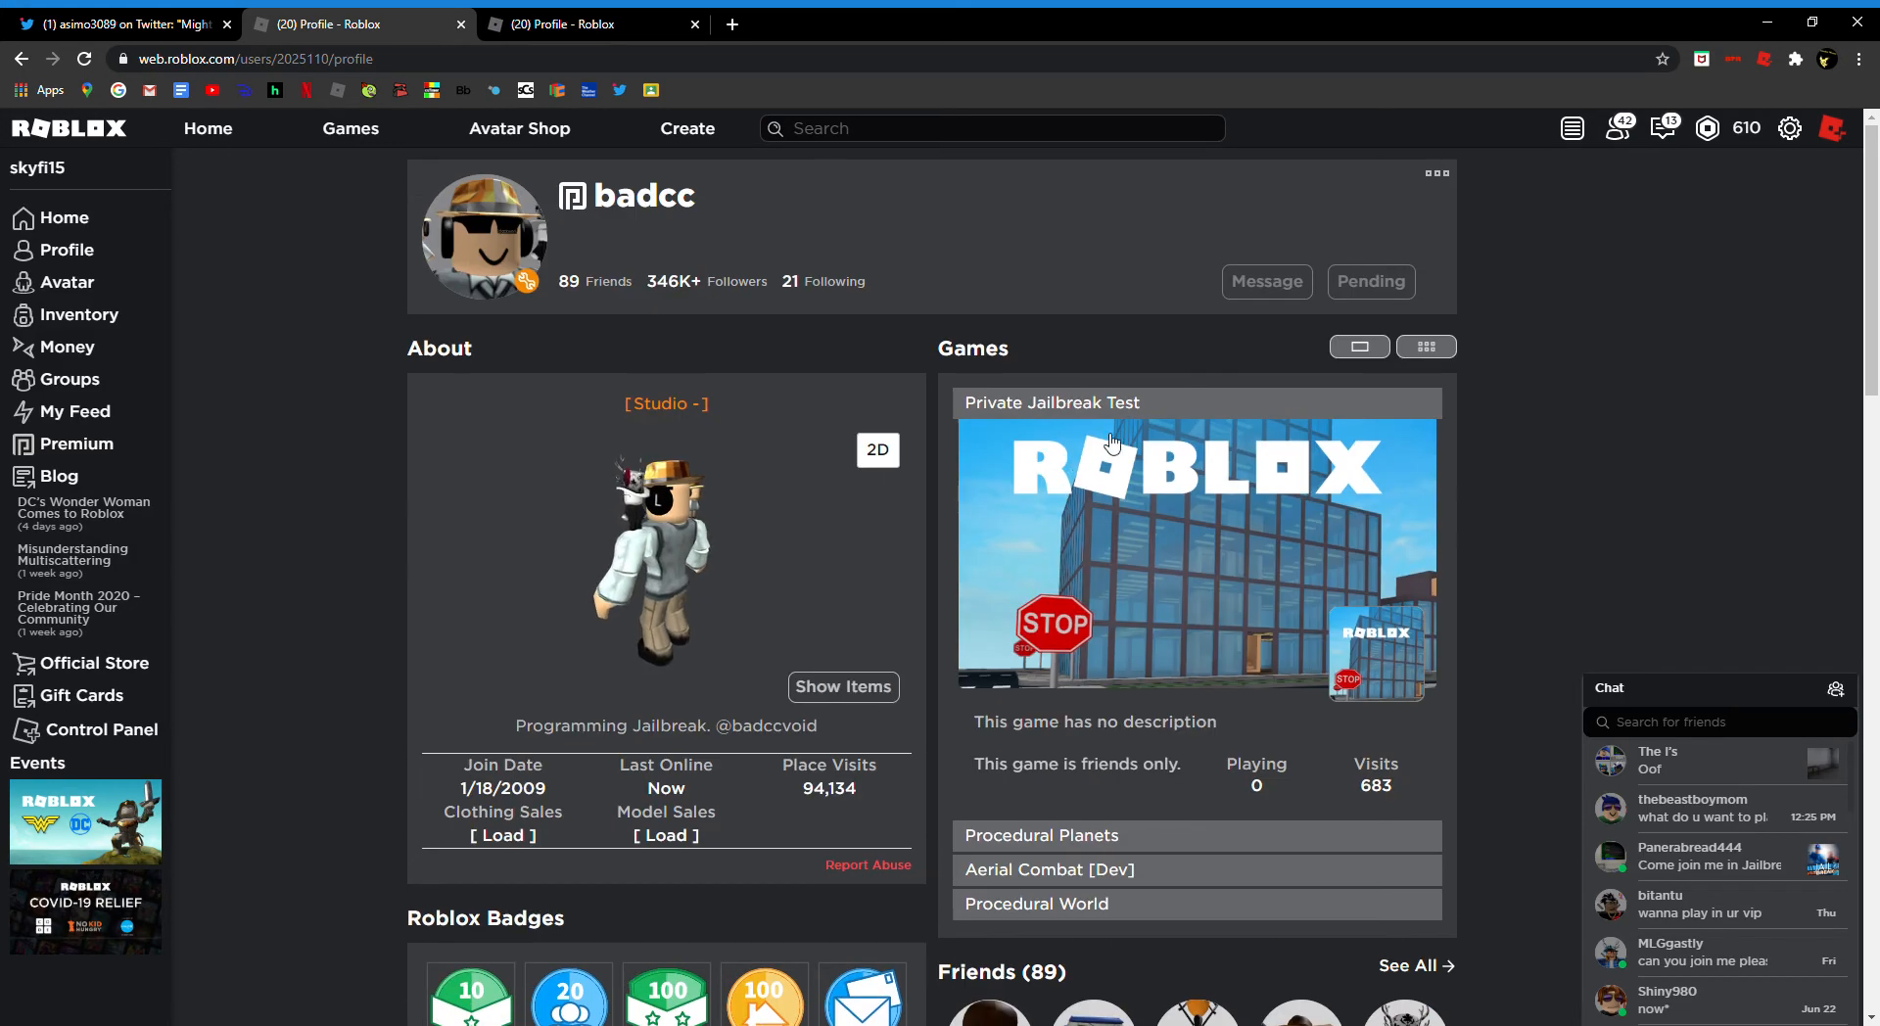
pyautogui.scroll(-3)
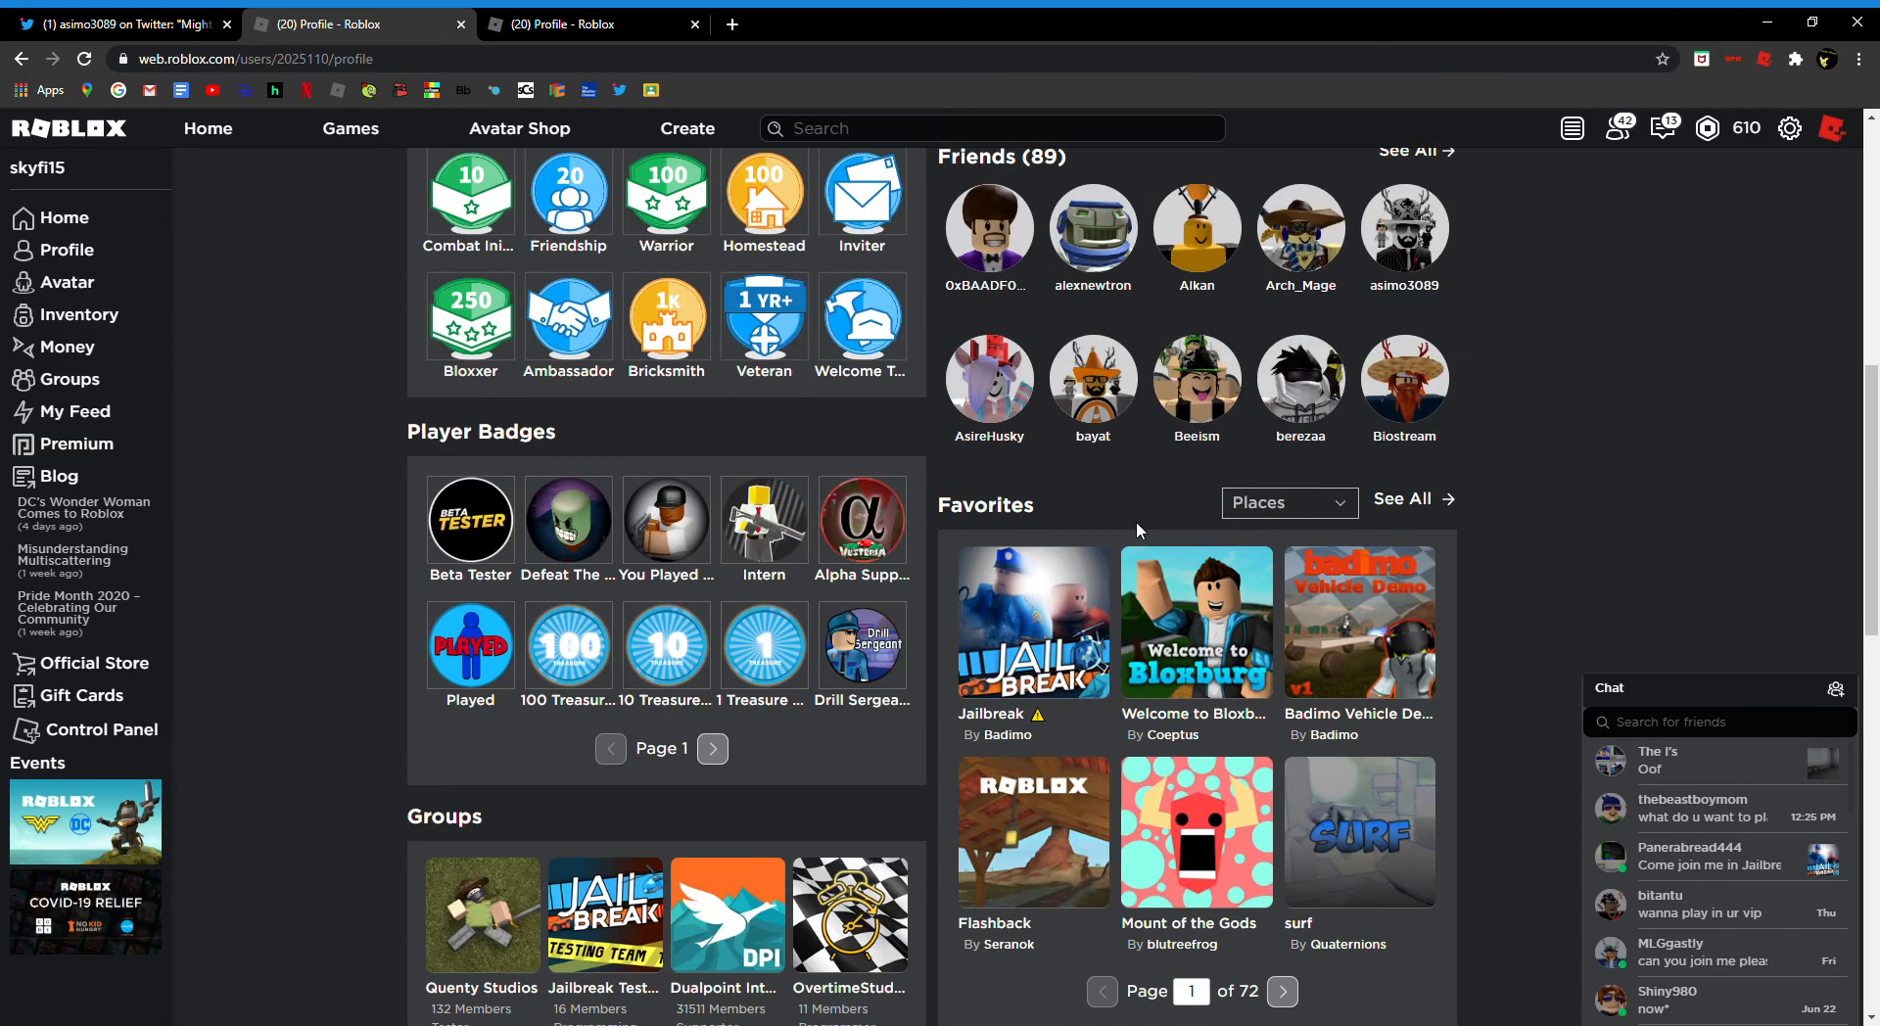
pyautogui.moveTo(1018, 633)
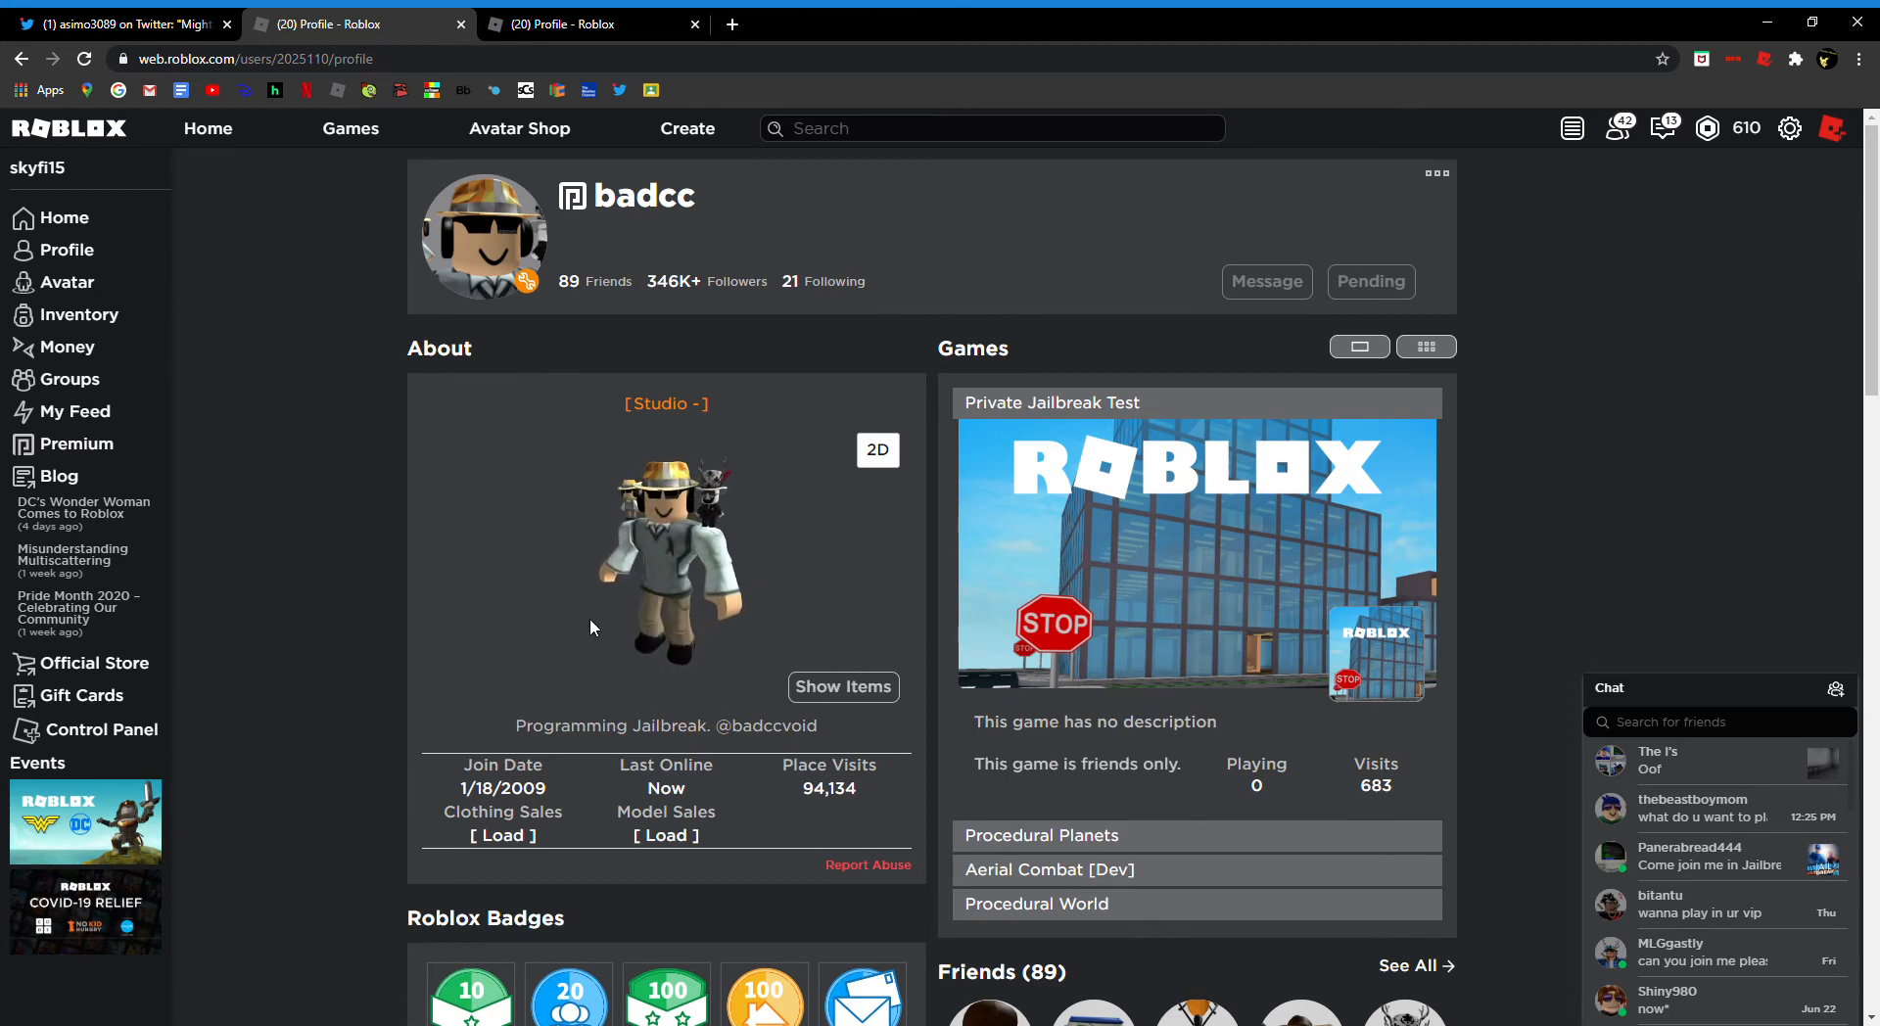
pyautogui.moveTo(584, 394)
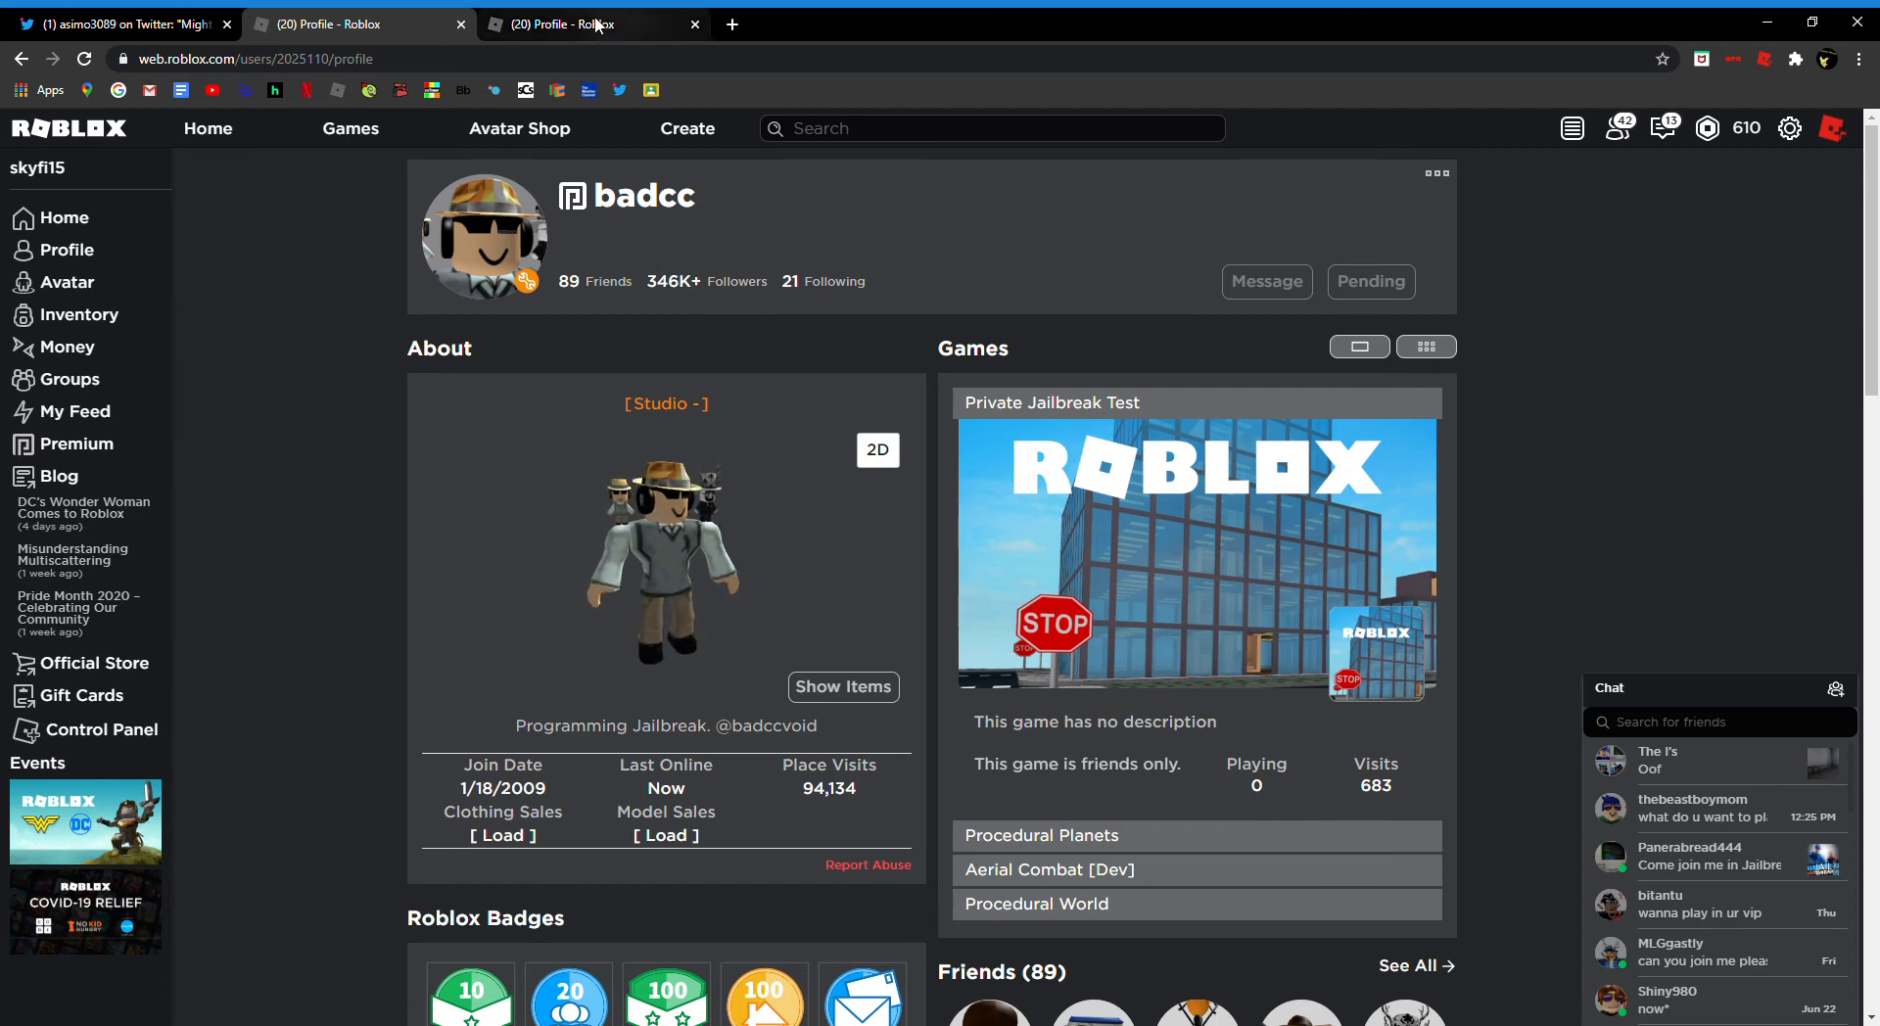
# Step: Switch back to the Twitter tab showing the Phase 2 delay tweet
pyautogui.click(113, 23)
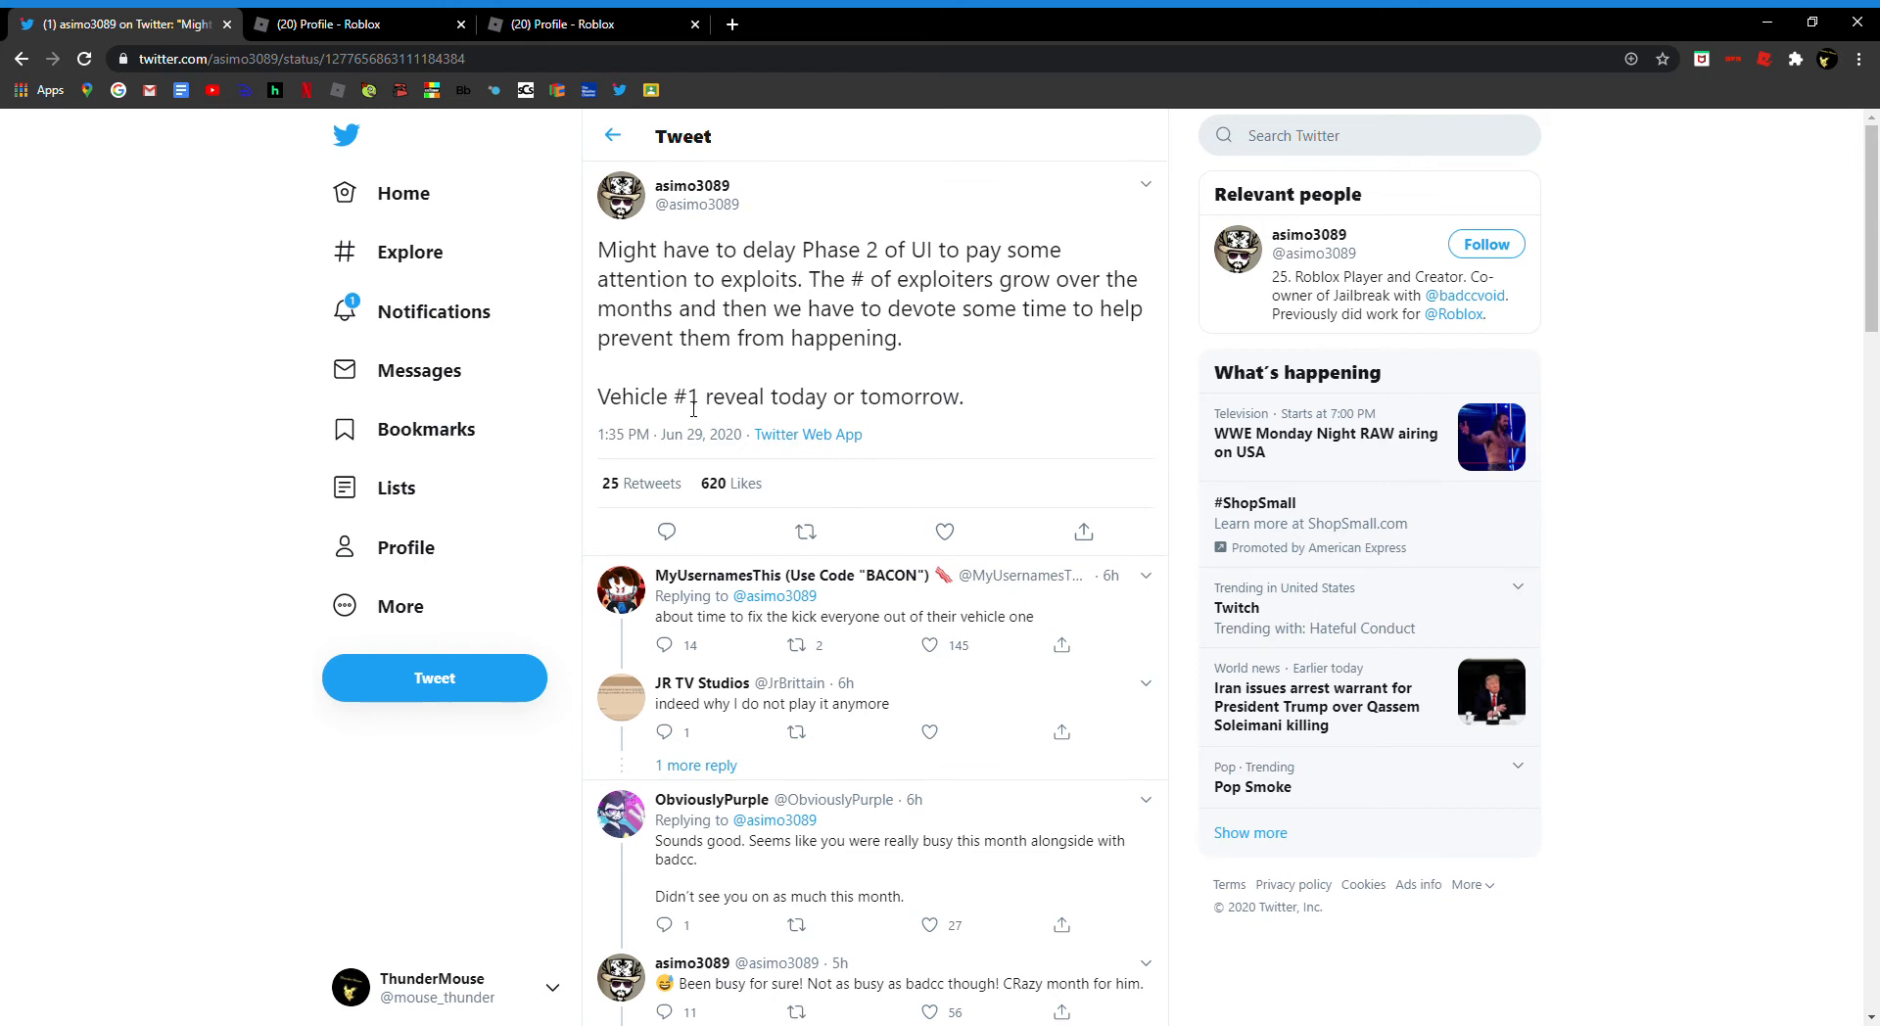
pyautogui.moveTo(690, 407)
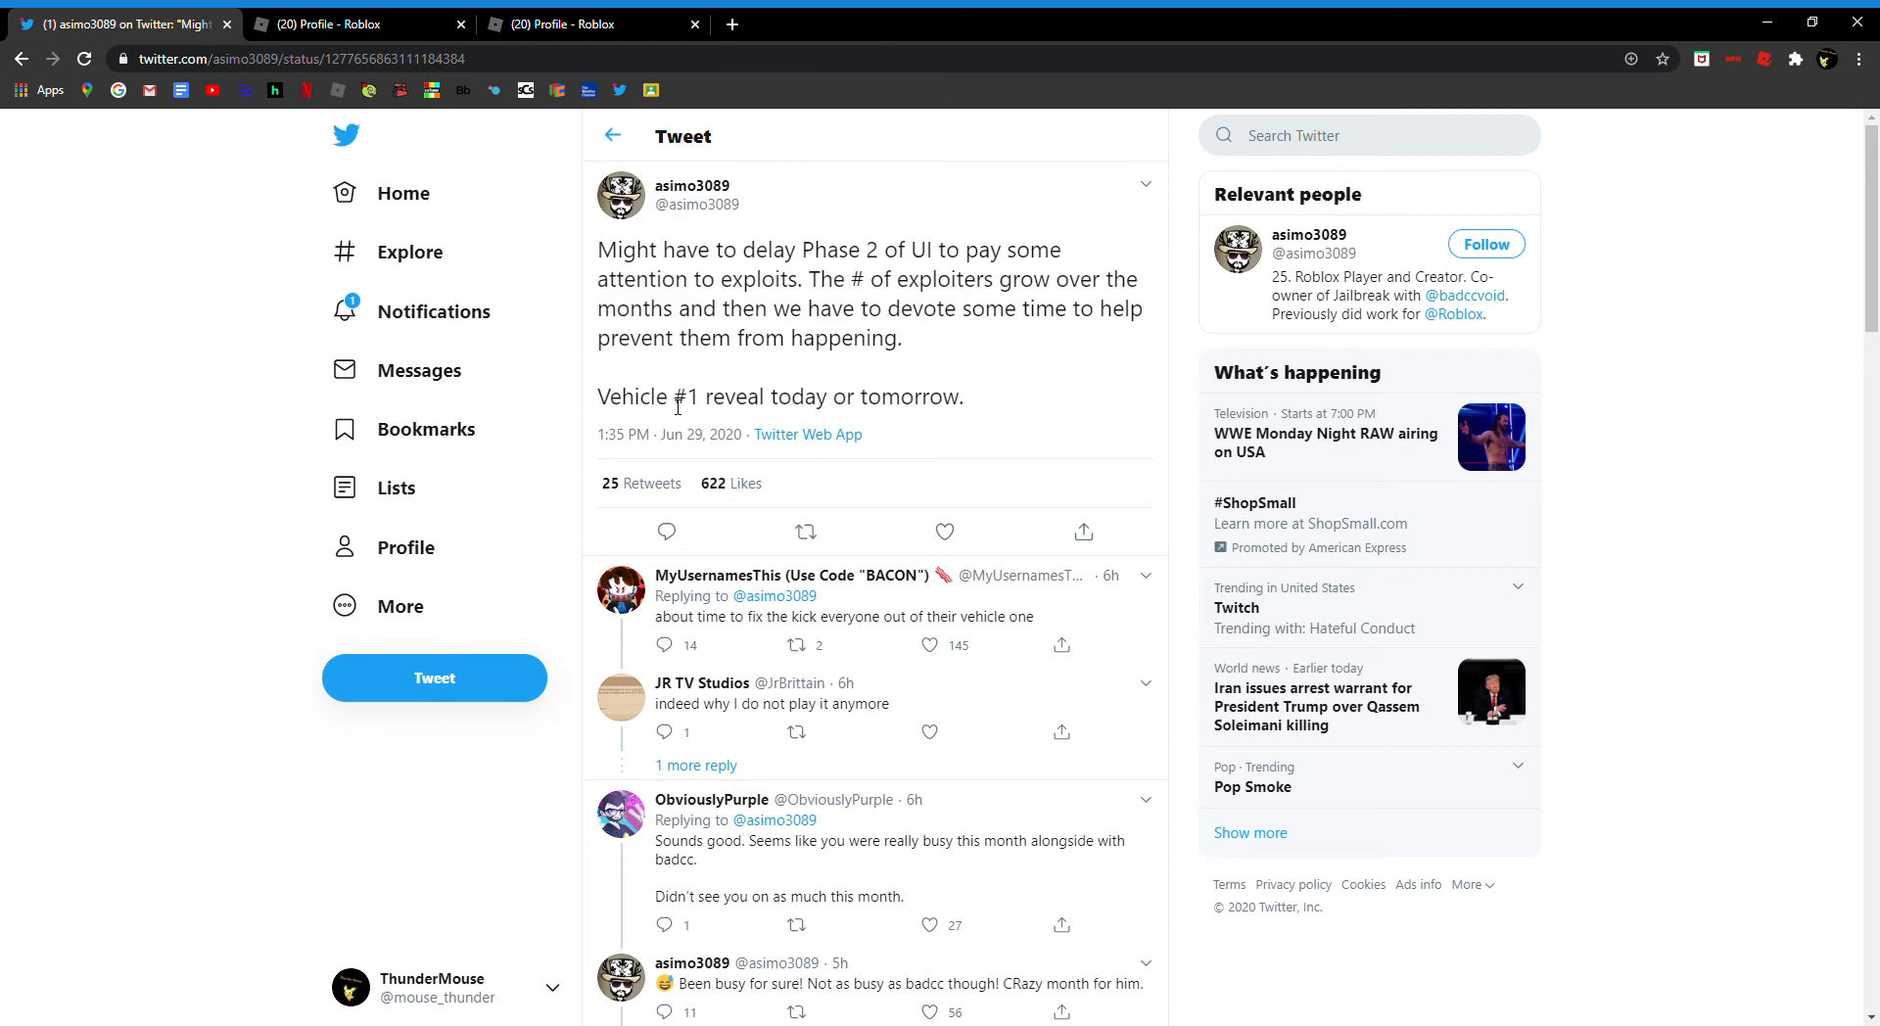
# Step: Scroll the replies, start and discard a reply to the mobile rope question, and expand that thread
pyautogui.scroll(-3)
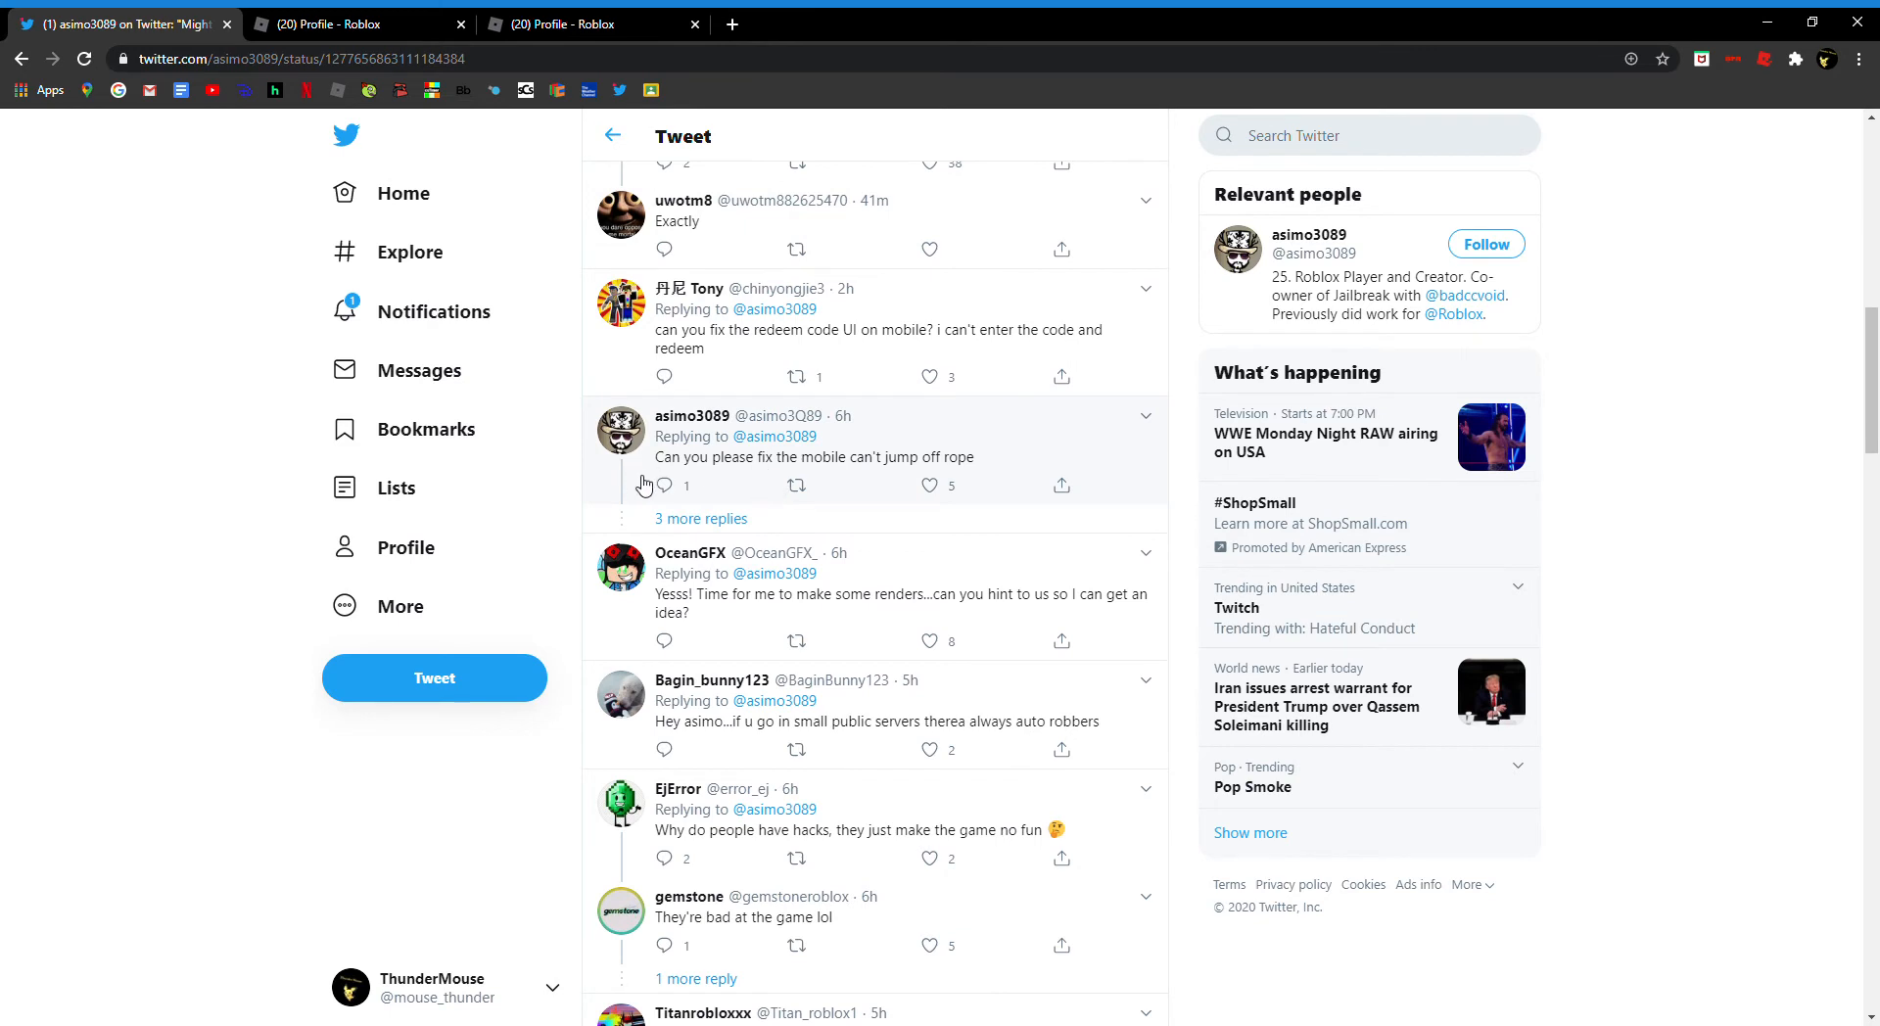
pyautogui.moveTo(803, 468)
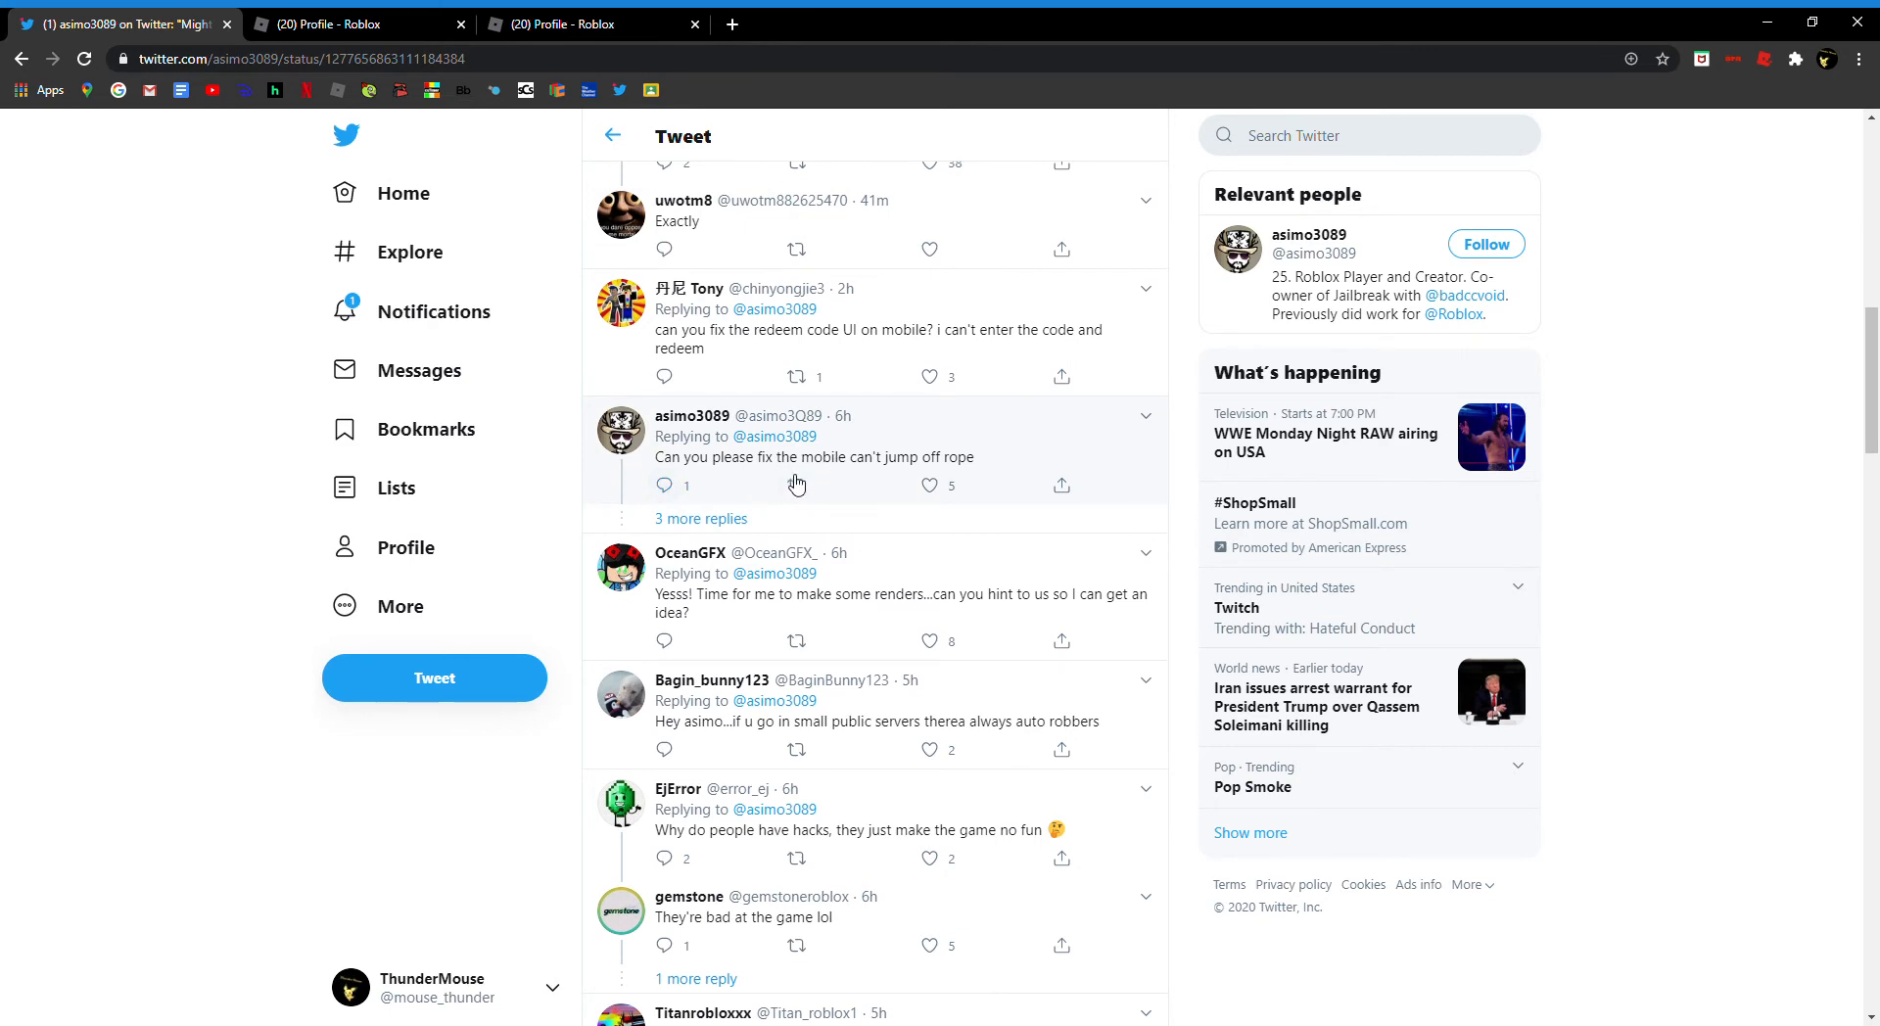
pyautogui.moveTo(664, 486)
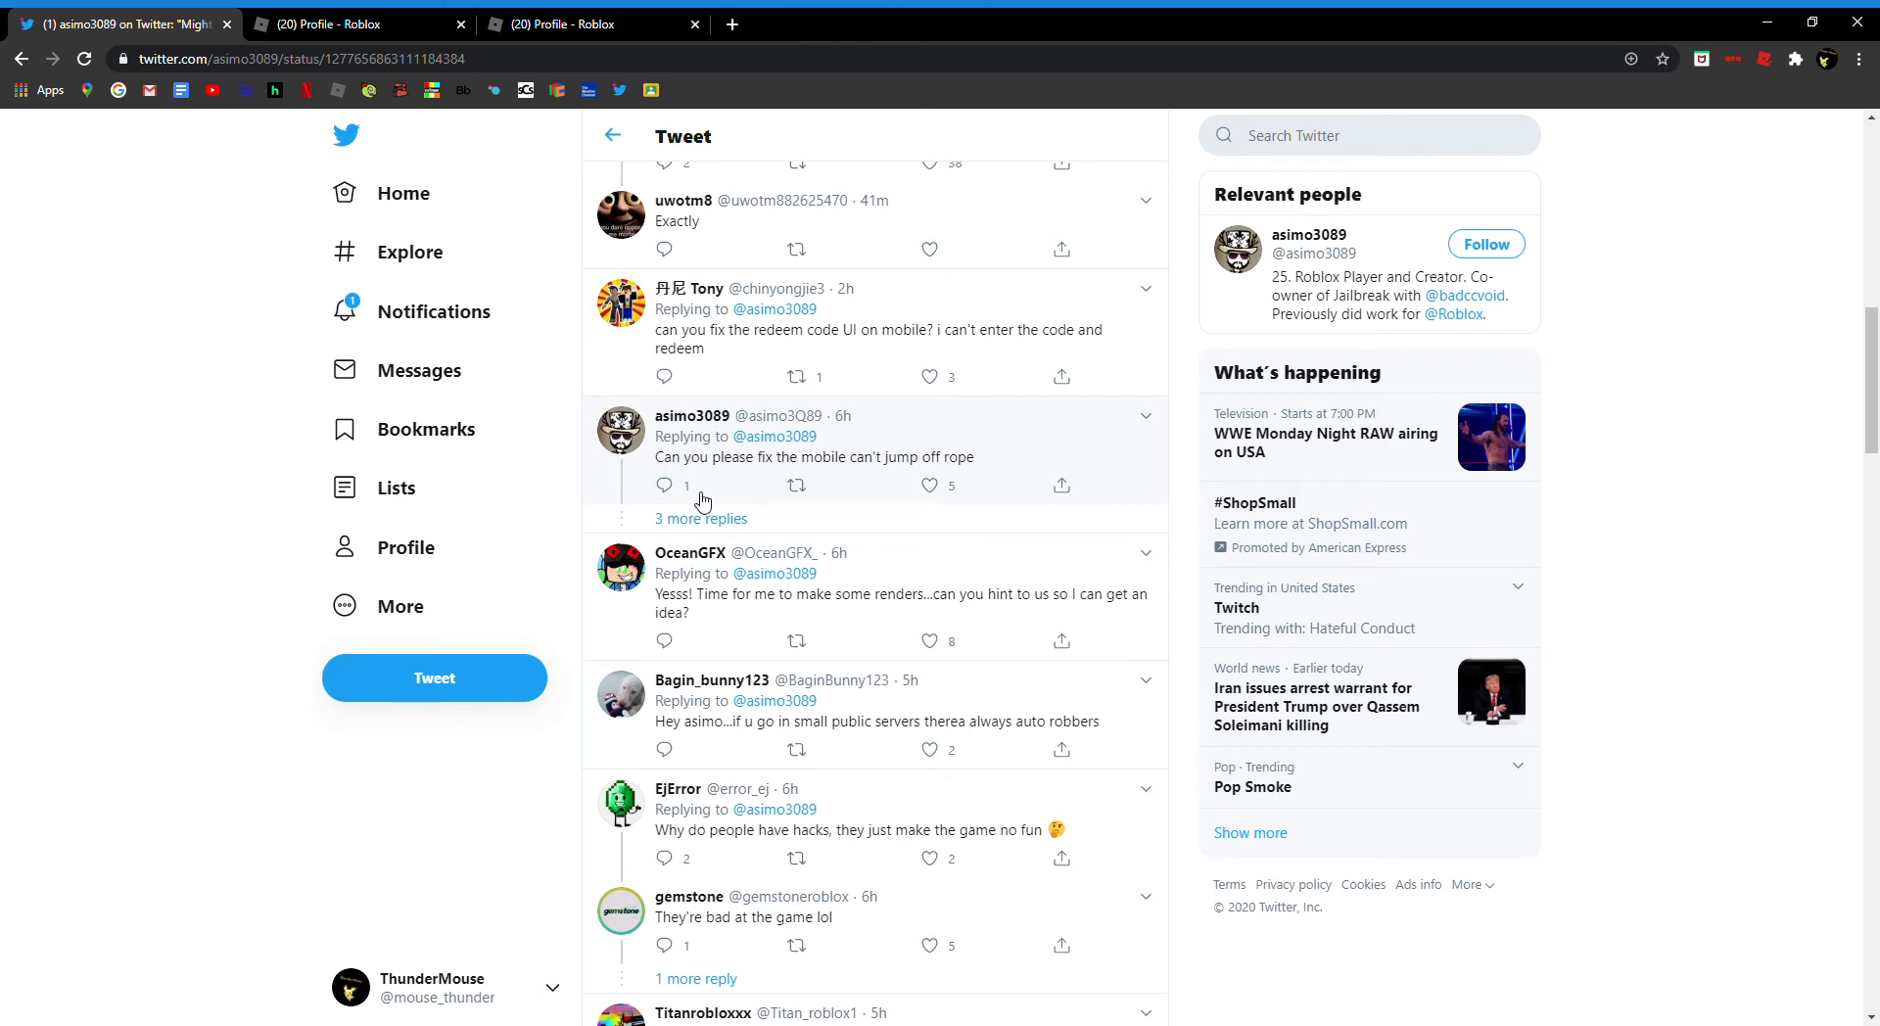
pyautogui.click(664, 485)
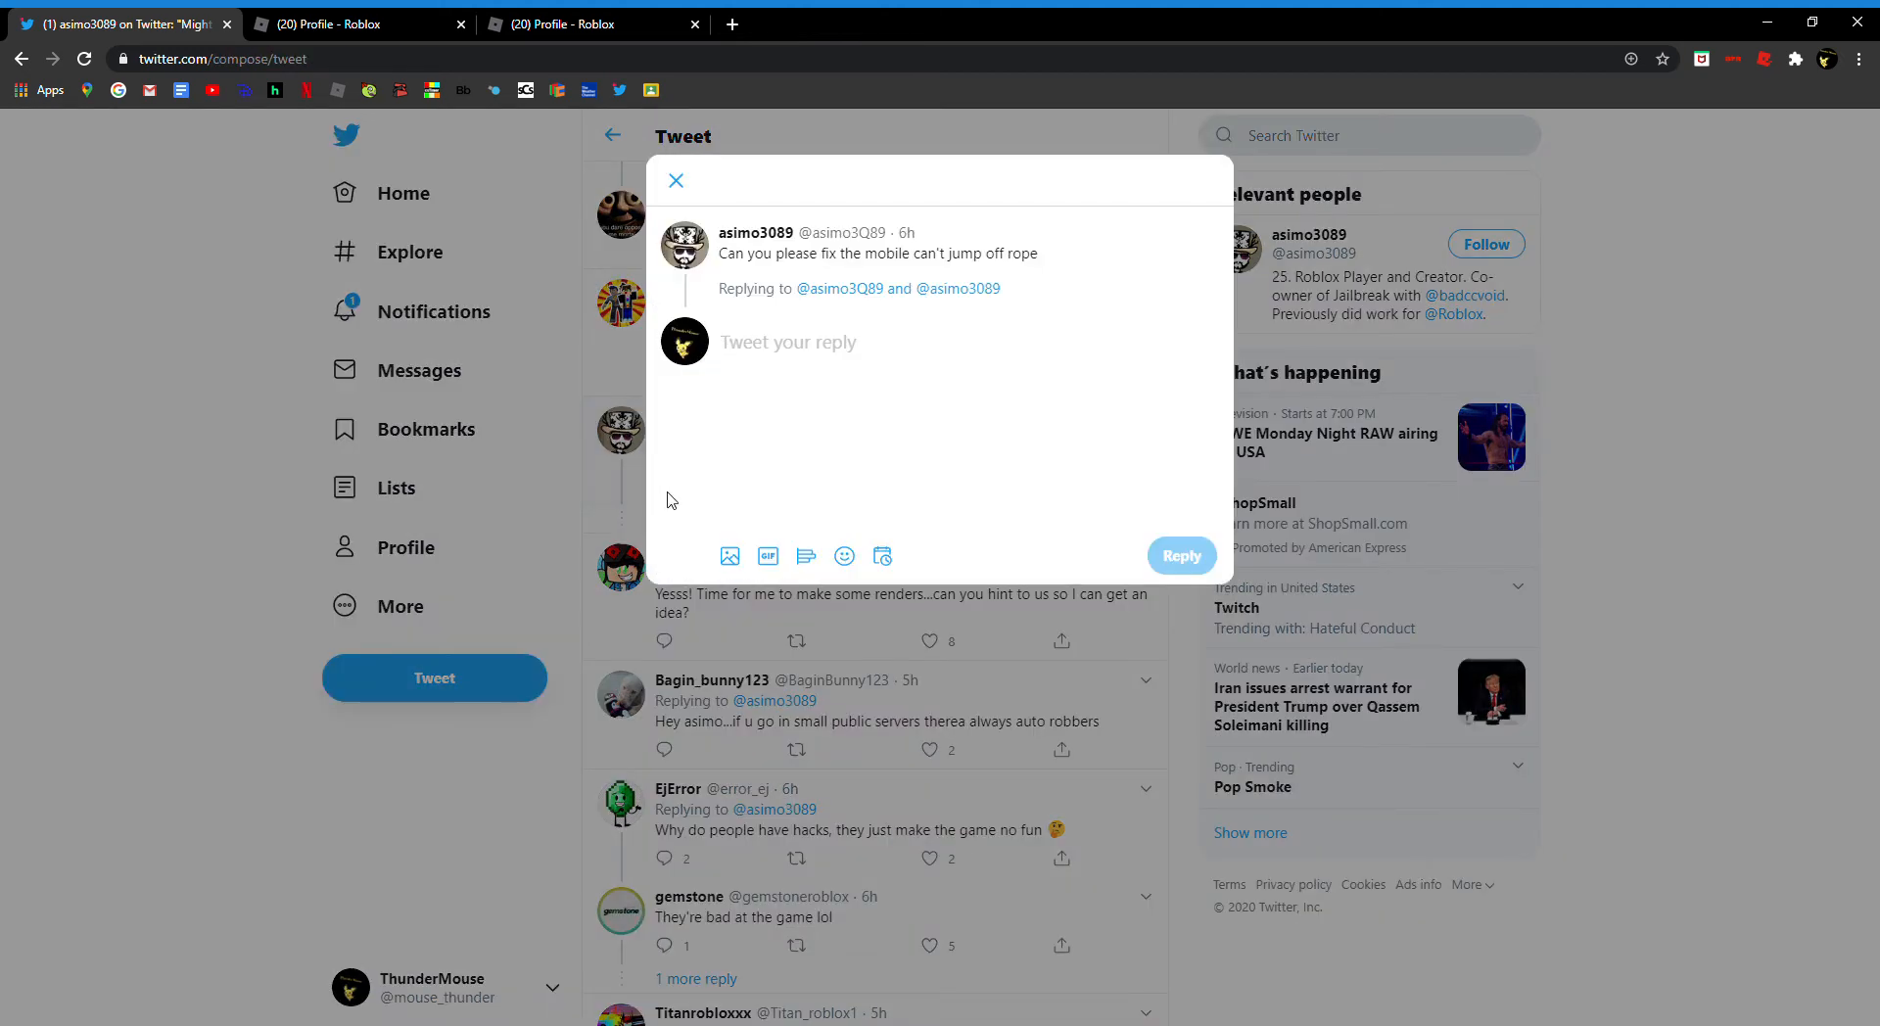
pyautogui.click(675, 180)
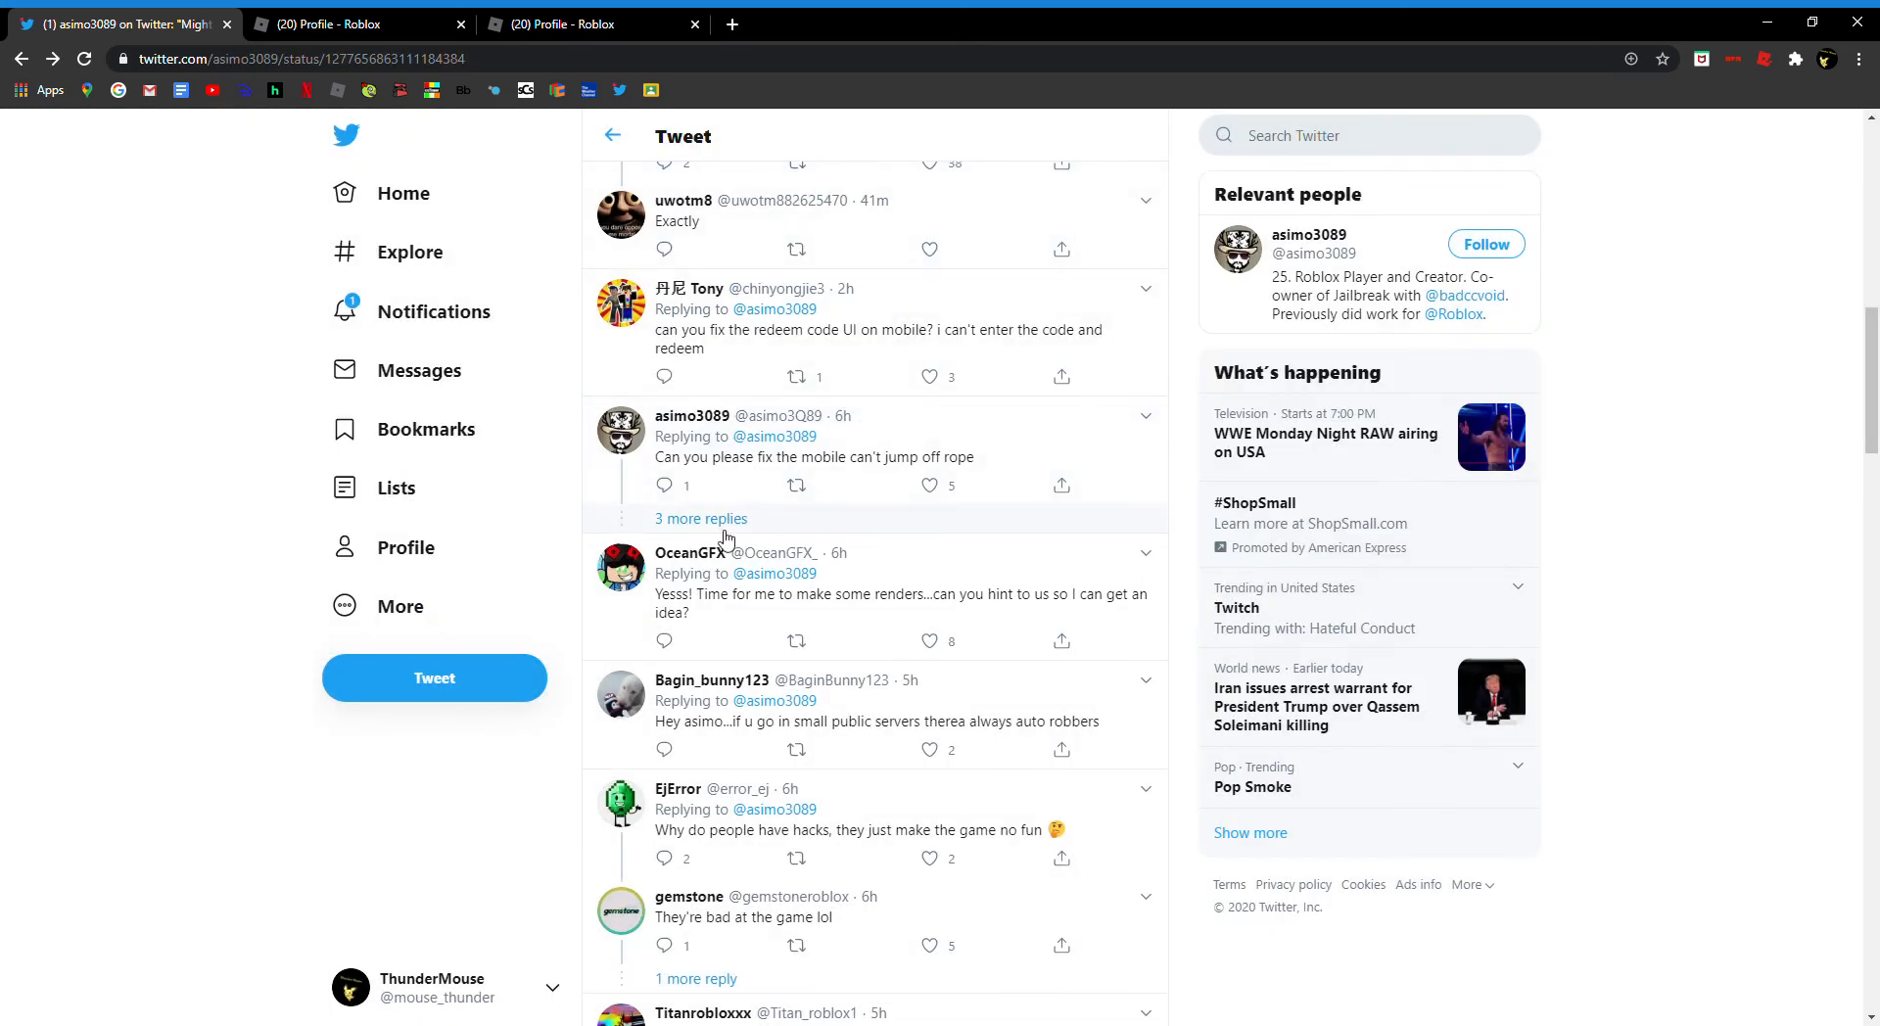
pyautogui.click(701, 517)
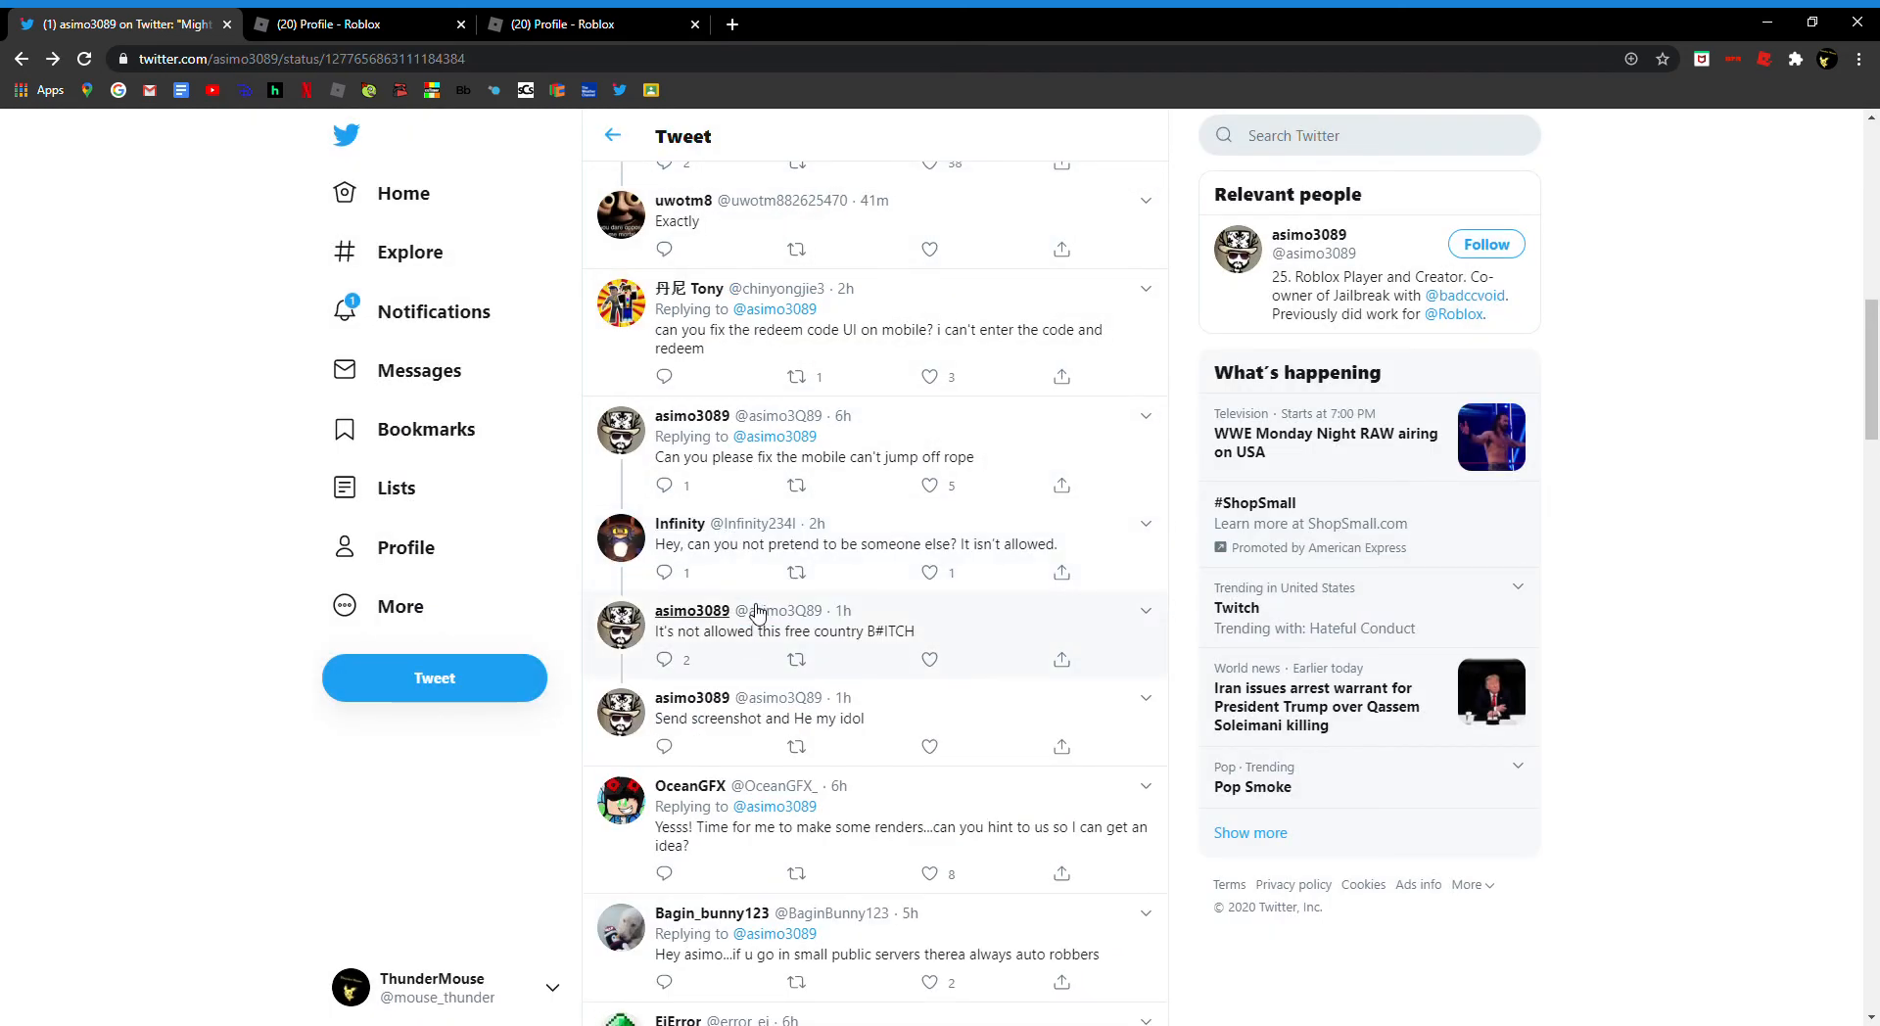
pyautogui.moveTo(848, 576)
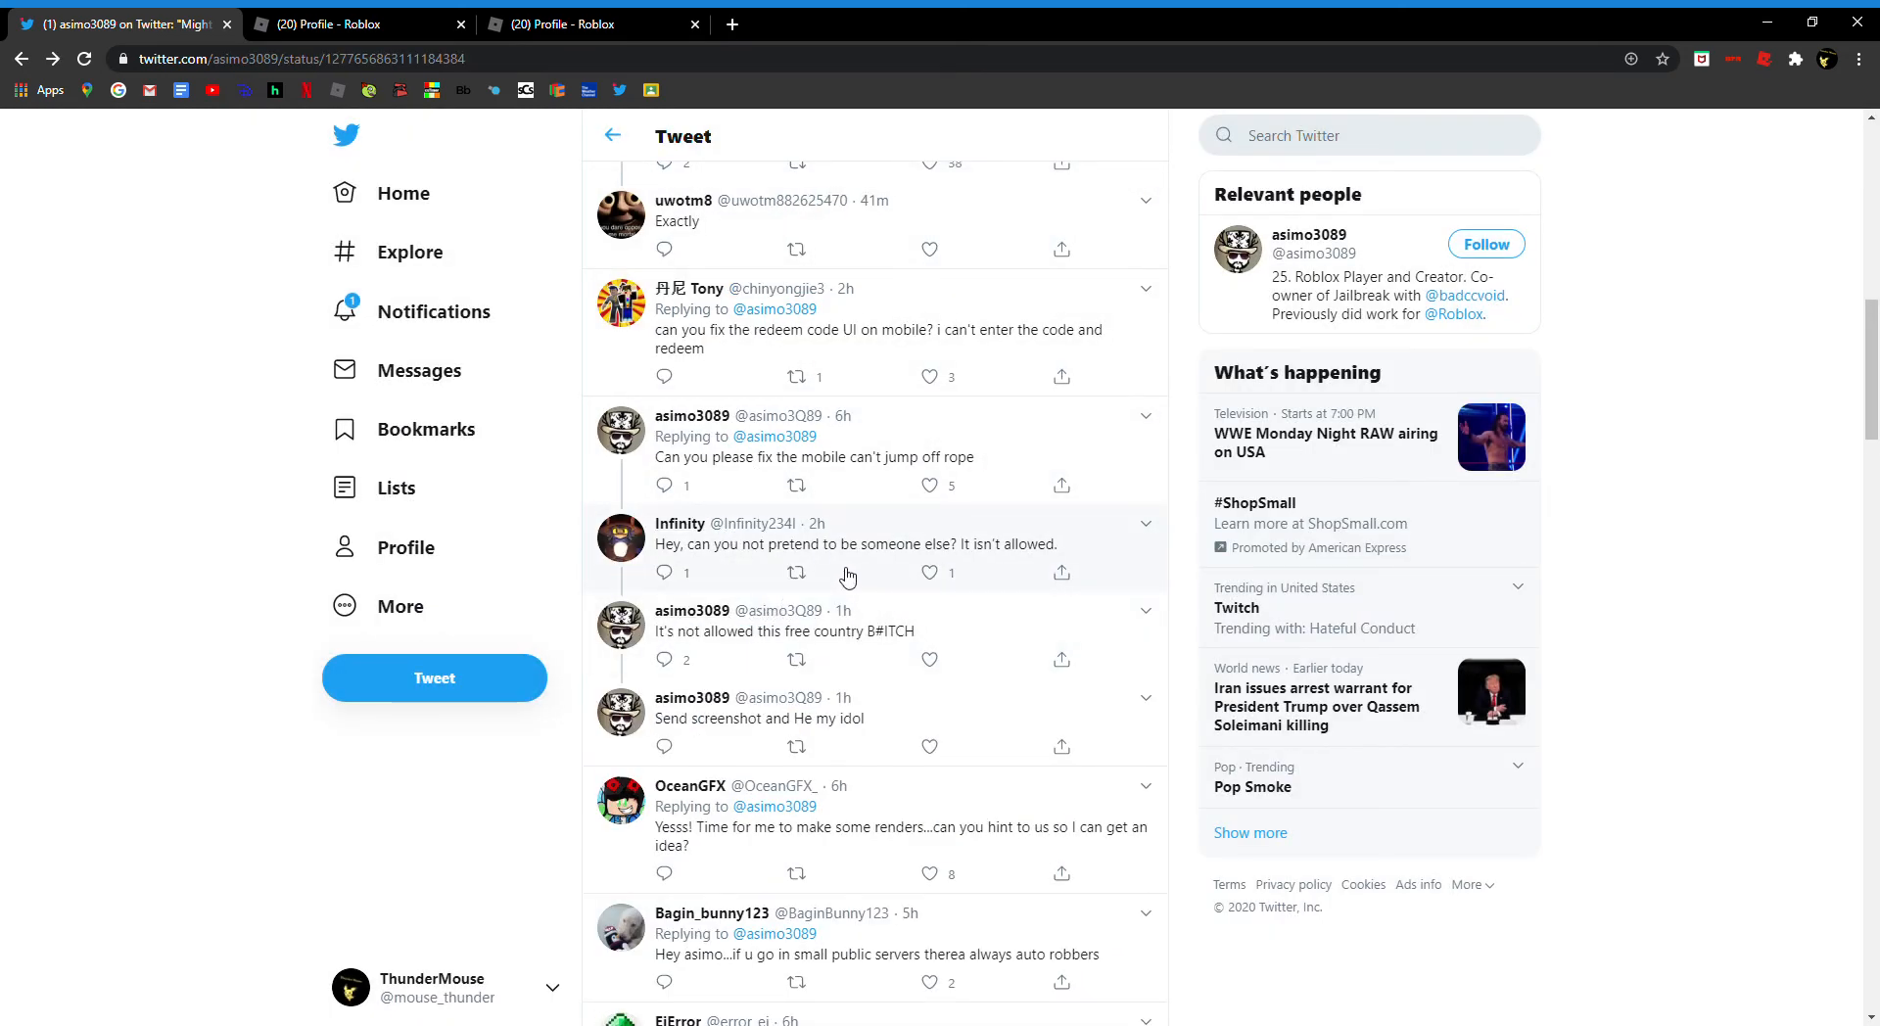
pyautogui.moveTo(815, 684)
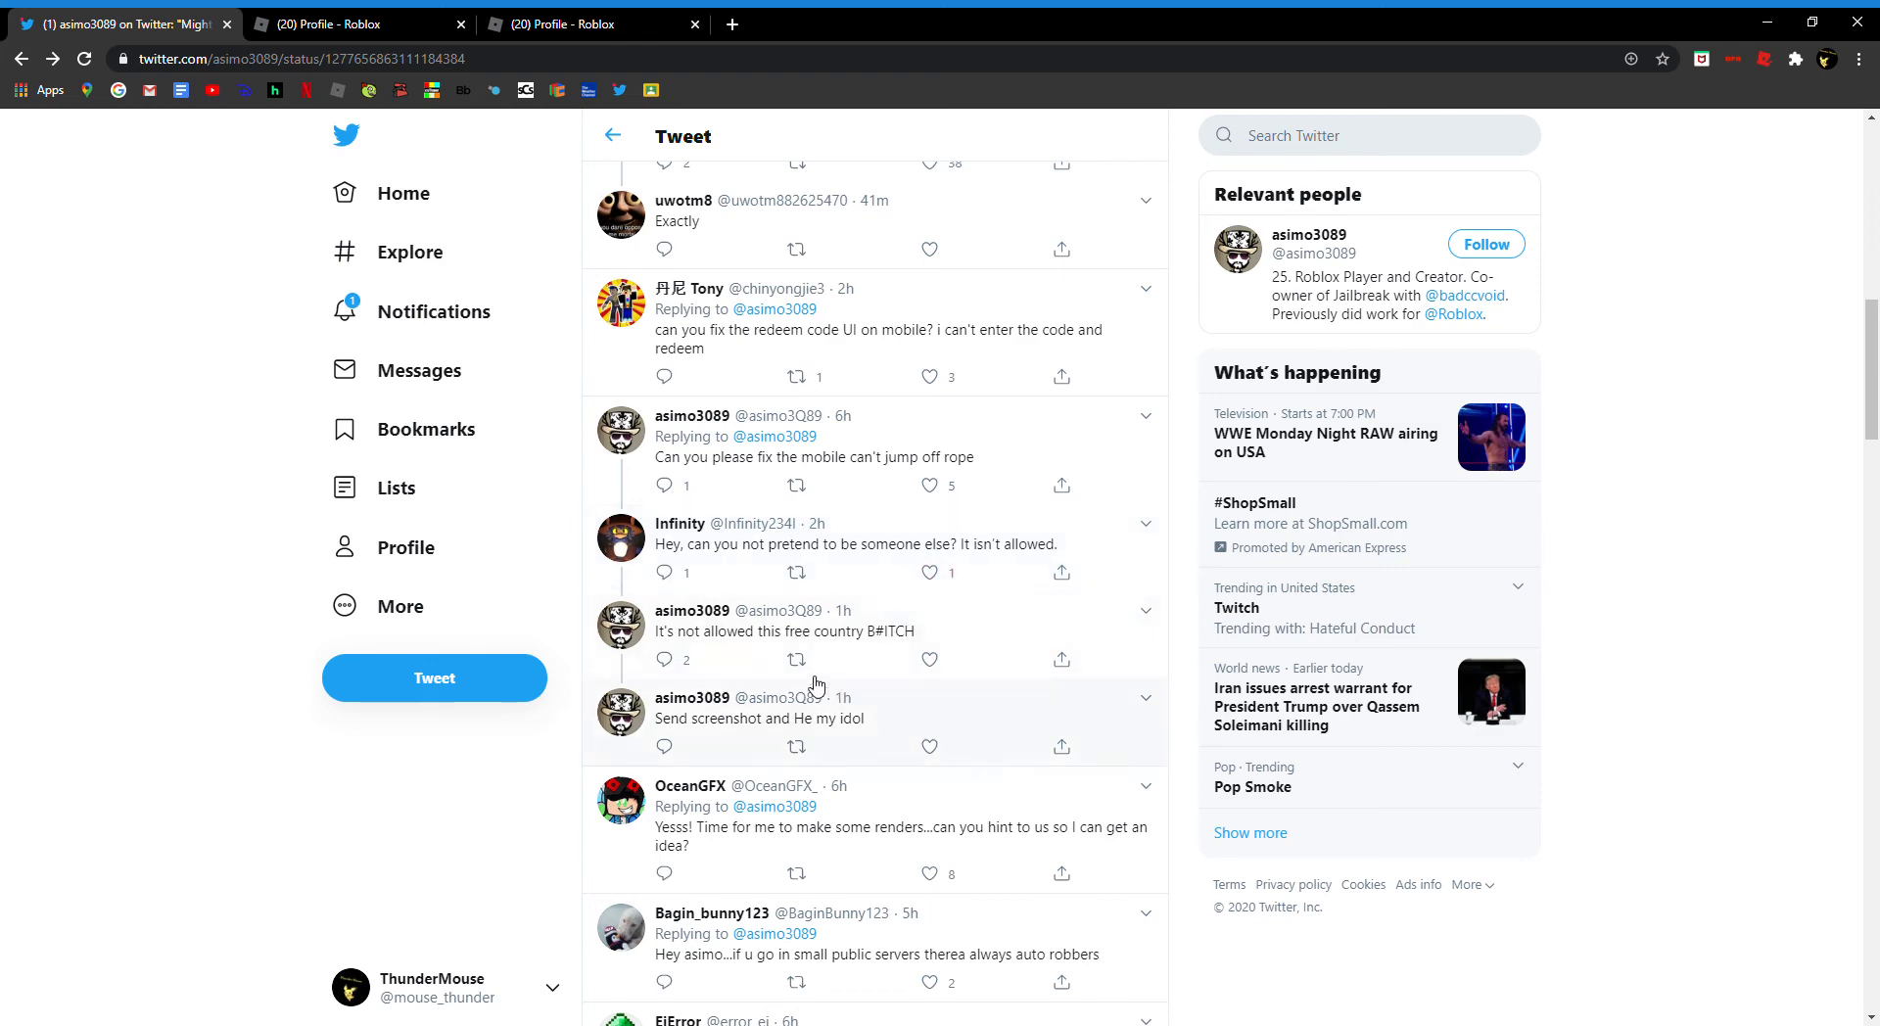
pyautogui.moveTo(811, 692)
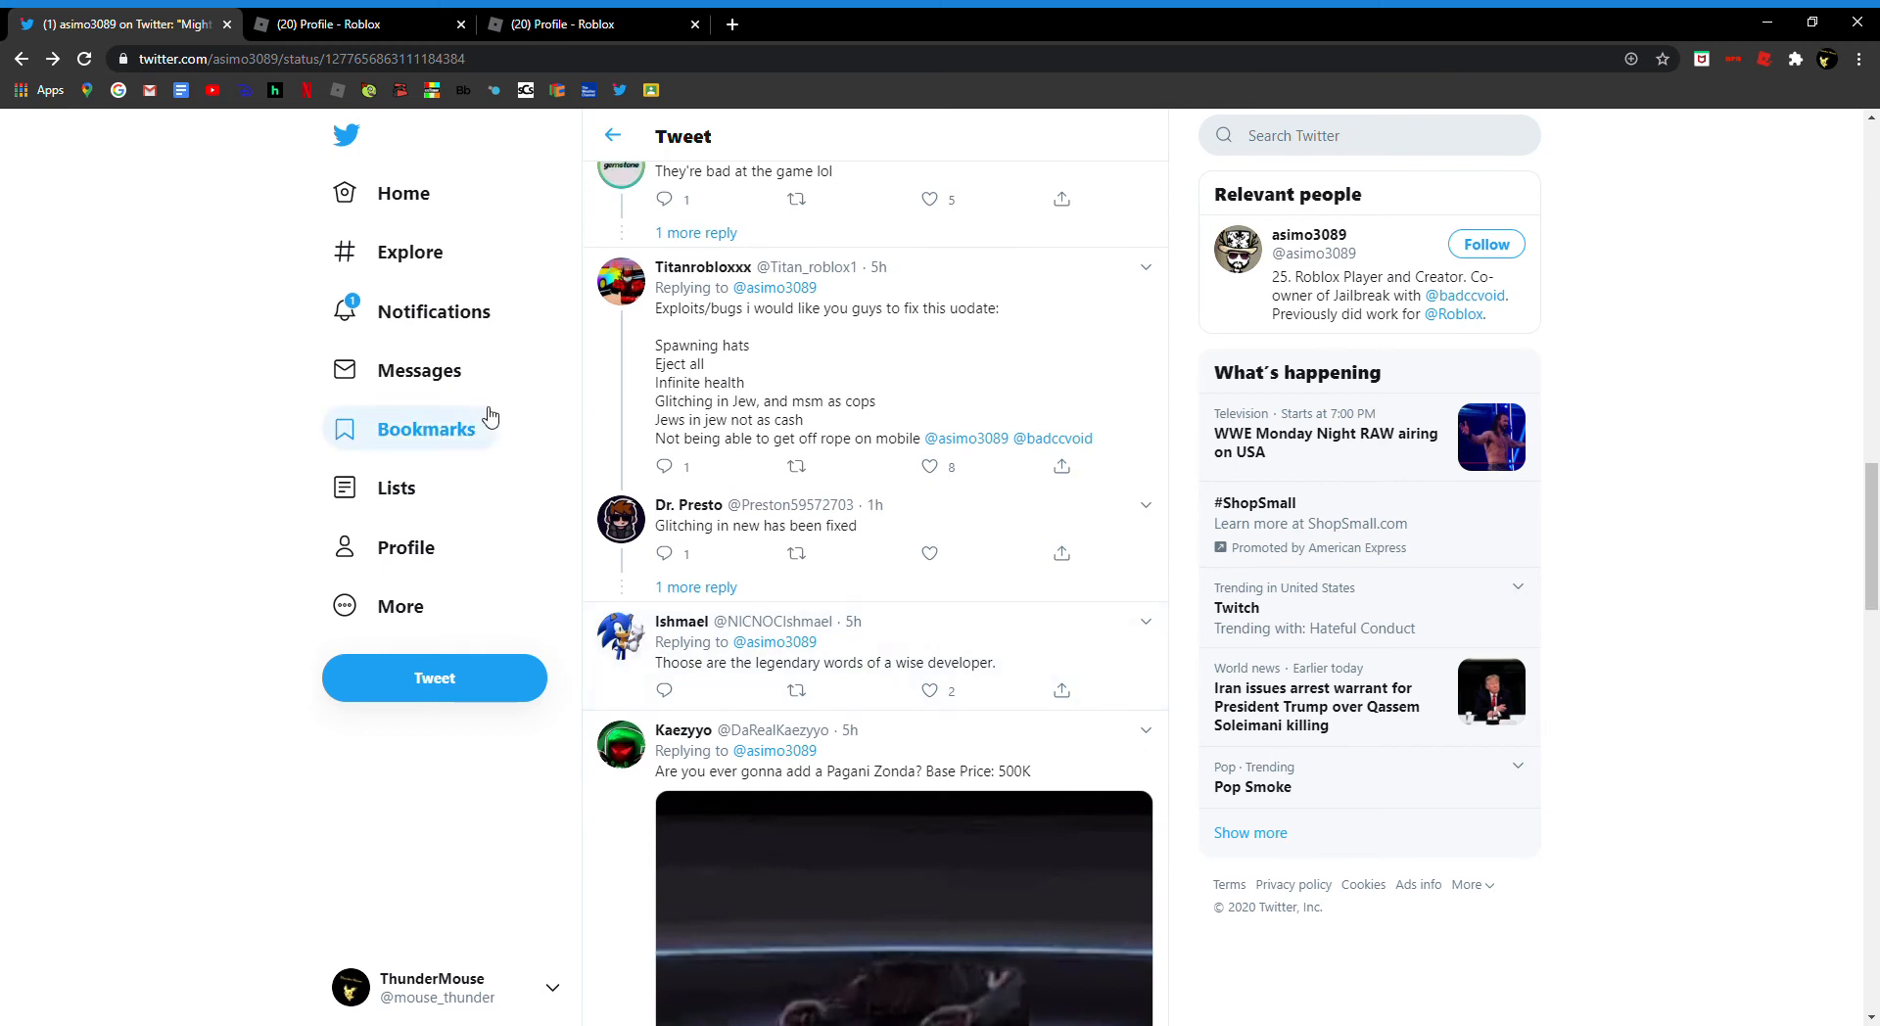
pyautogui.moveTo(564, 525)
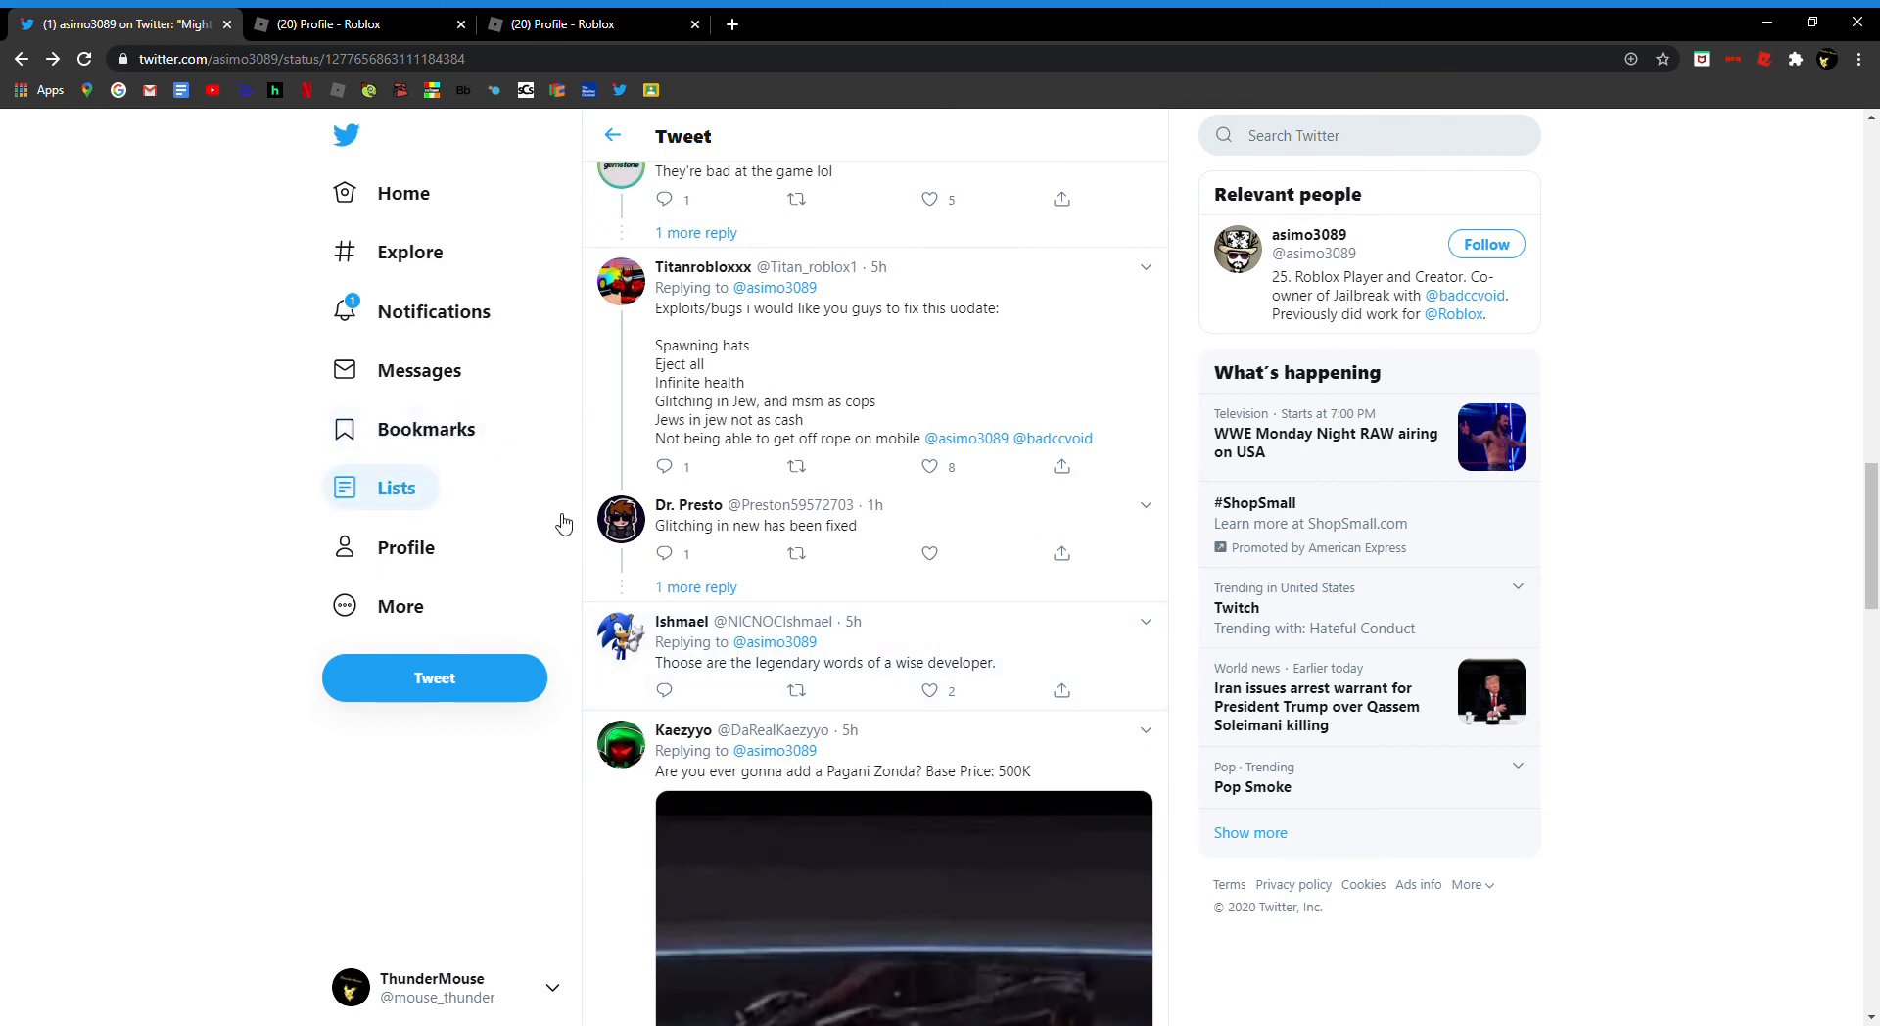
# Step: Scroll back up to the first replies under the tweet
pyautogui.scroll(3)
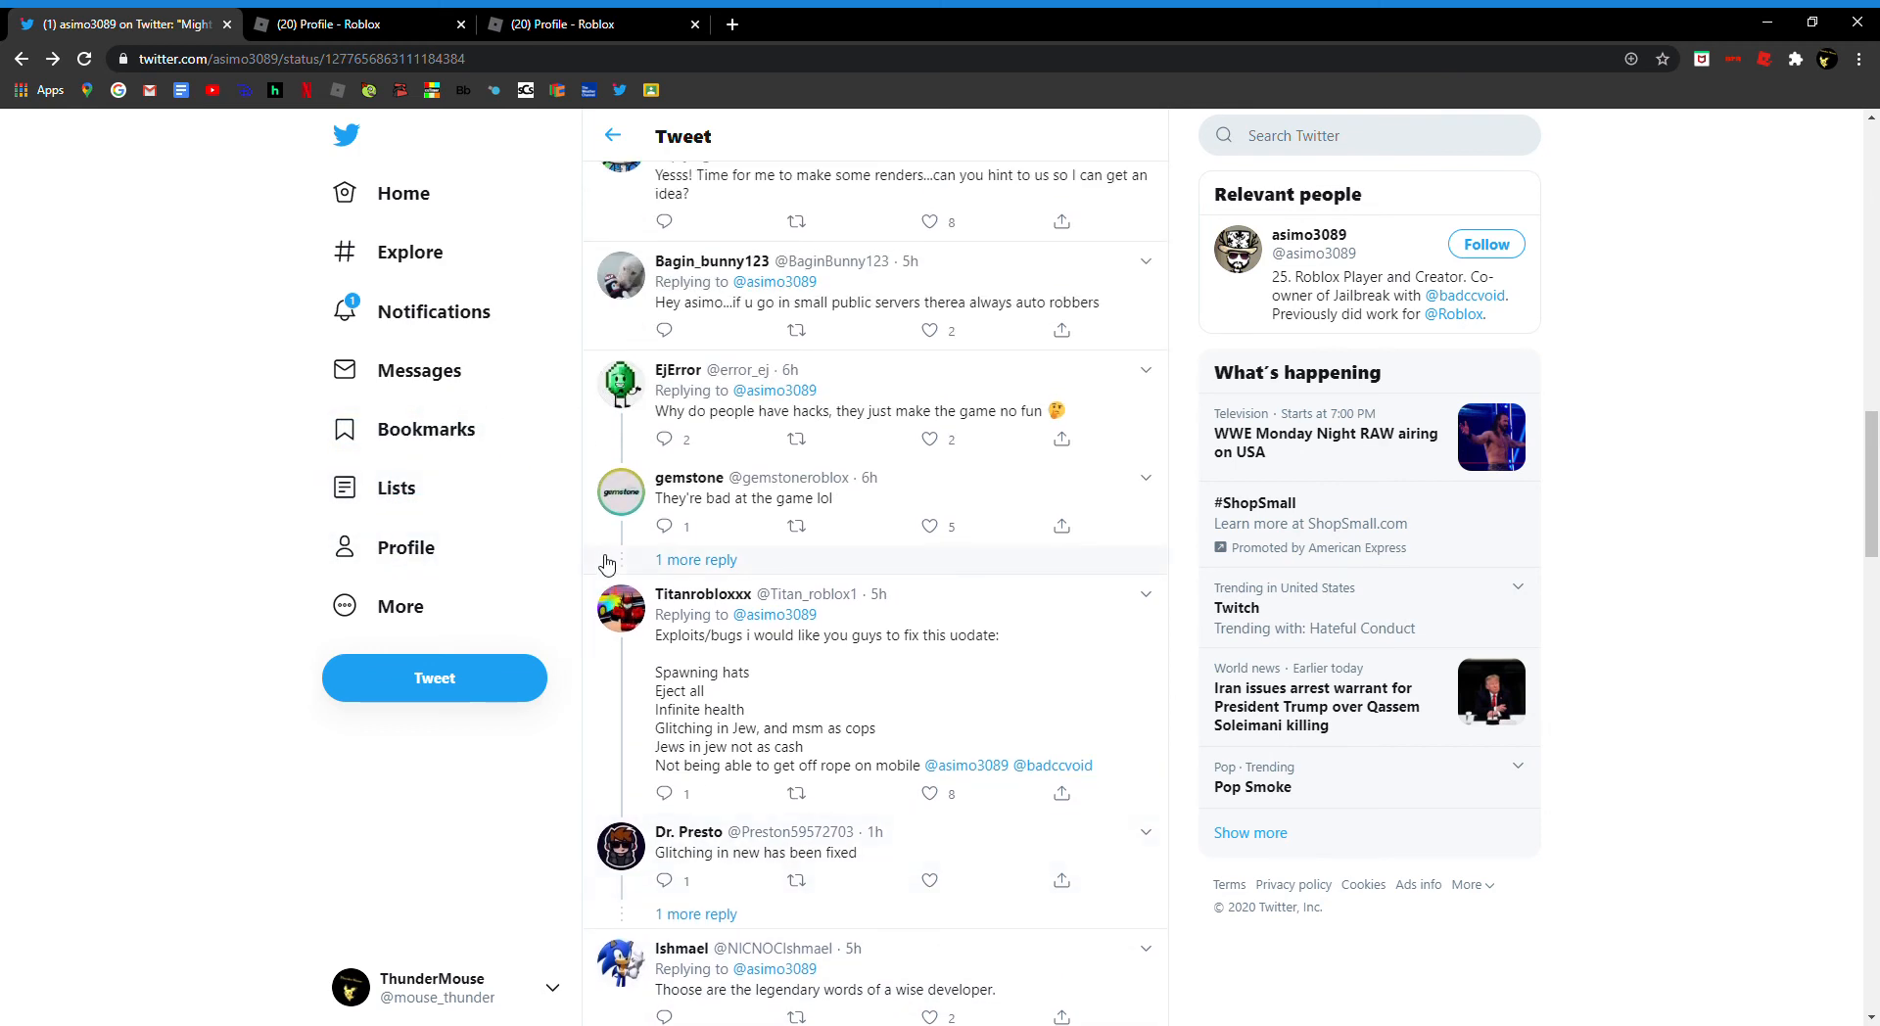
pyautogui.scroll(3)
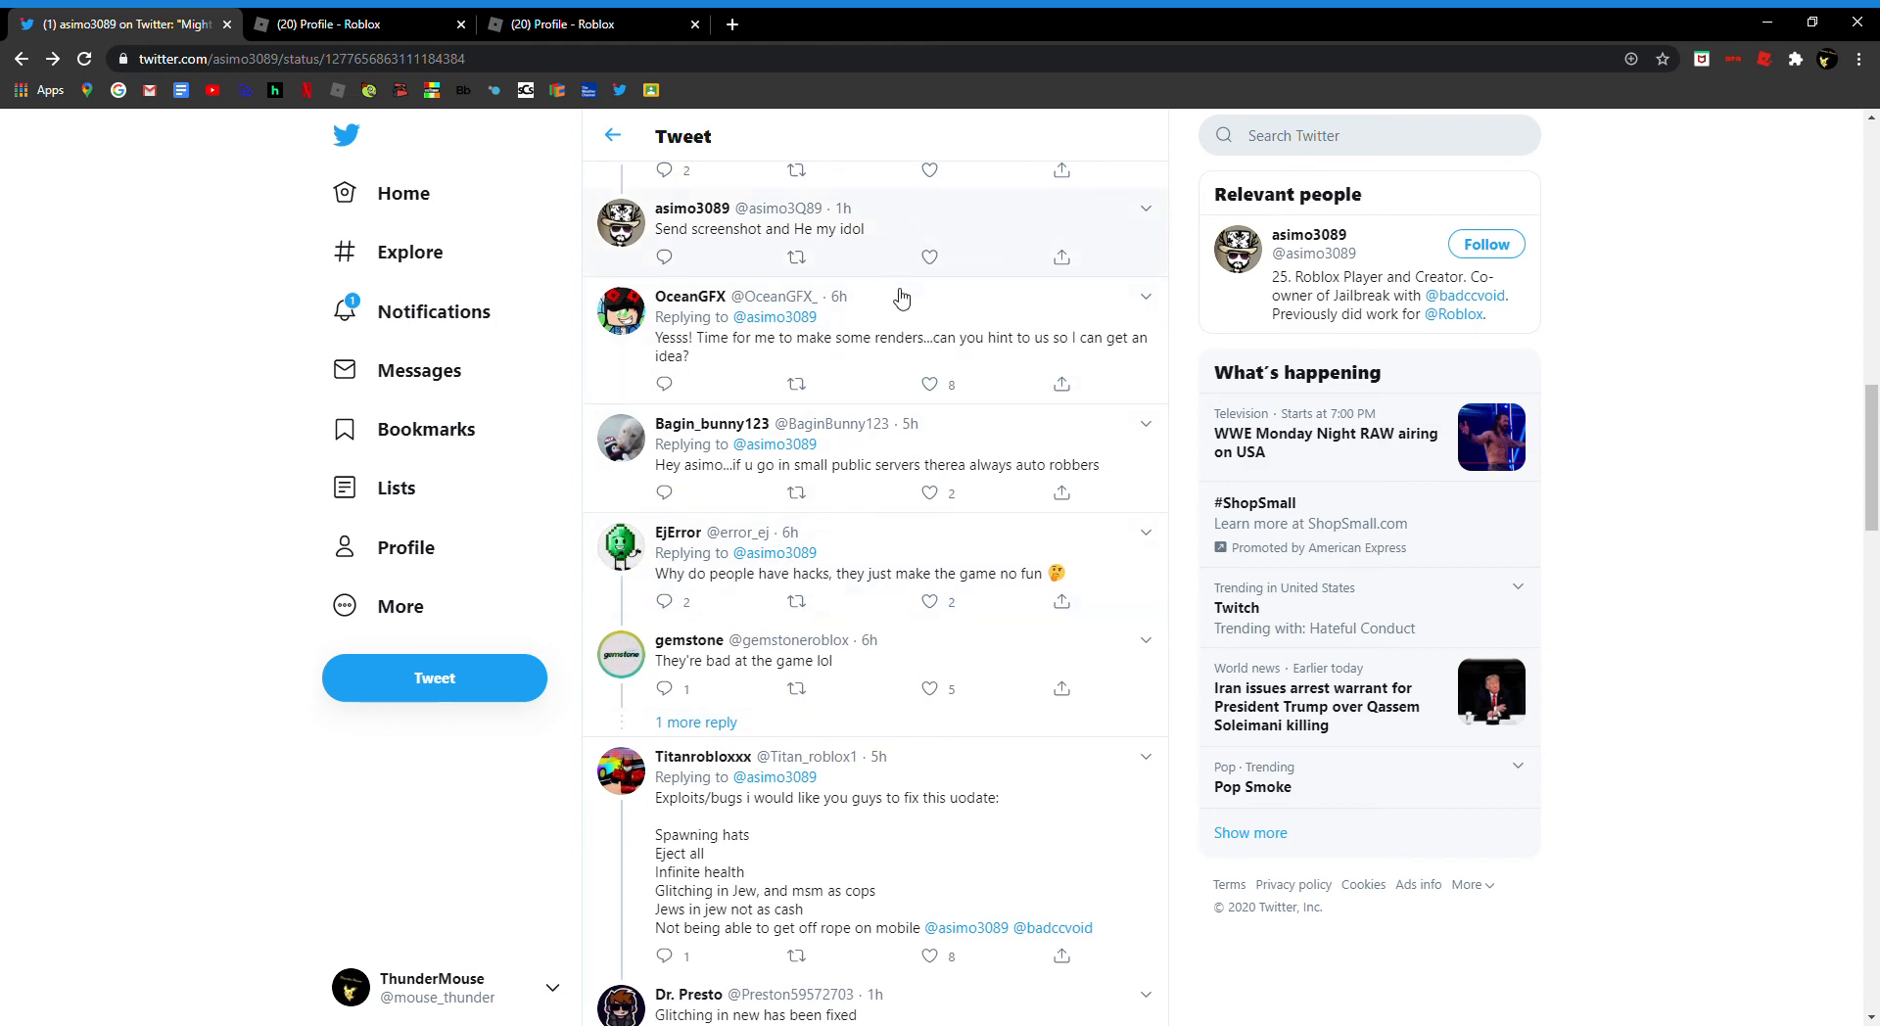
pyautogui.scroll(3)
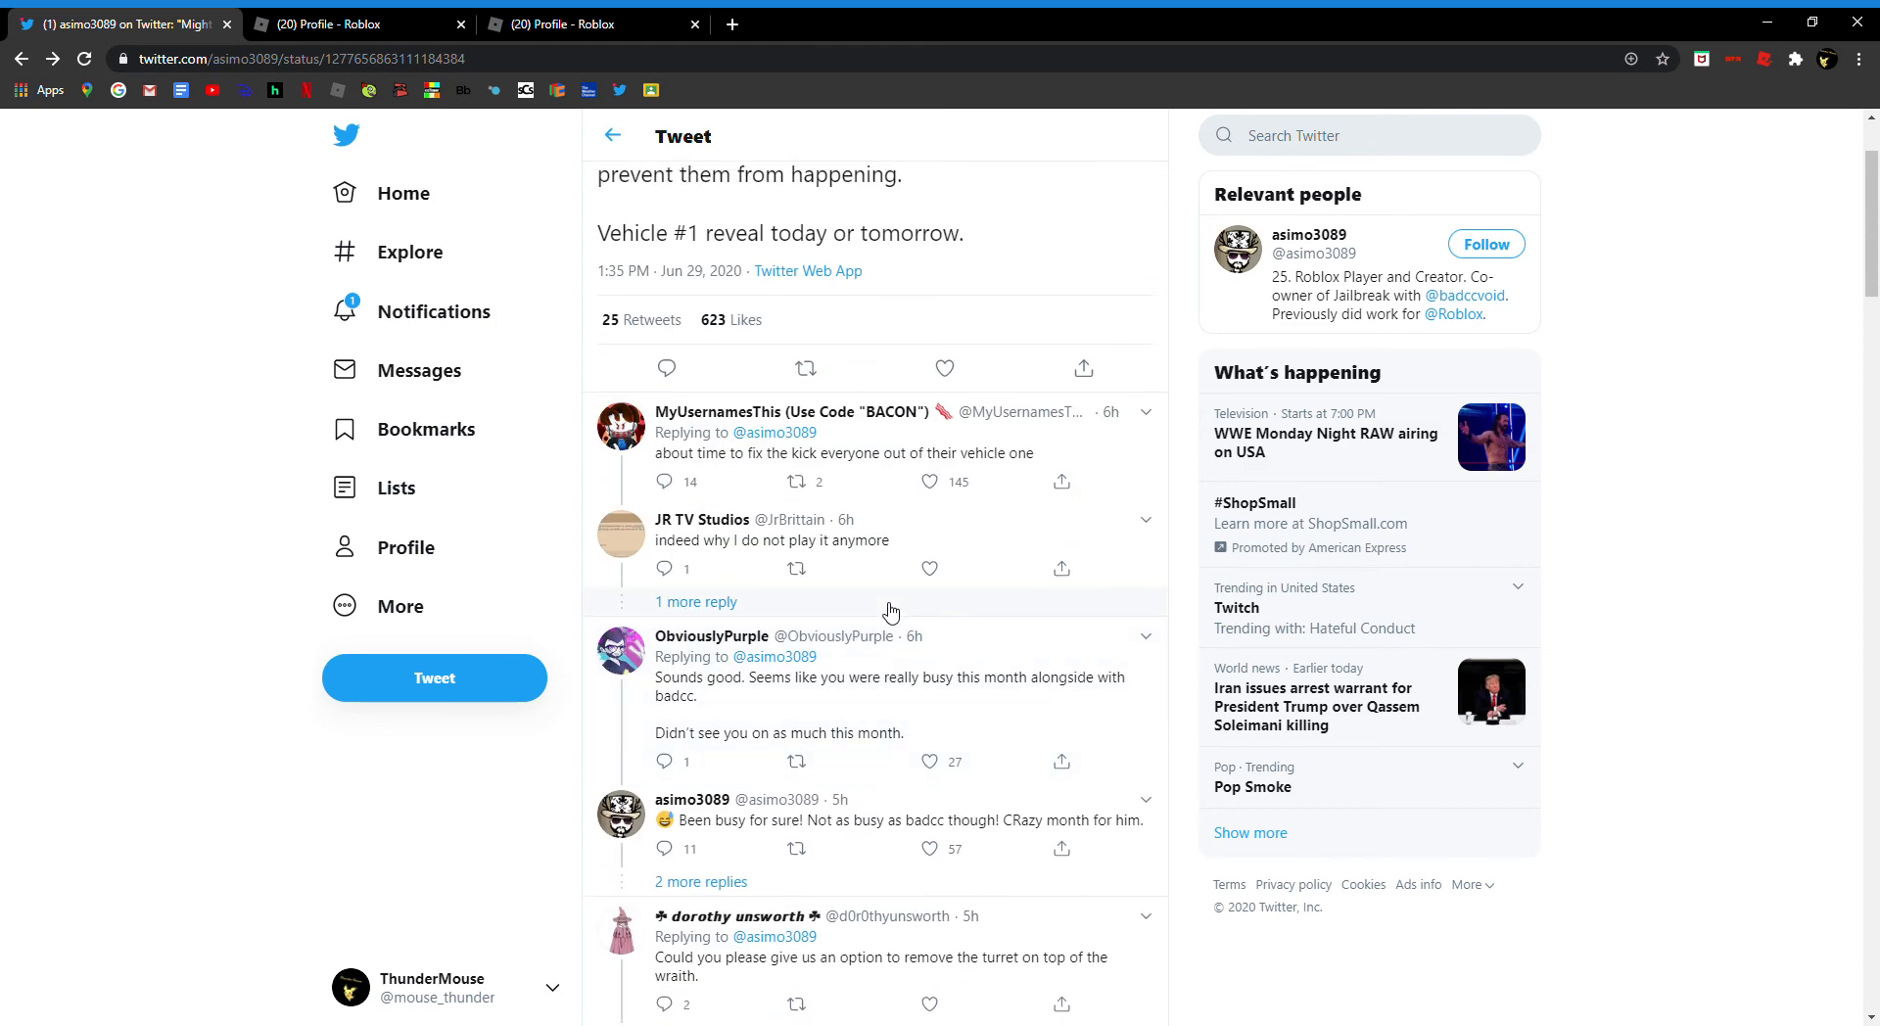
pyautogui.moveTo(697, 153)
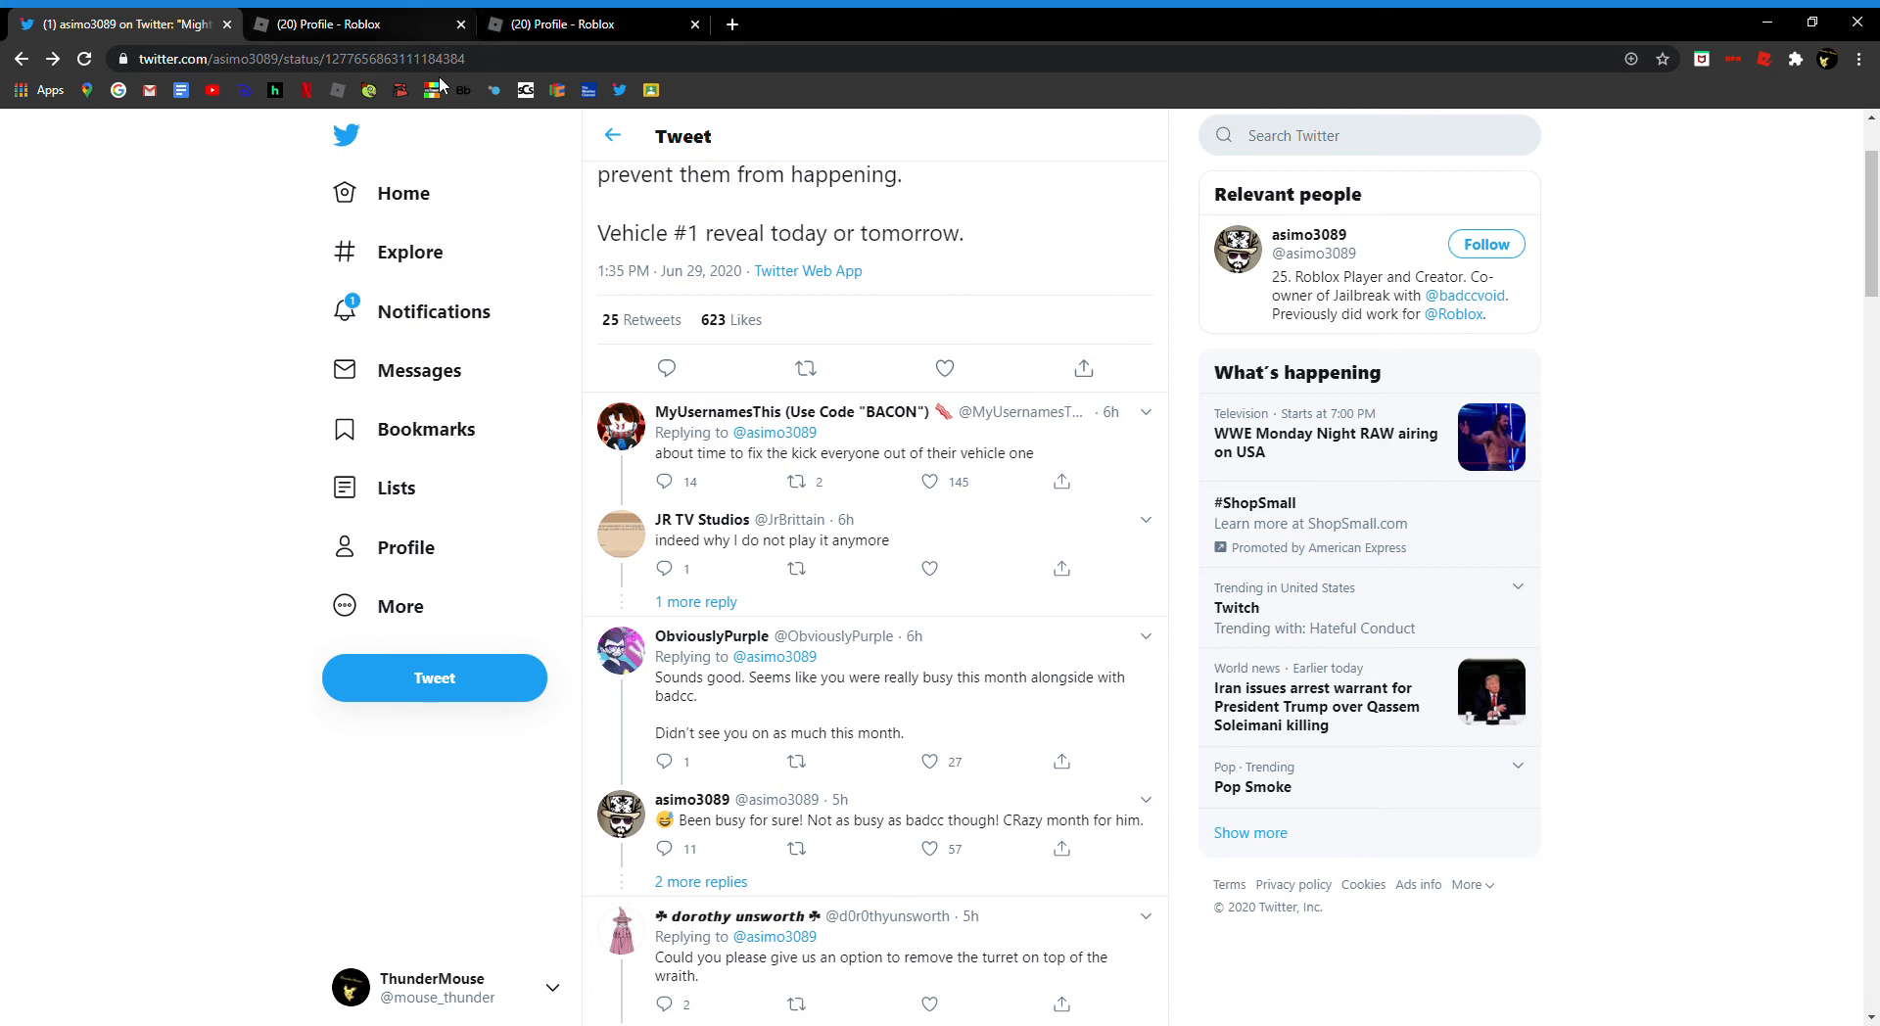
# Step: Scroll up so asimo3089's full Phase 2 delay tweet is visible above the replies
pyautogui.scroll(3)
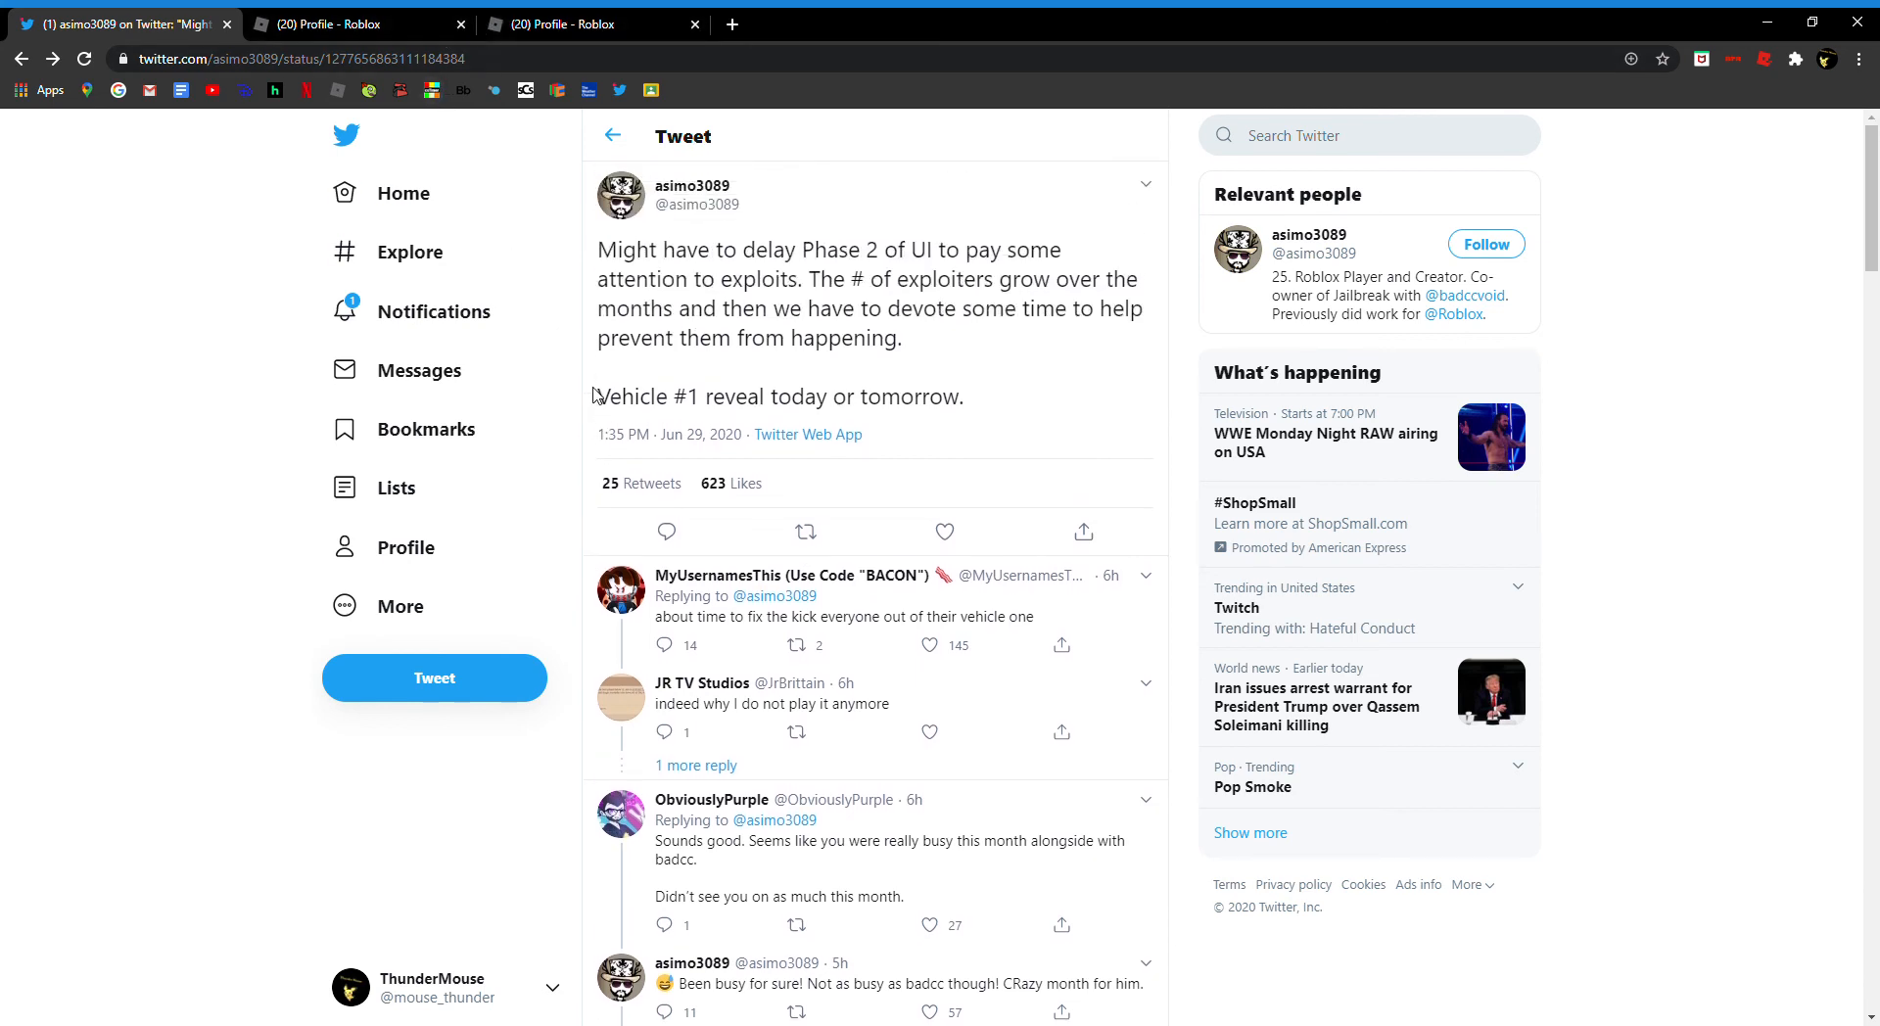
pyautogui.moveTo(703, 427)
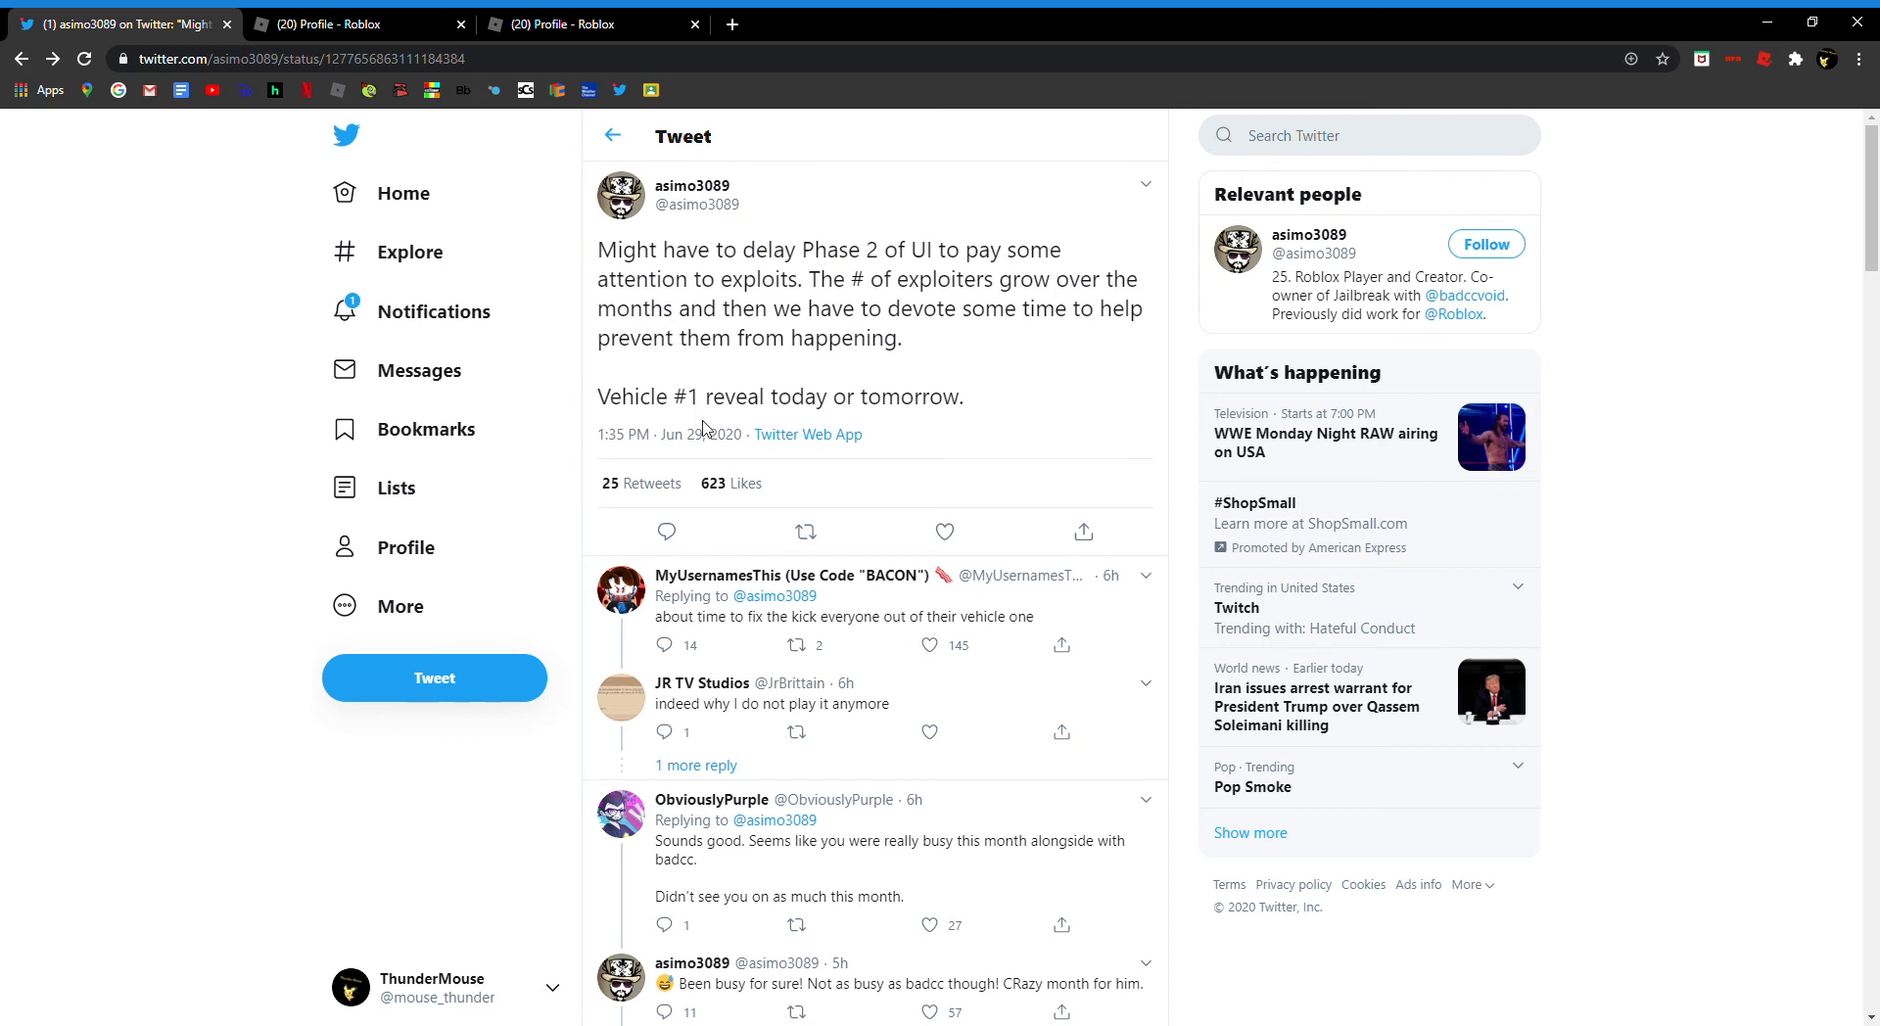
pyautogui.moveTo(705, 468)
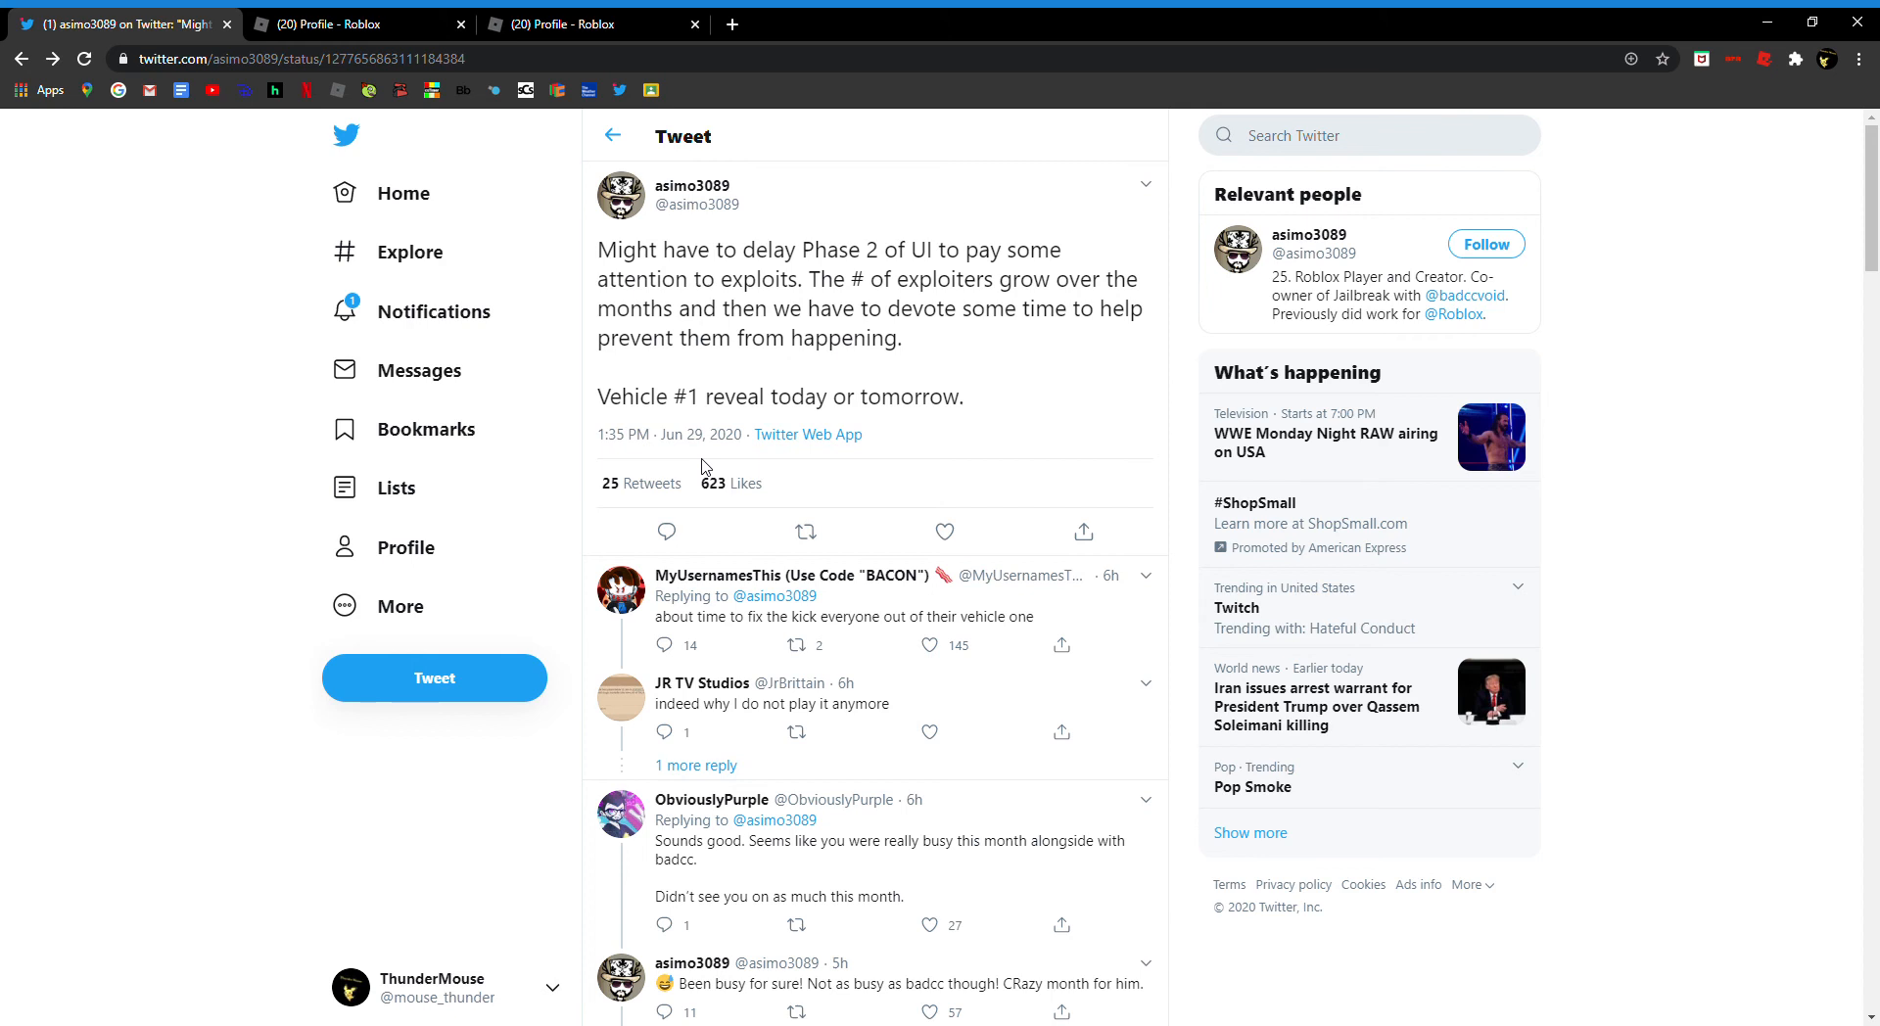
pyautogui.moveTo(685, 496)
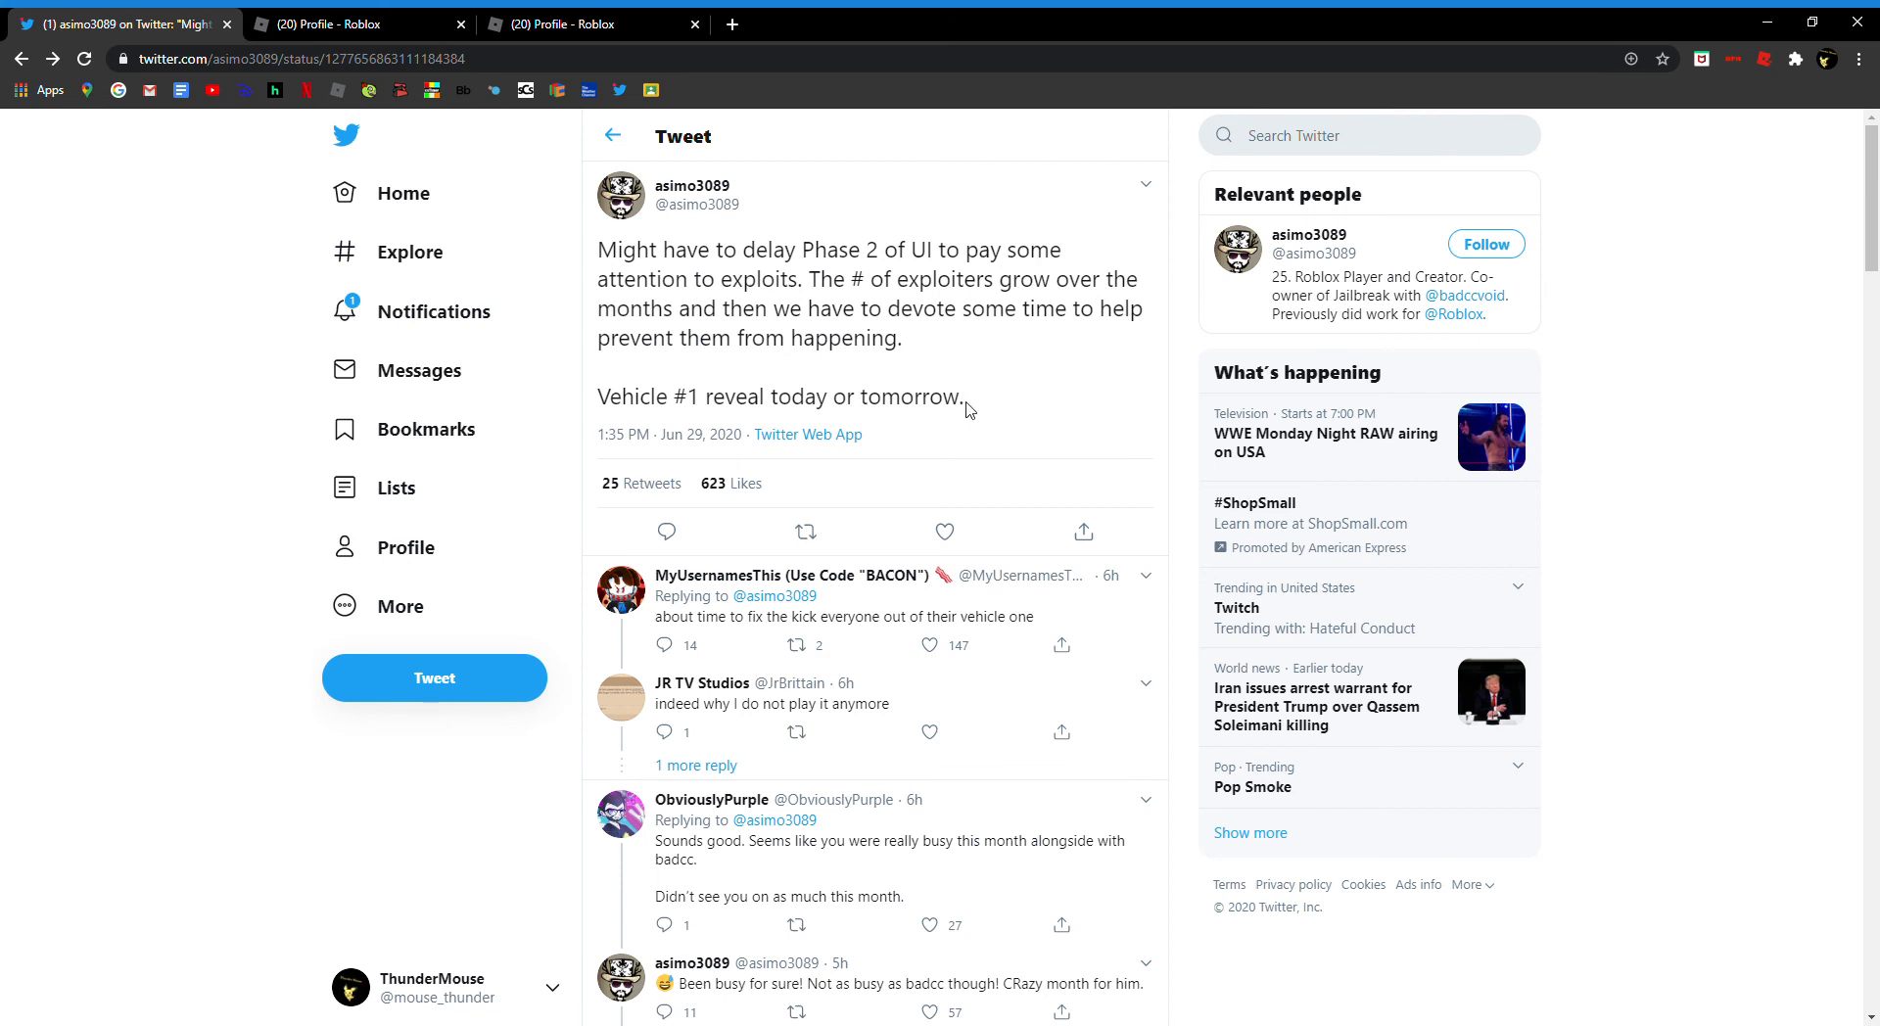
pyautogui.doubleClick(940, 396)
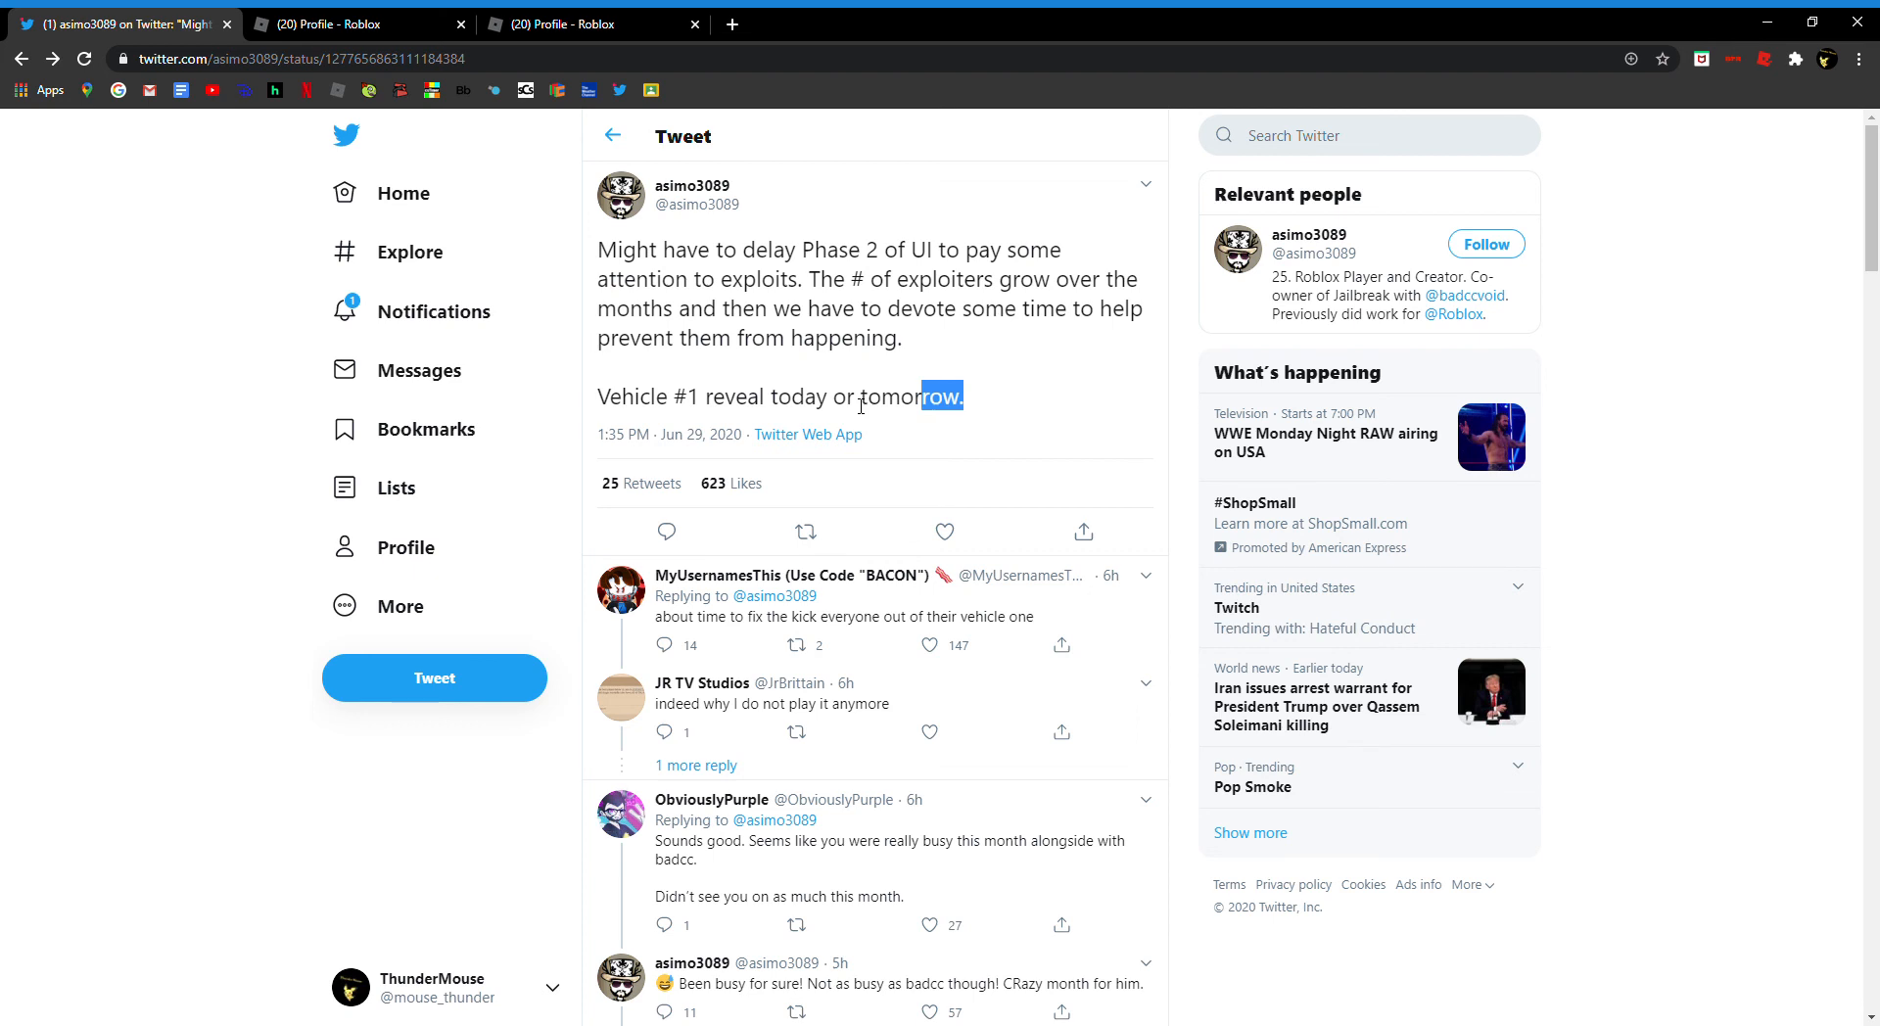
pyautogui.moveTo(809, 440)
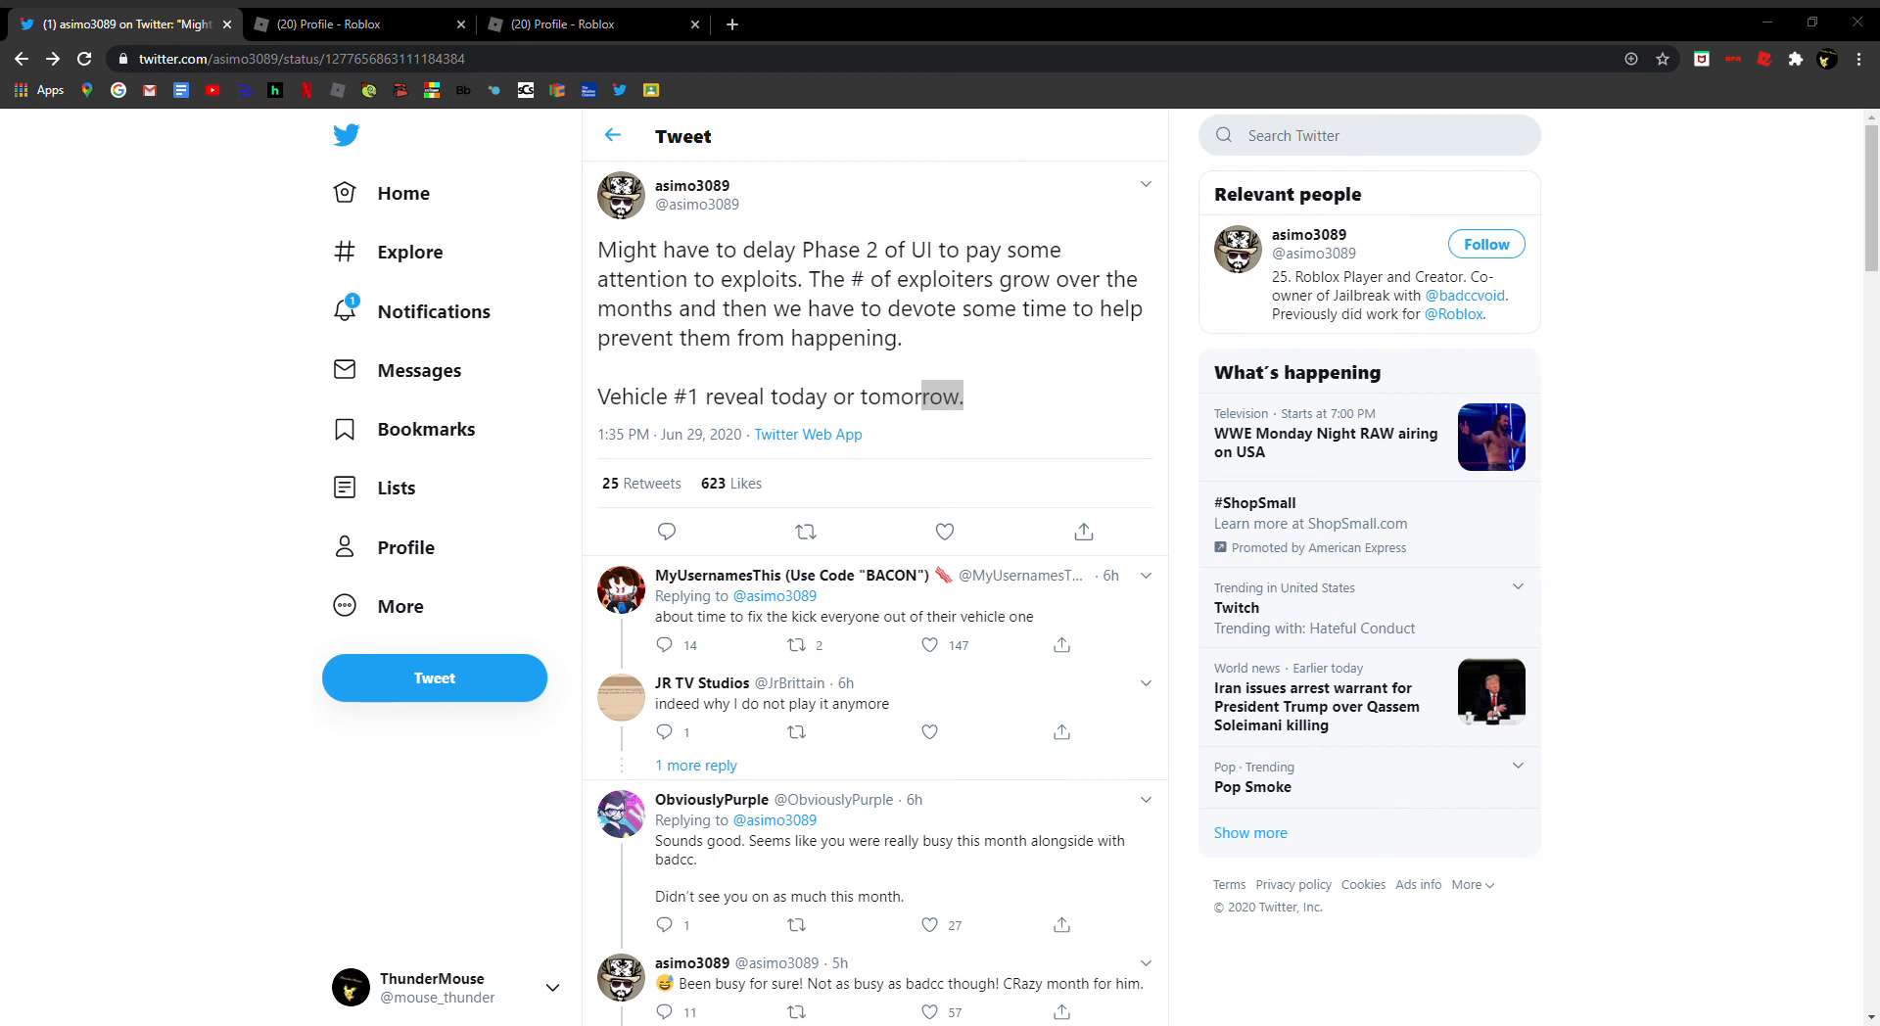
pyautogui.moveTo(907, 487)
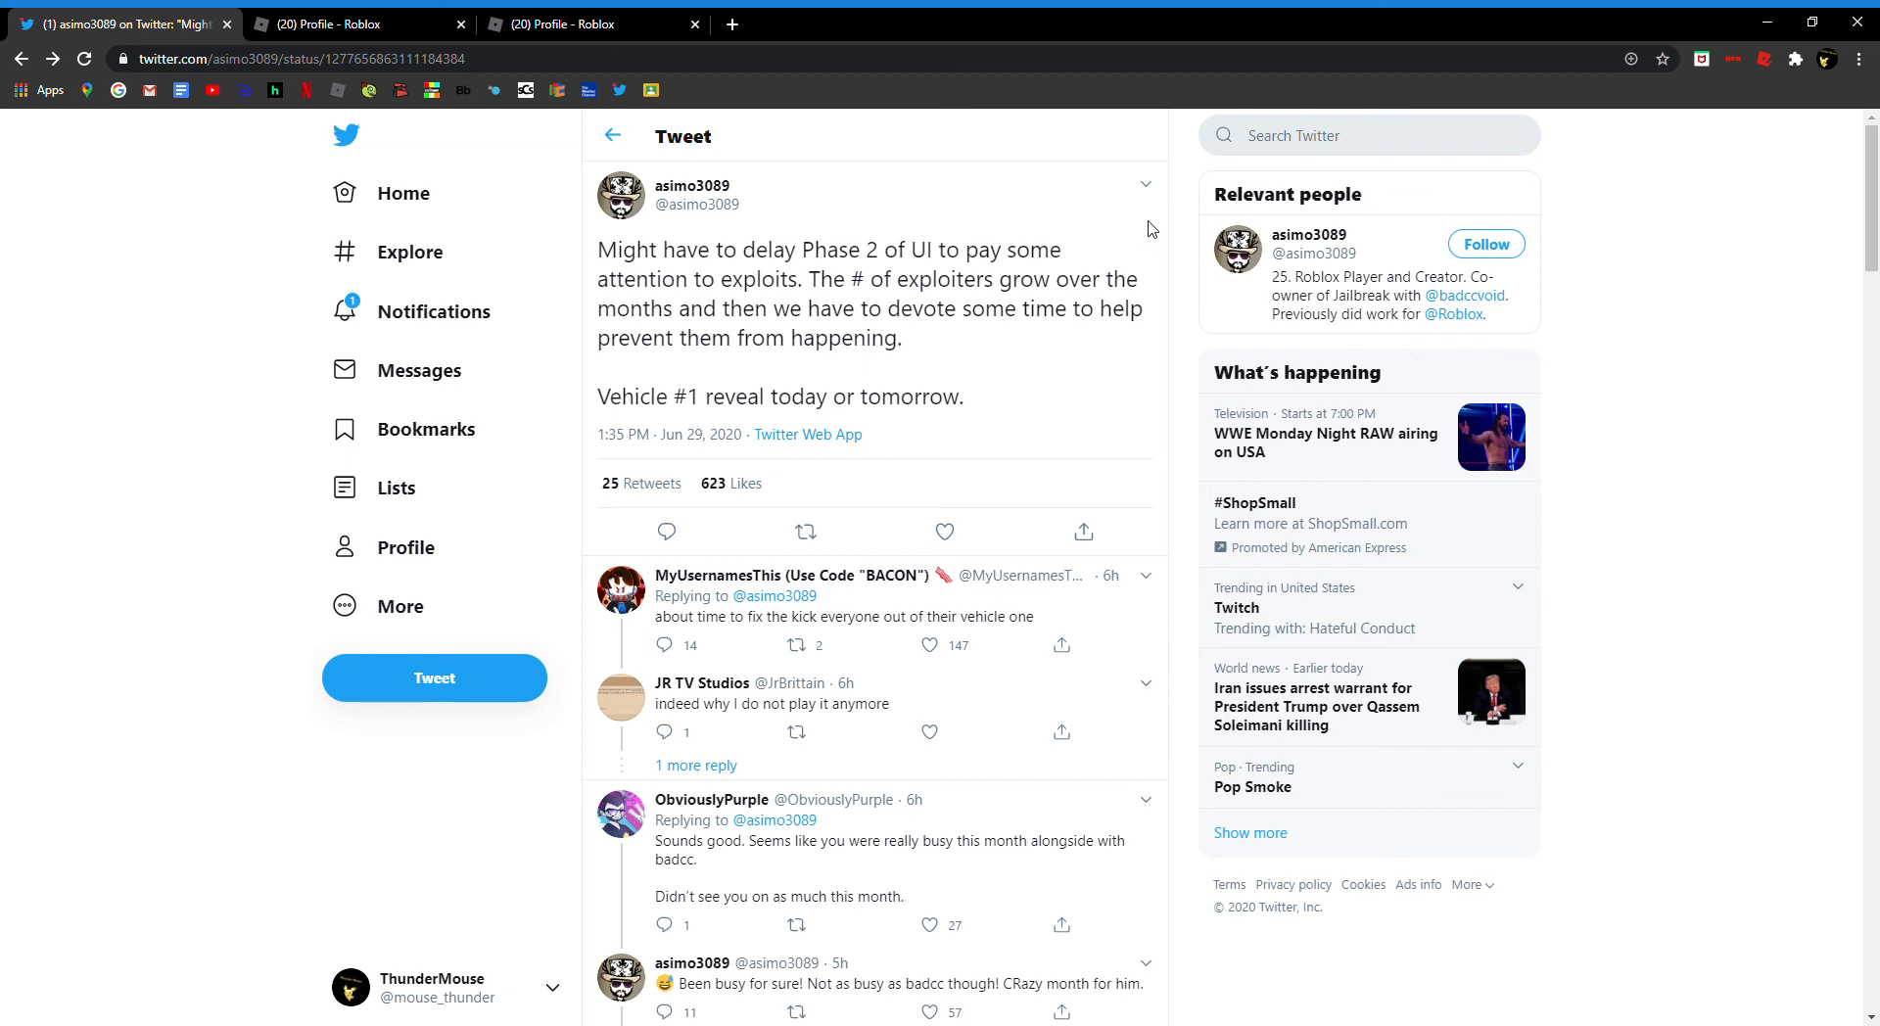
pyautogui.moveTo(1042, 319)
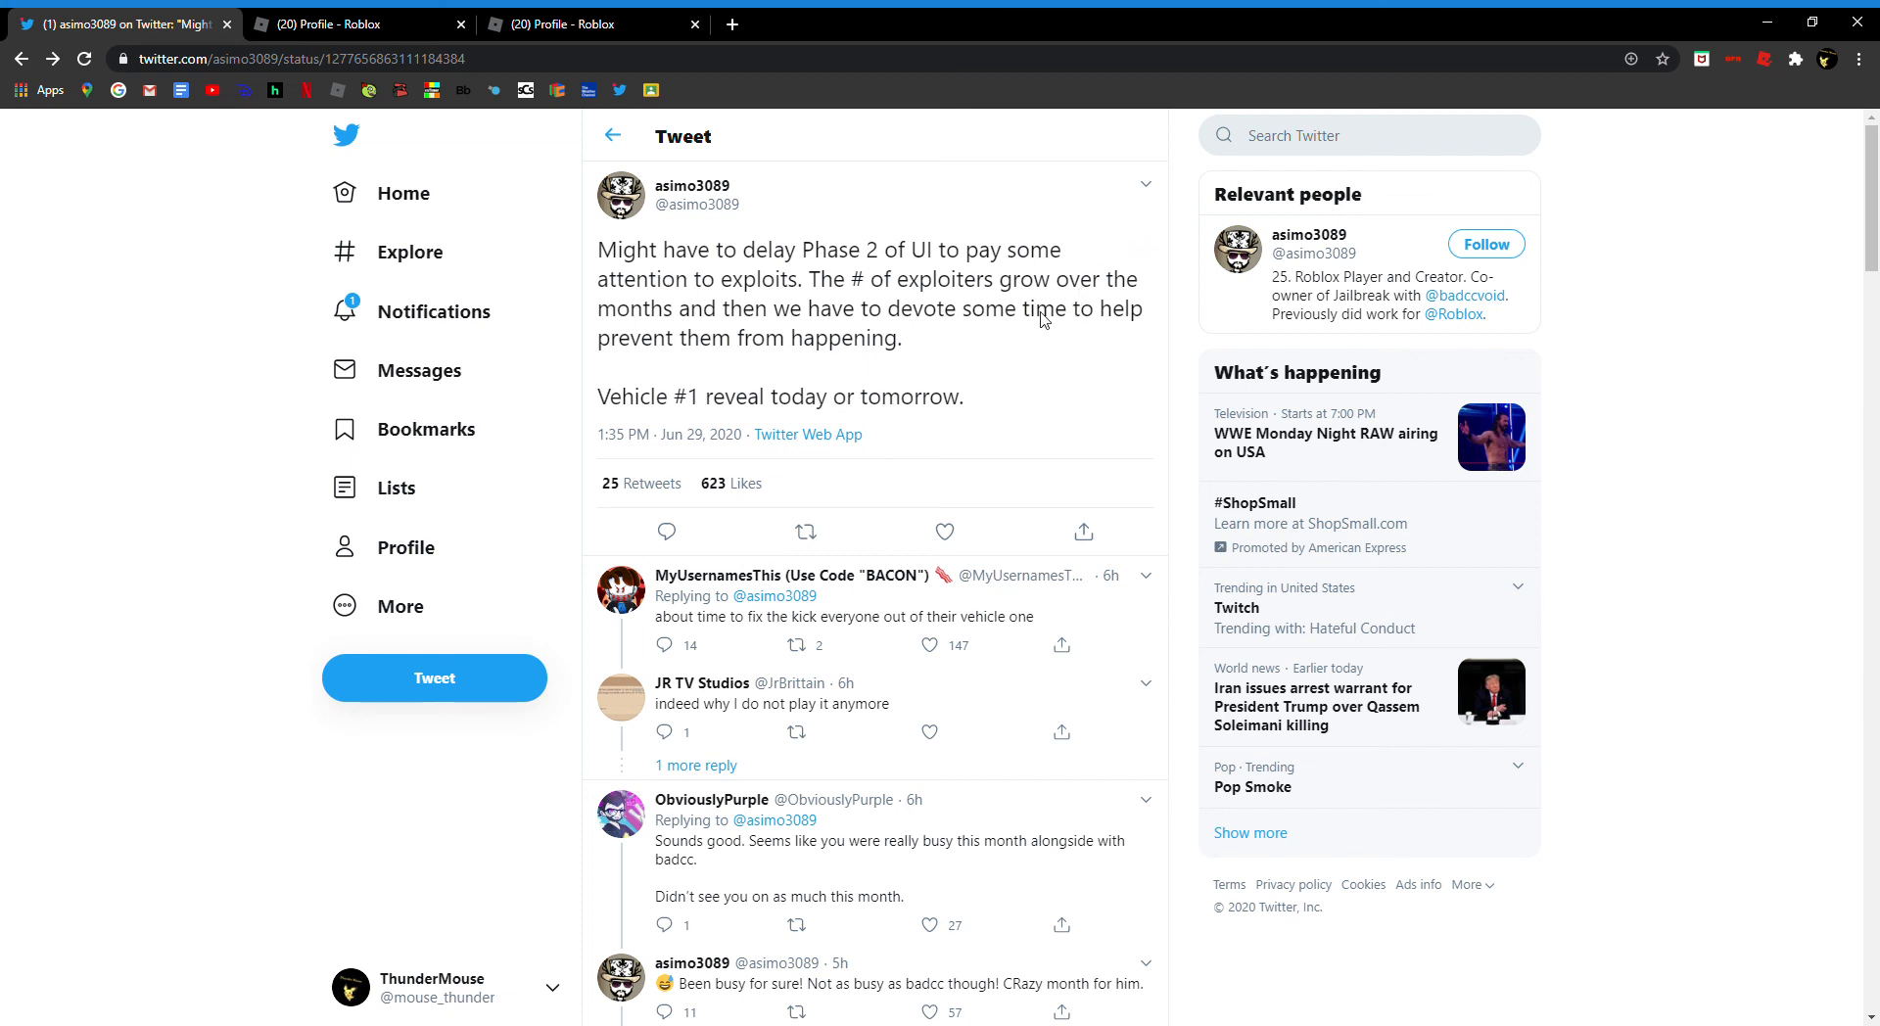
pyautogui.moveTo(823, 253)
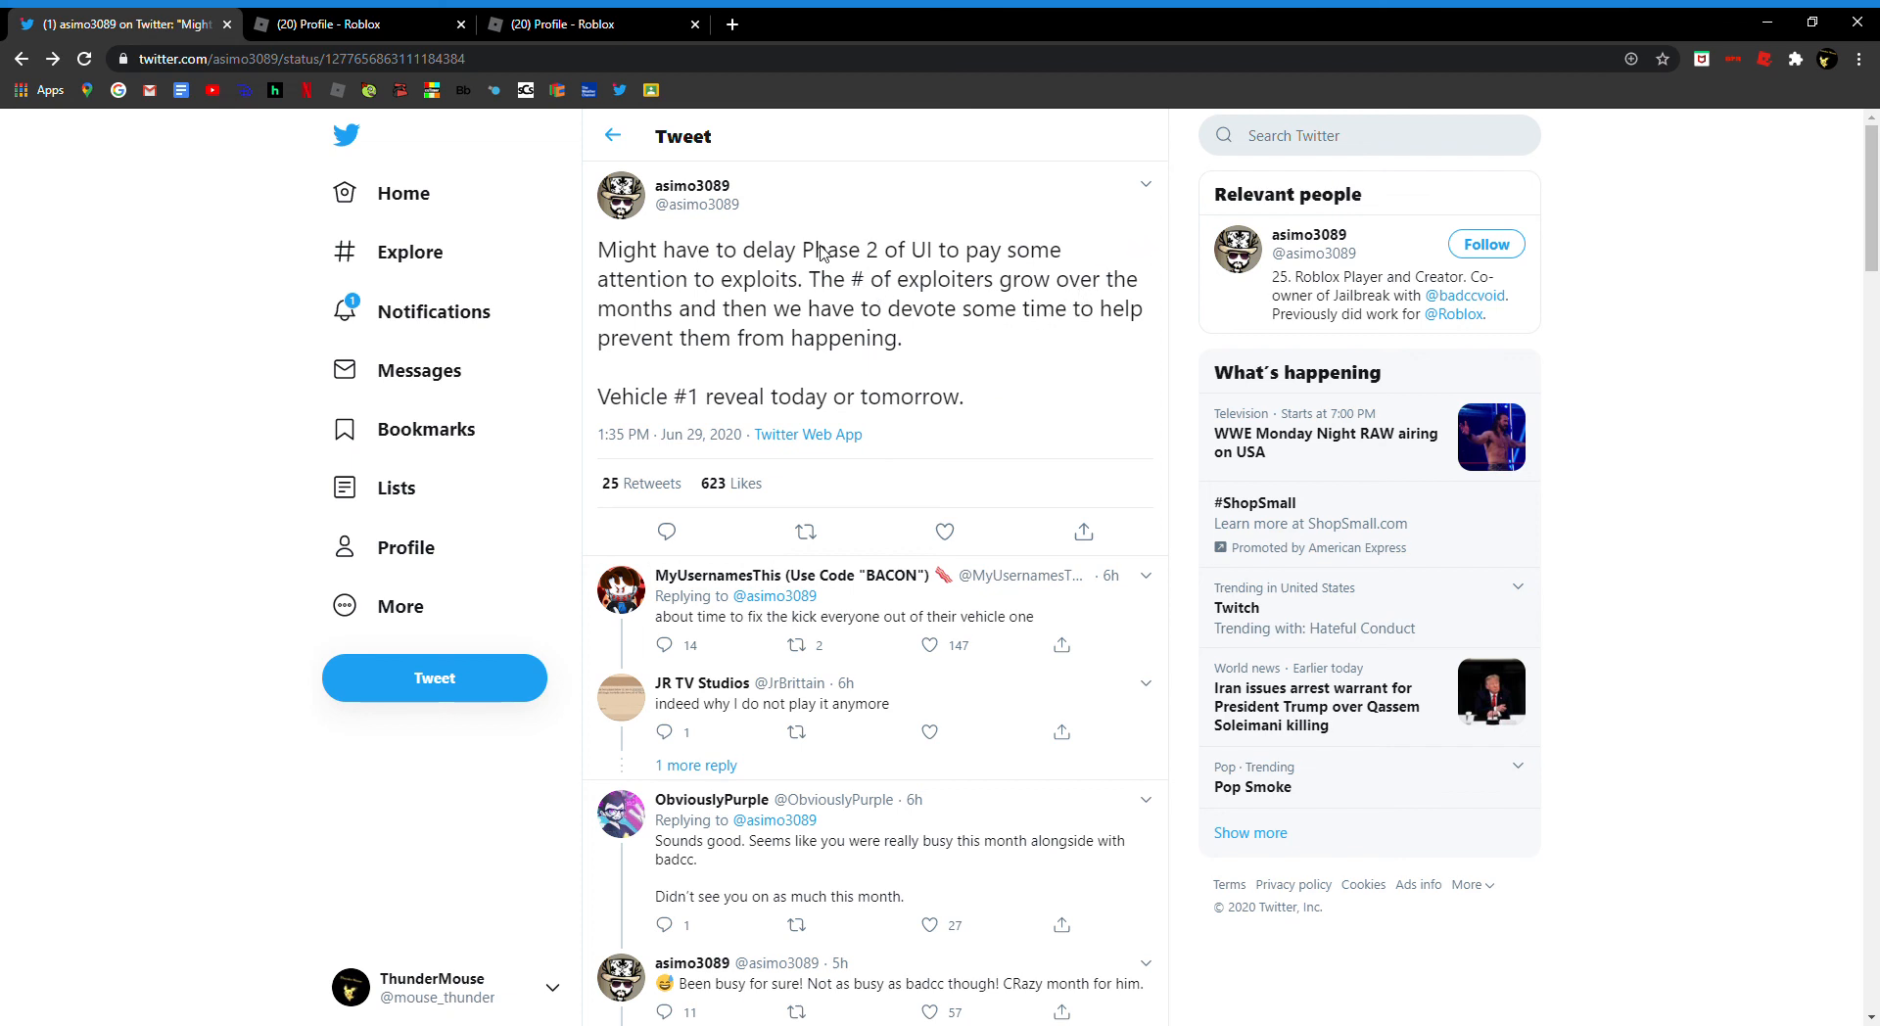
pyautogui.moveTo(768, 407)
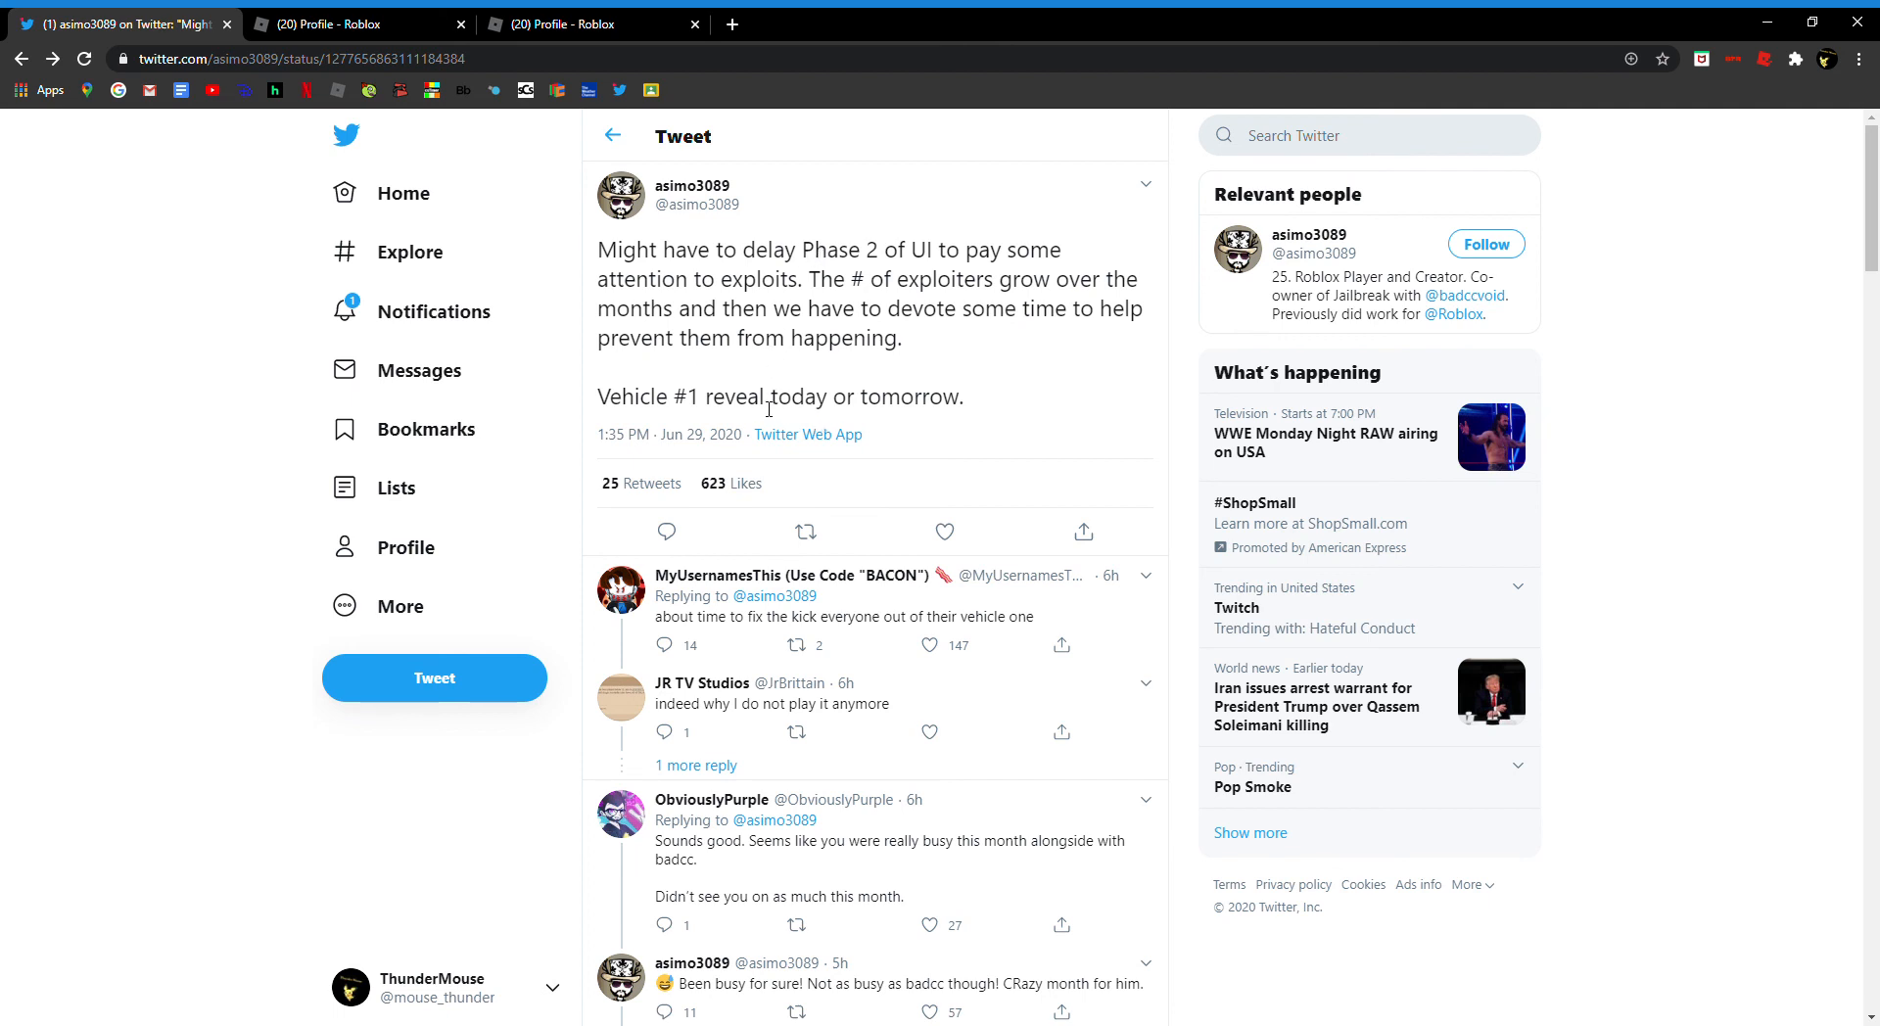
pyautogui.moveTo(813, 425)
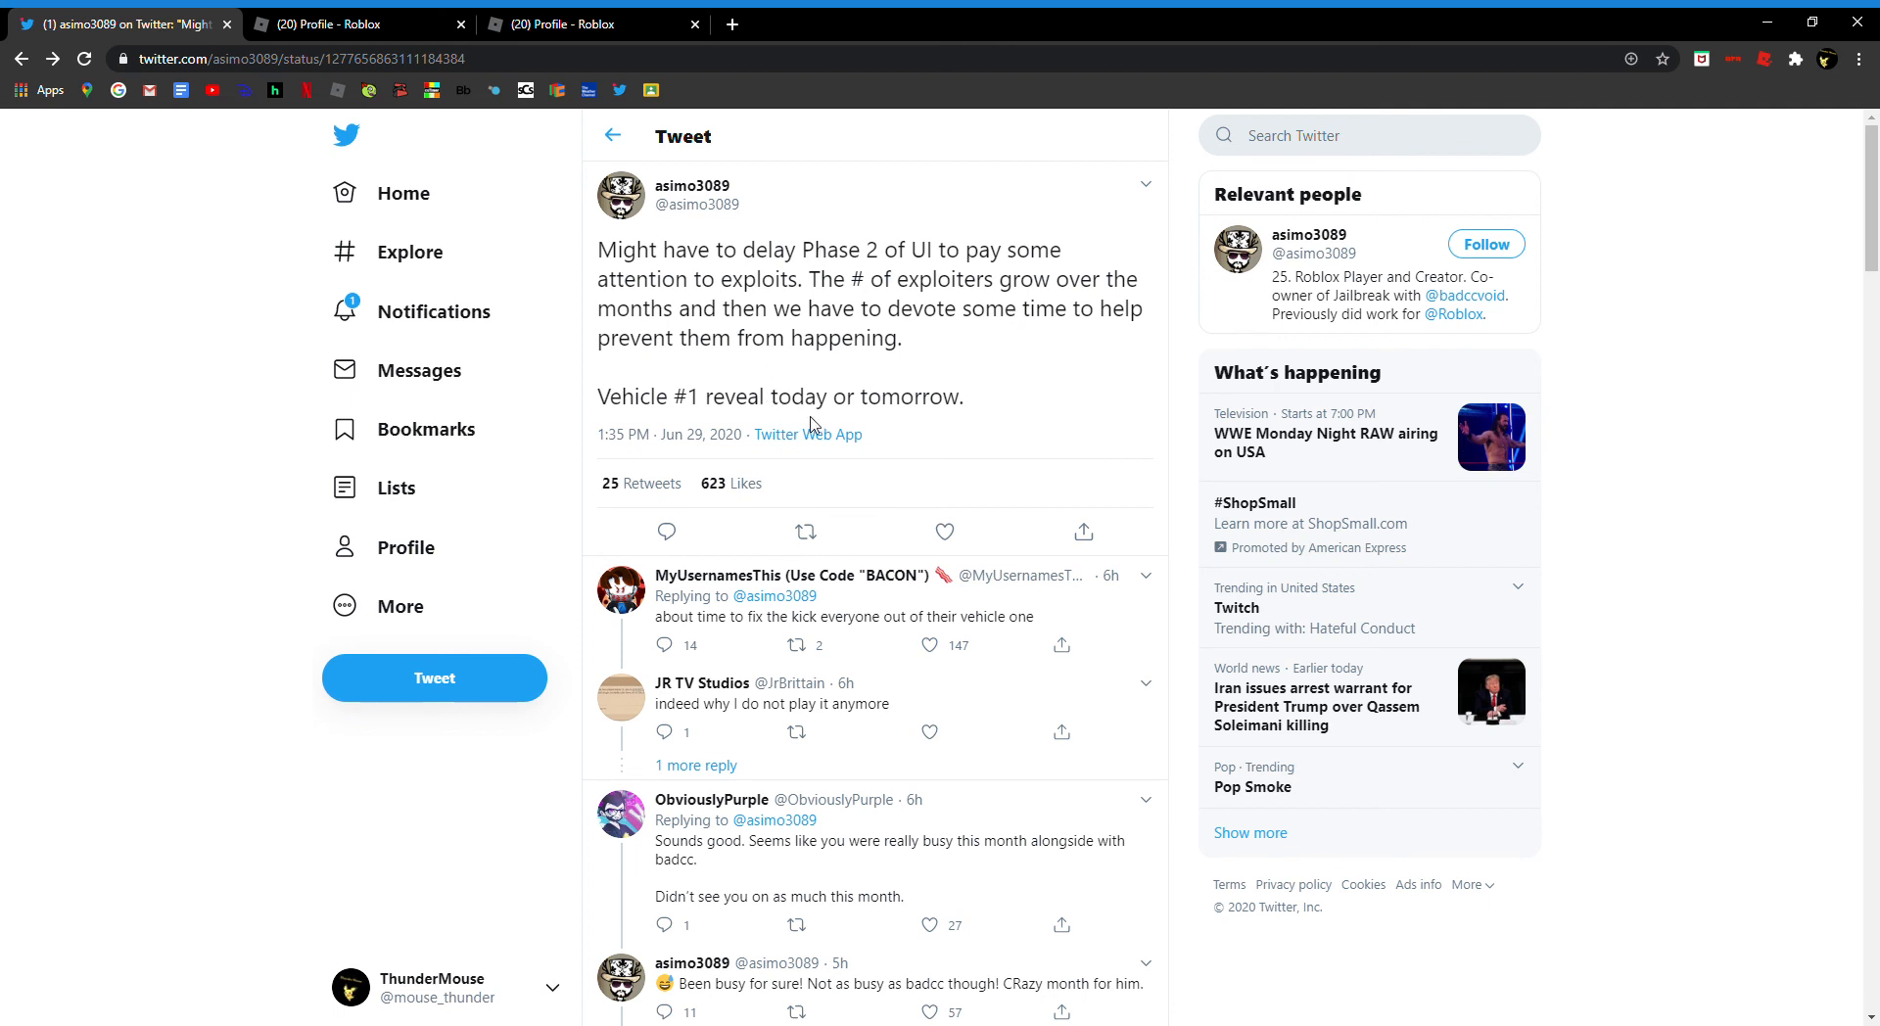
pyautogui.moveTo(873, 419)
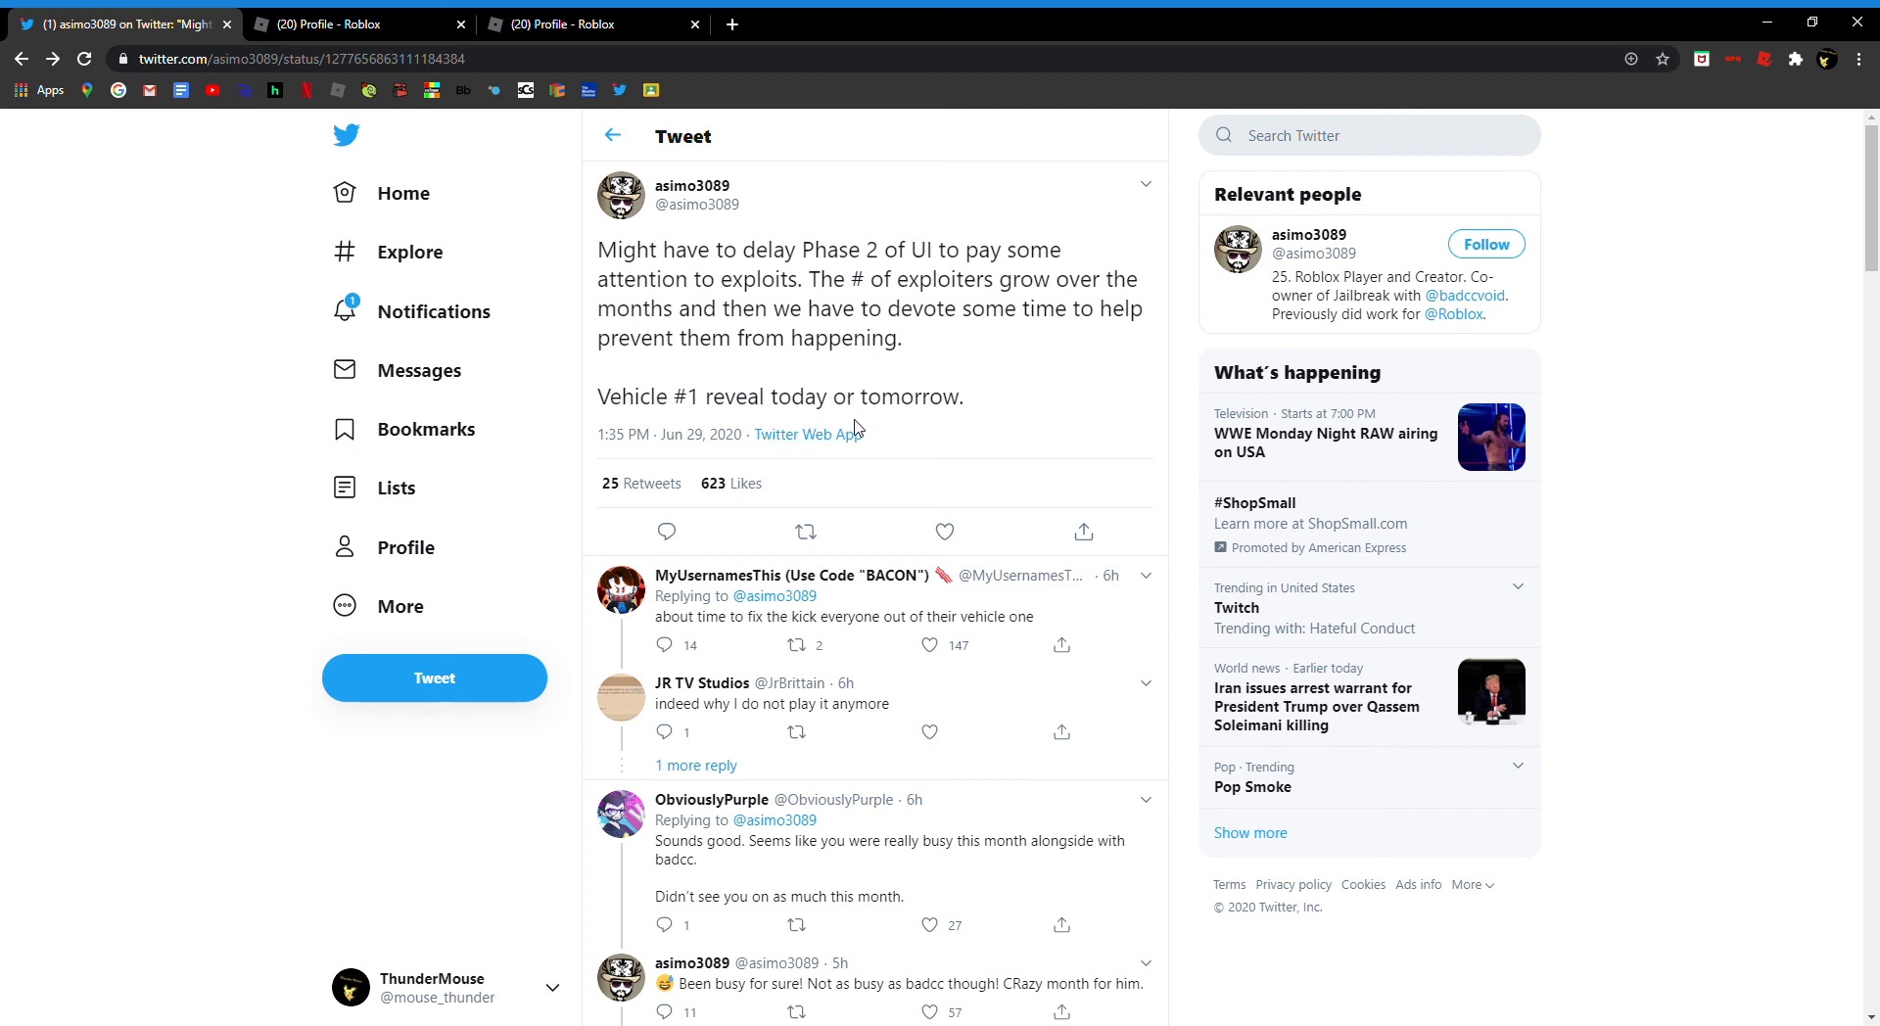
pyautogui.moveTo(403, 370)
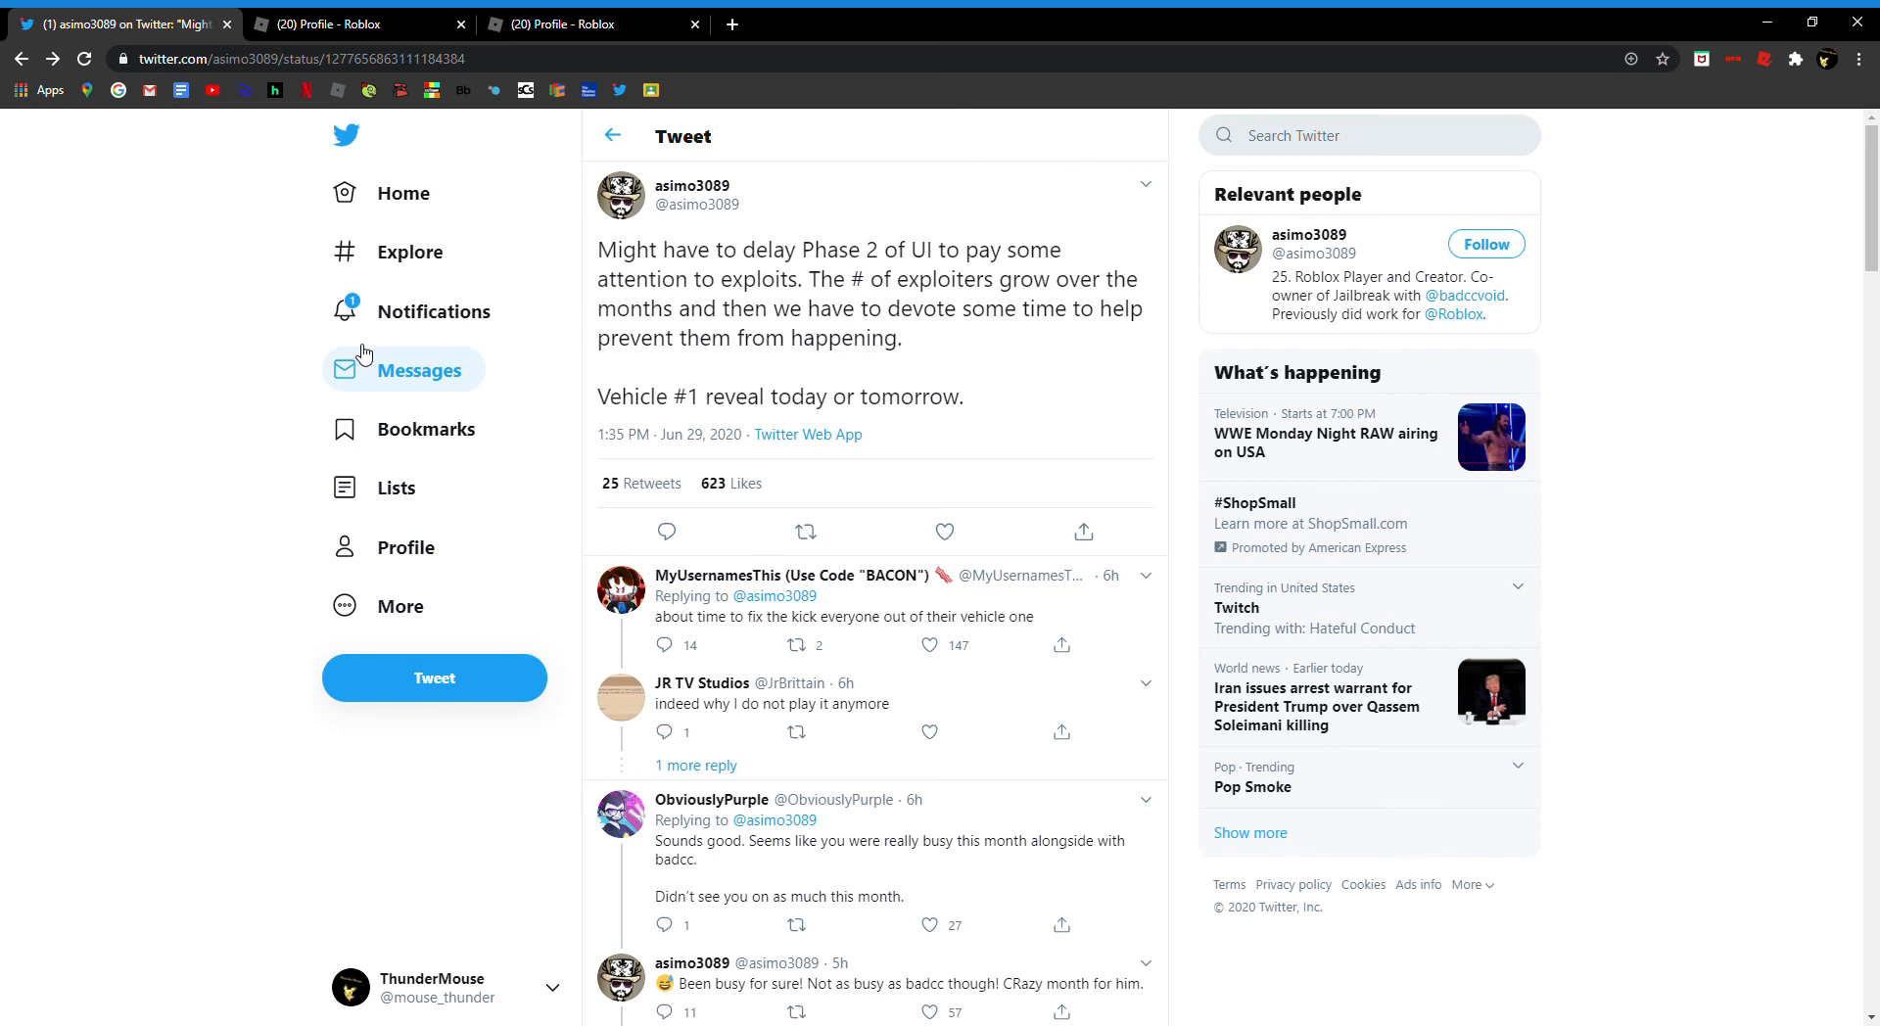
pyautogui.moveTo(691, 186)
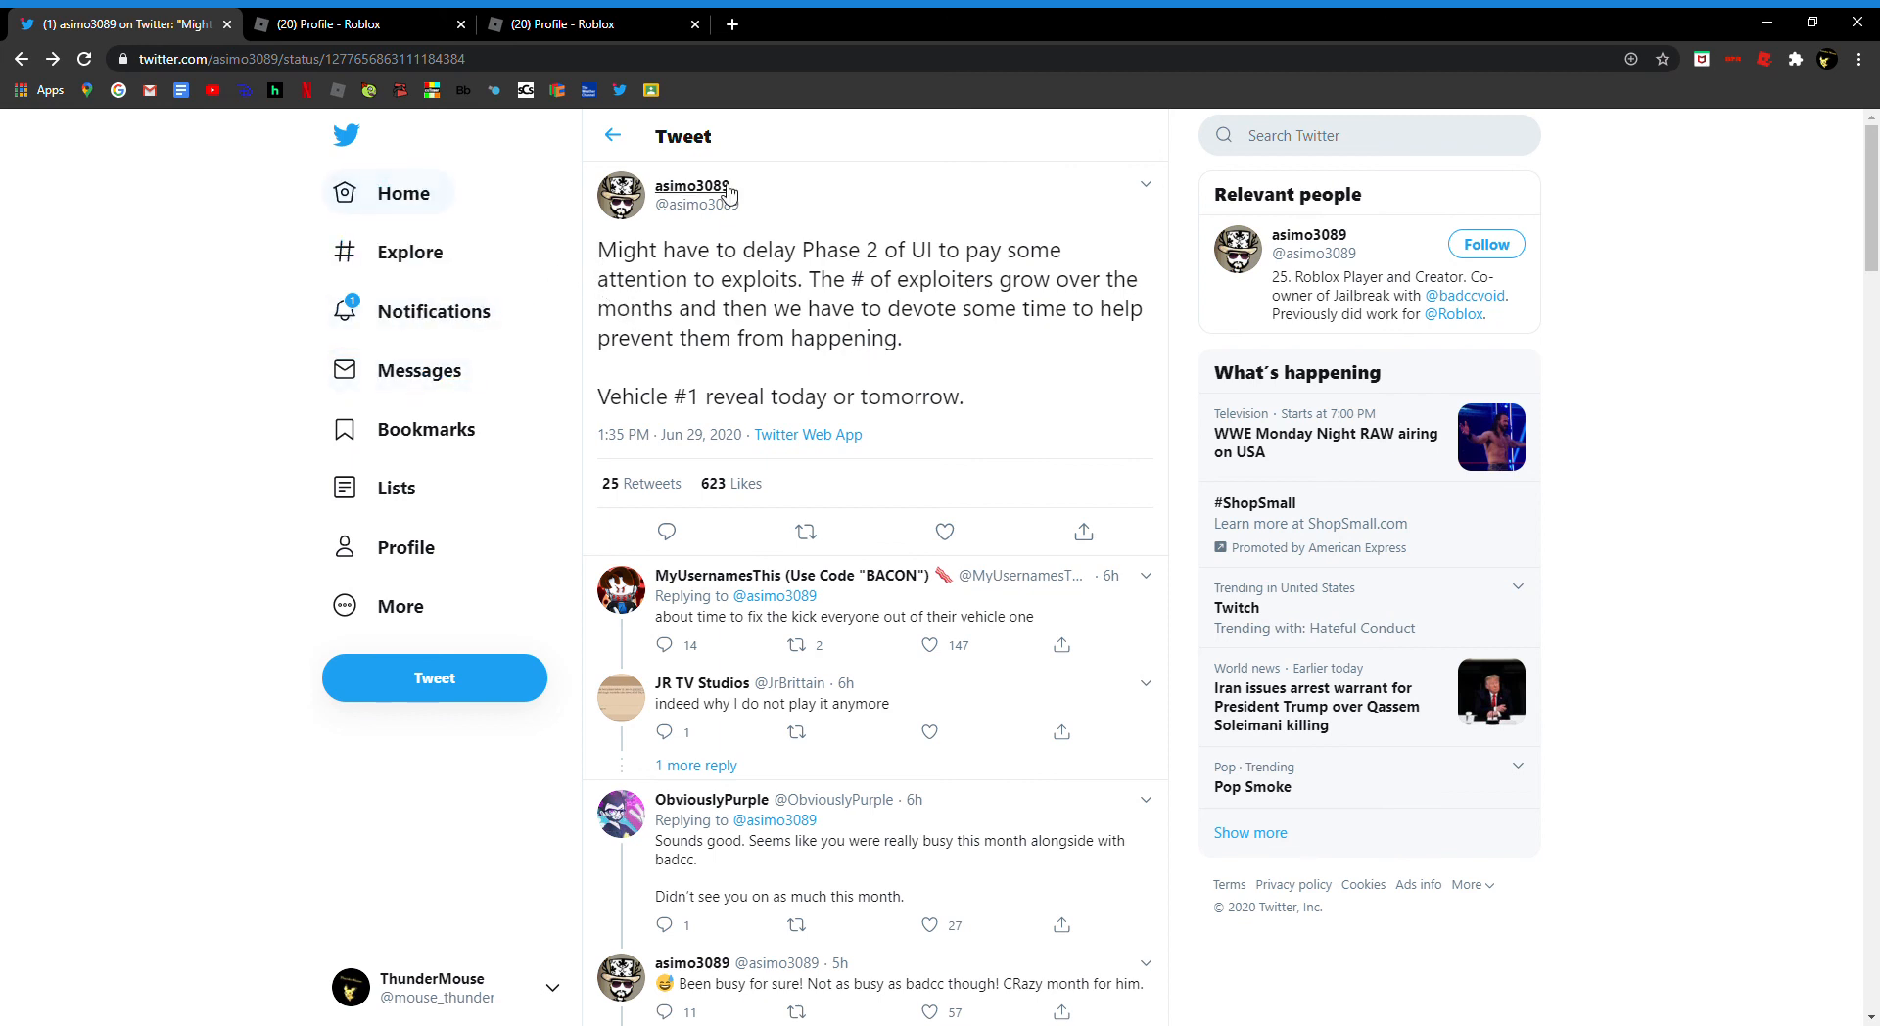
pyautogui.moveTo(1784, 159)
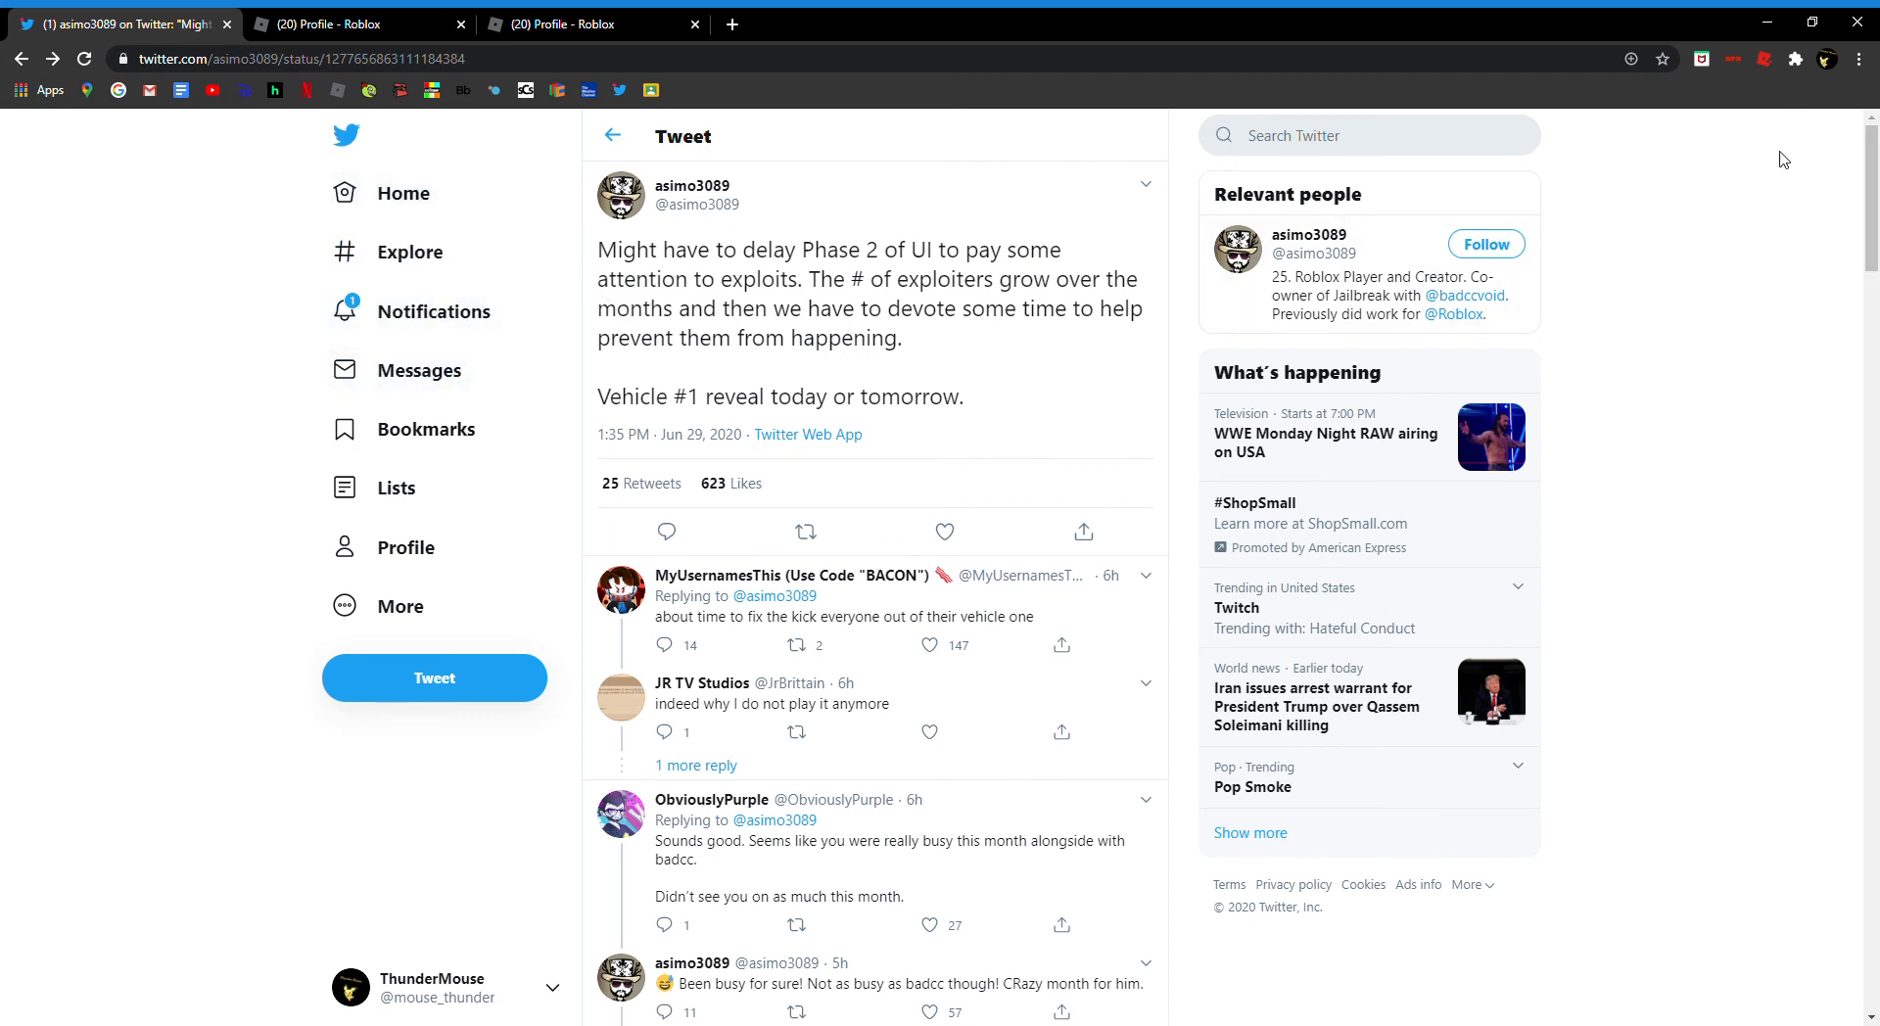